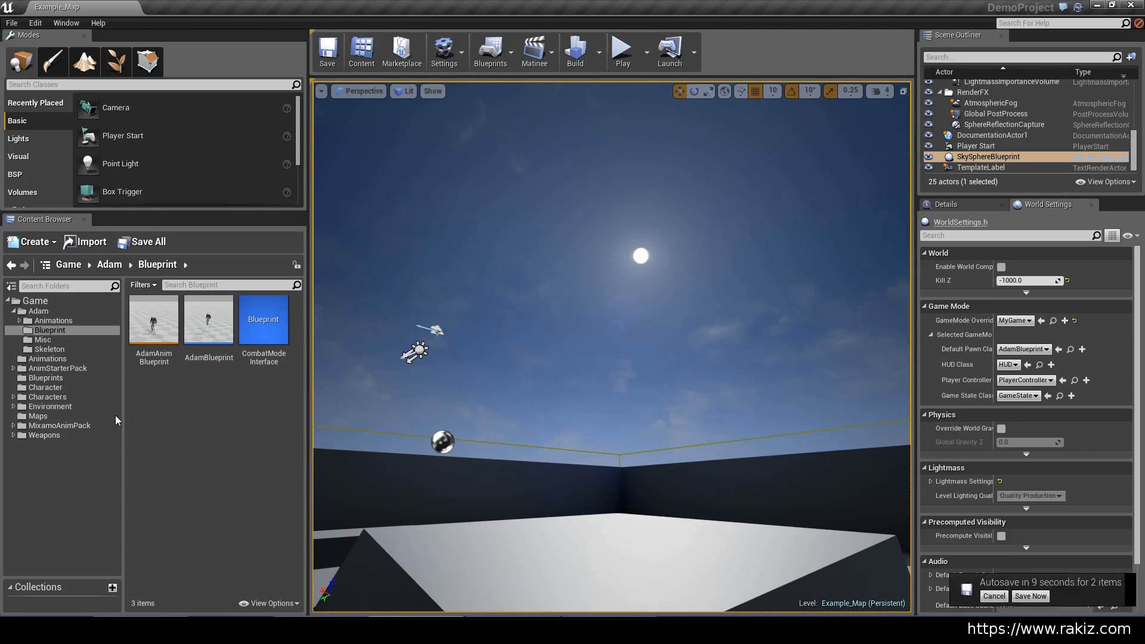
Step: Browse the Content Browser from the Character folder into its Blueprints folder
left_click(44, 386)
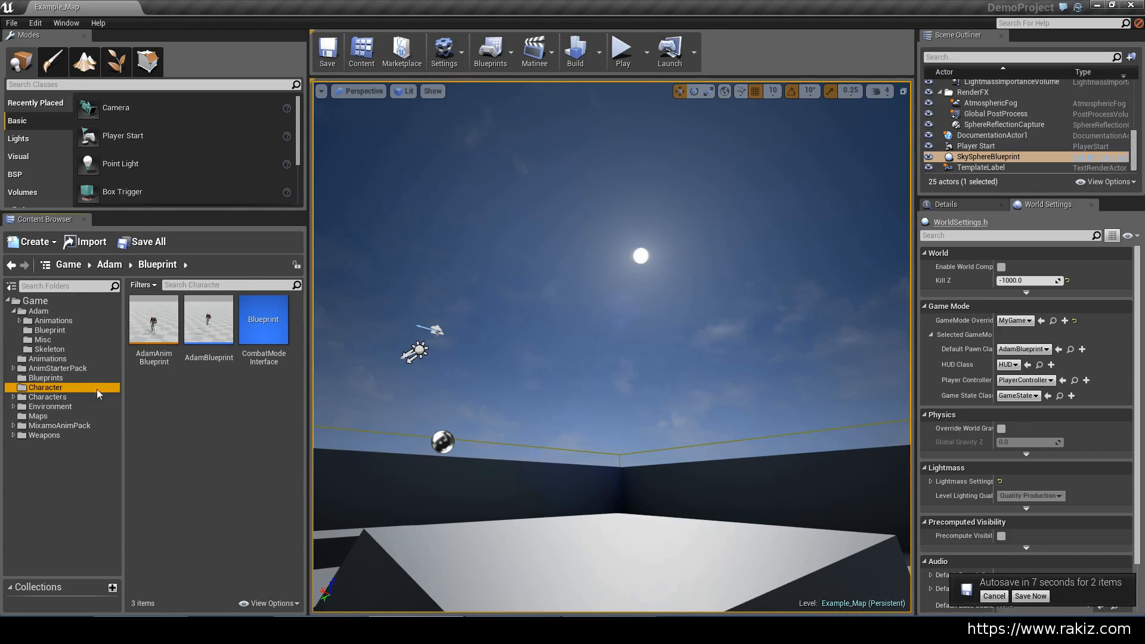
left_click(45, 378)
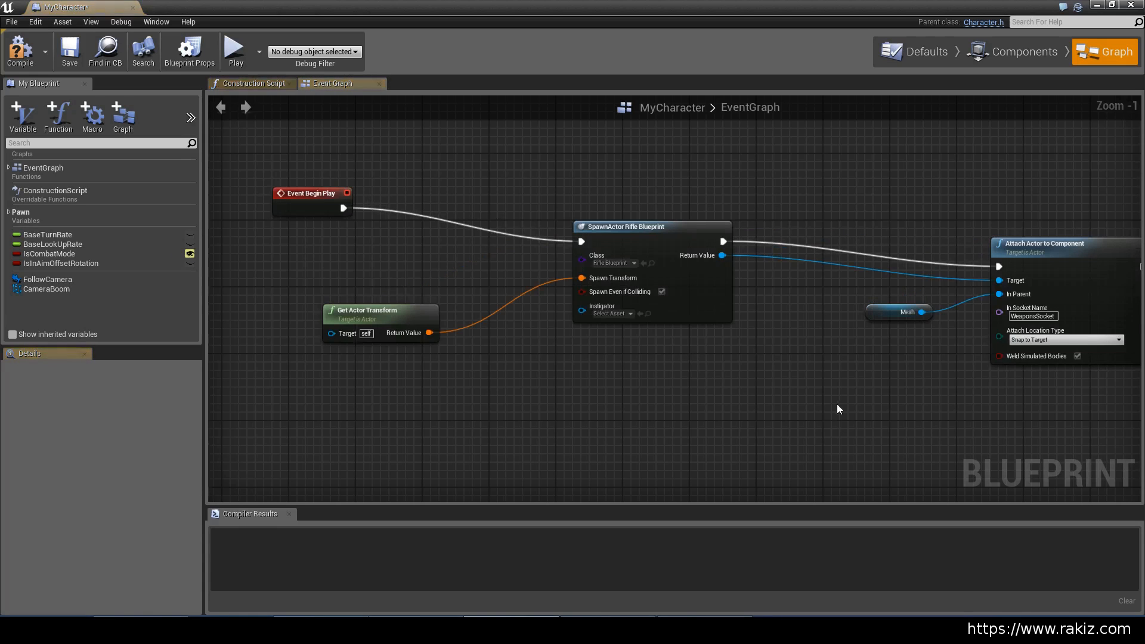
mouse_move(298, 203)
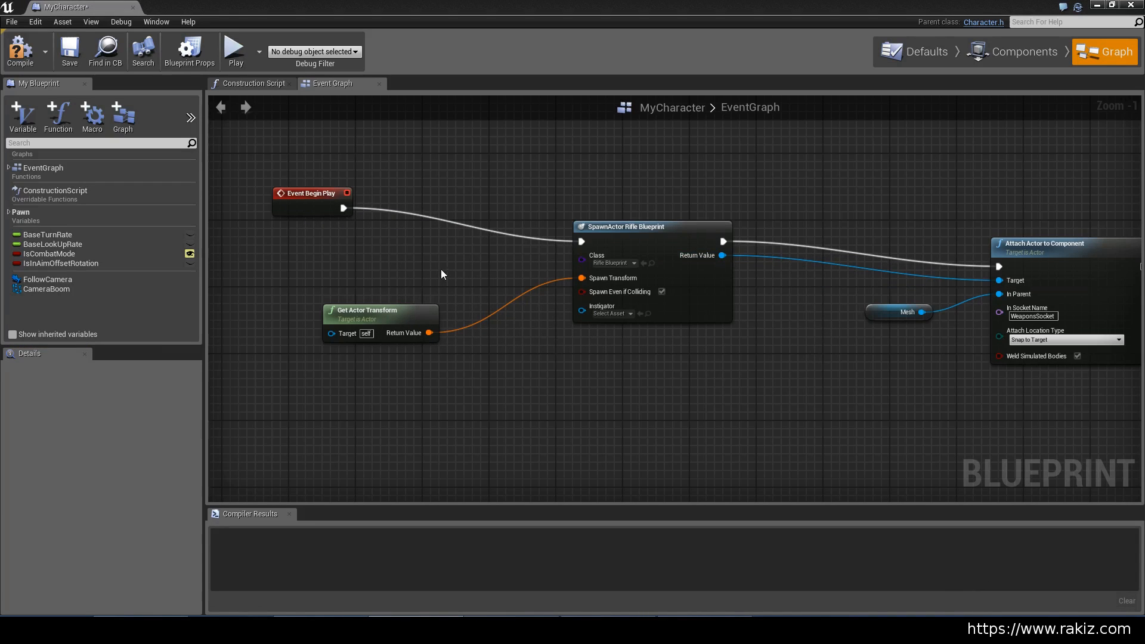
mouse_move(300, 205)
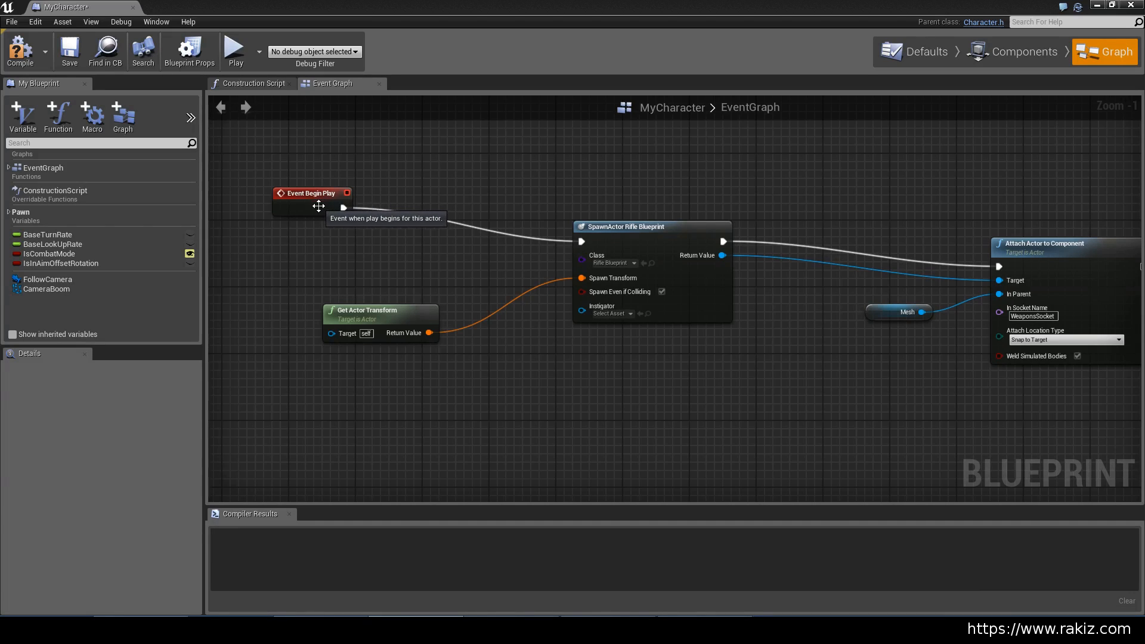
mouse_move(468, 173)
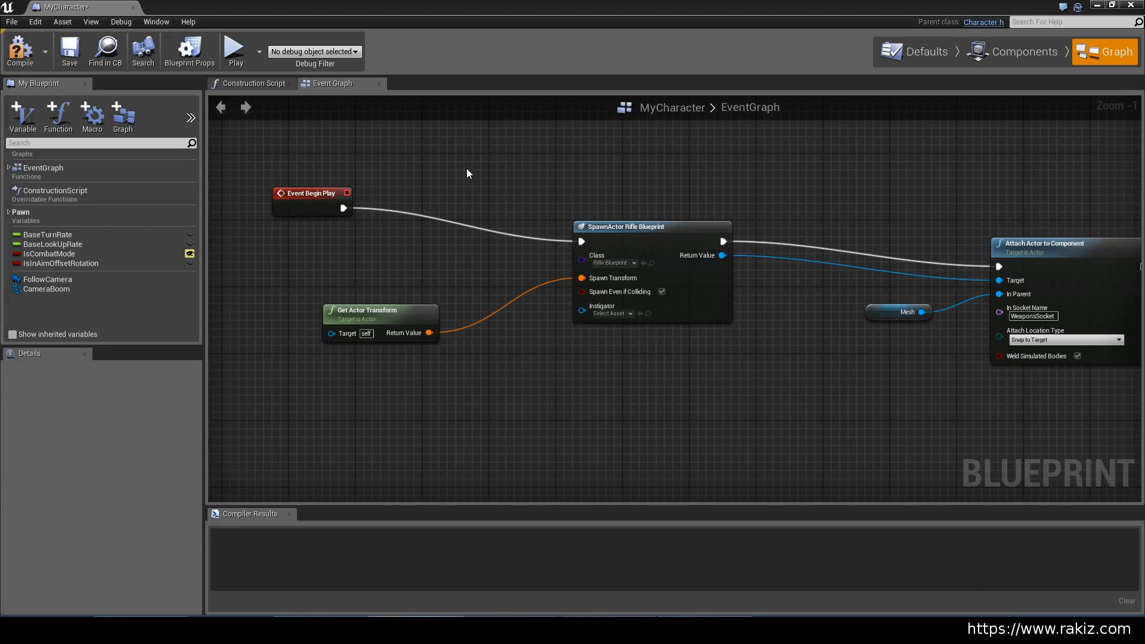
type("spawn")
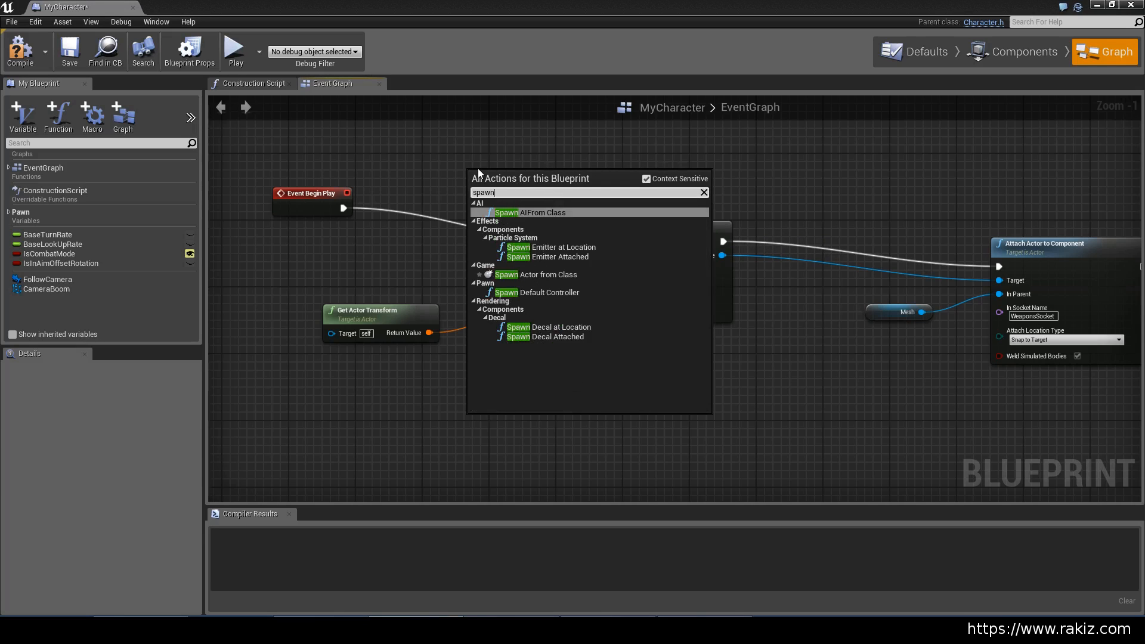
mouse_move(556, 284)
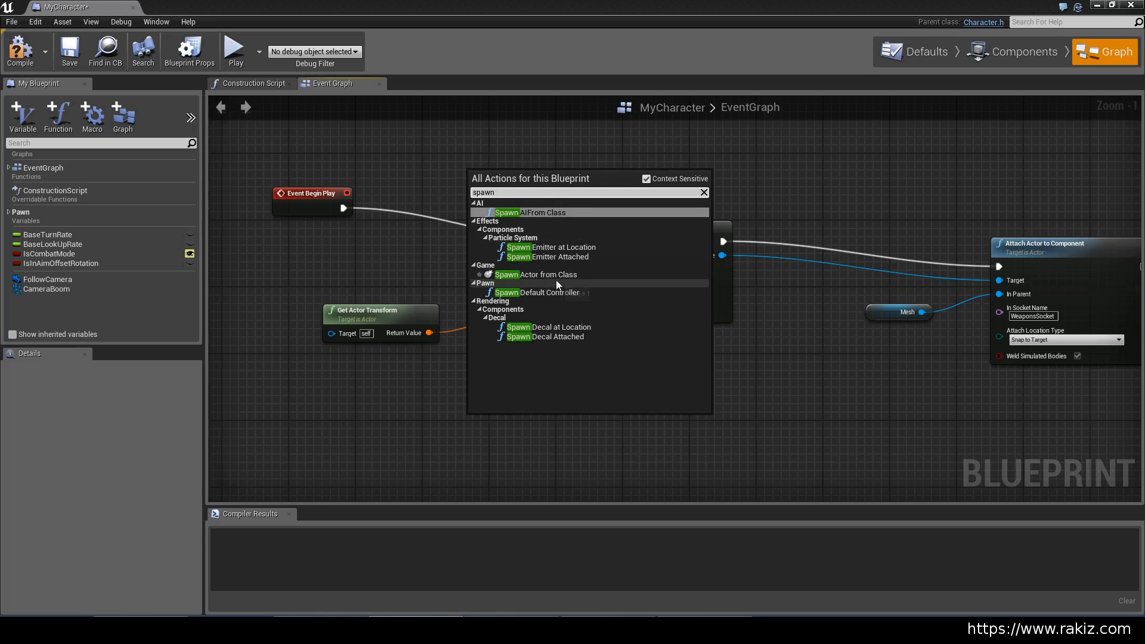
left_click(535, 274)
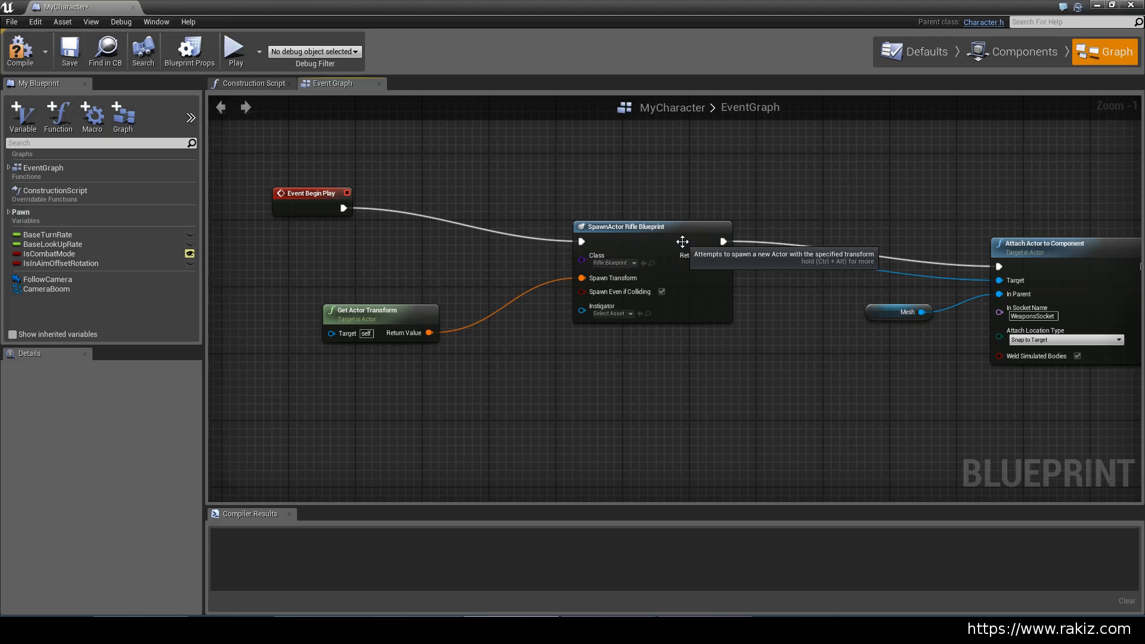
left_click(613, 262)
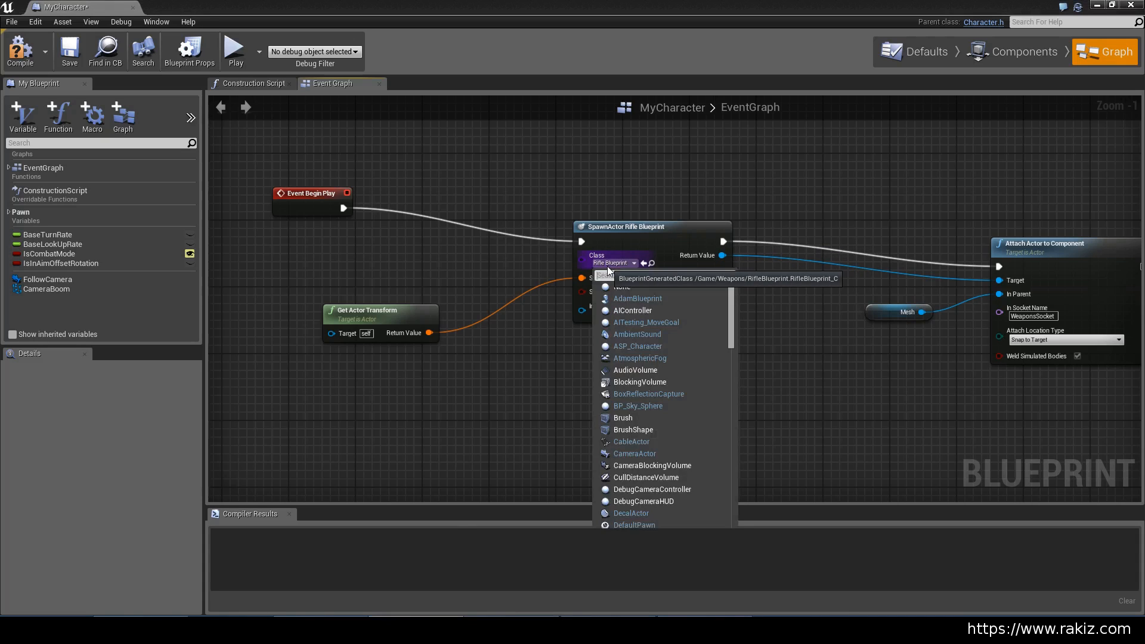
left_click(610, 263)
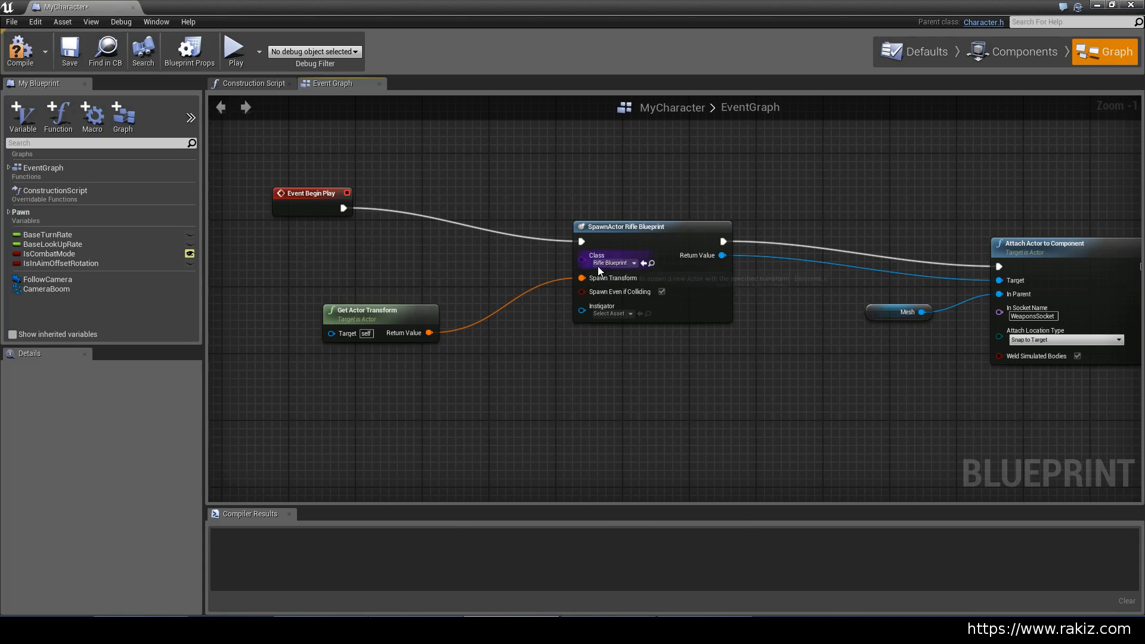
mouse_move(1130, 18)
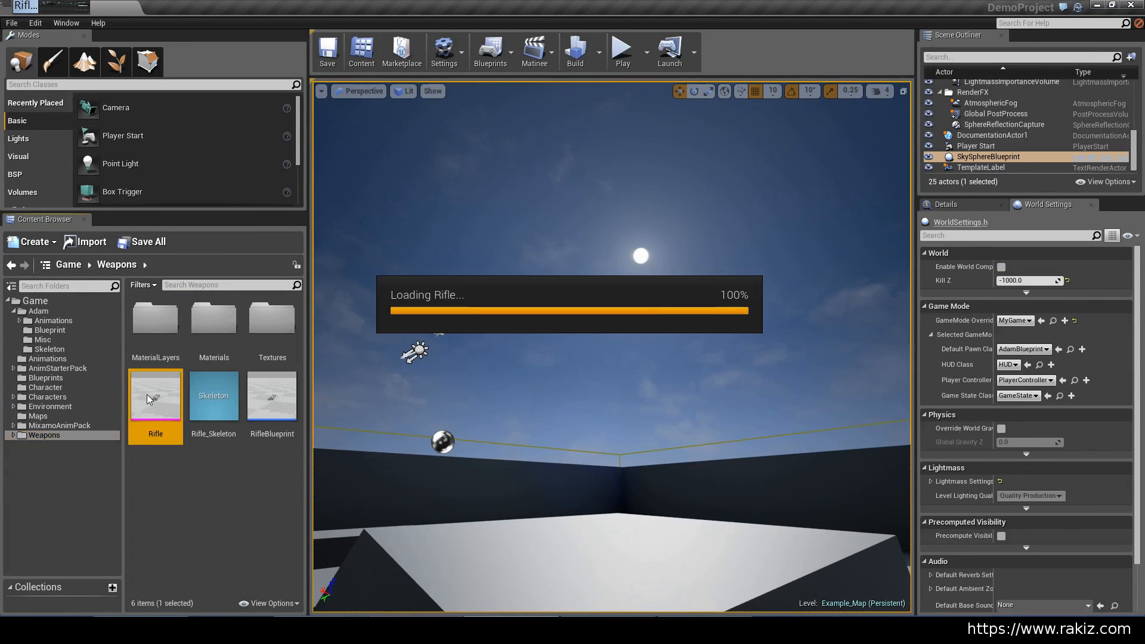
Step: Inspect the Rifle mesh, then RifleBlueprint's event graph and its skeletal mesh components
double_click(155, 396)
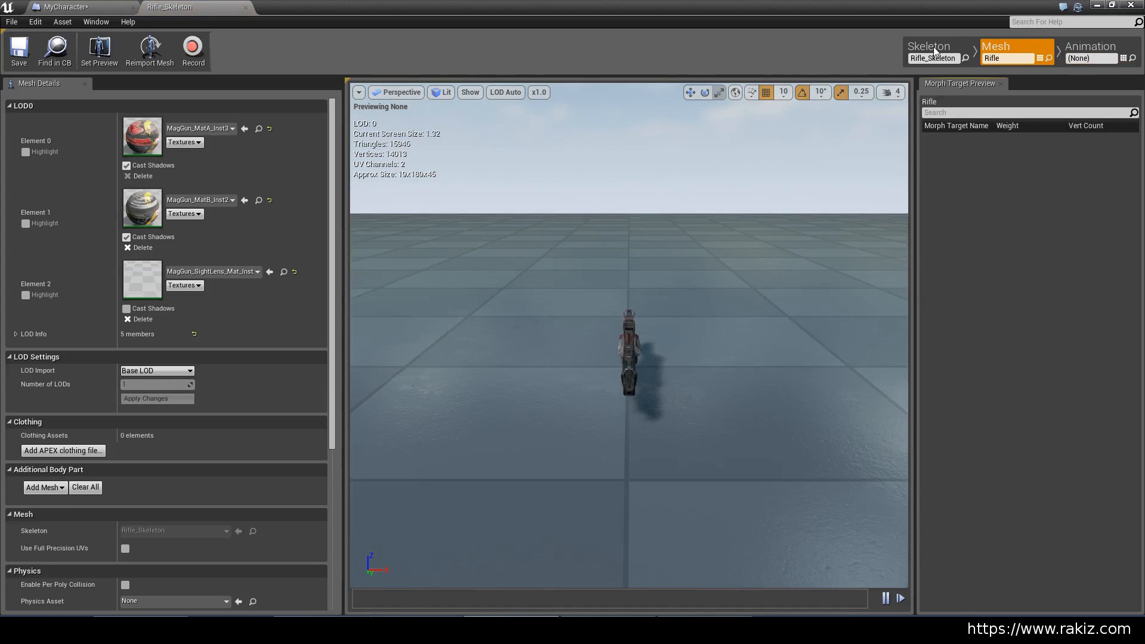
left_click(930, 45)
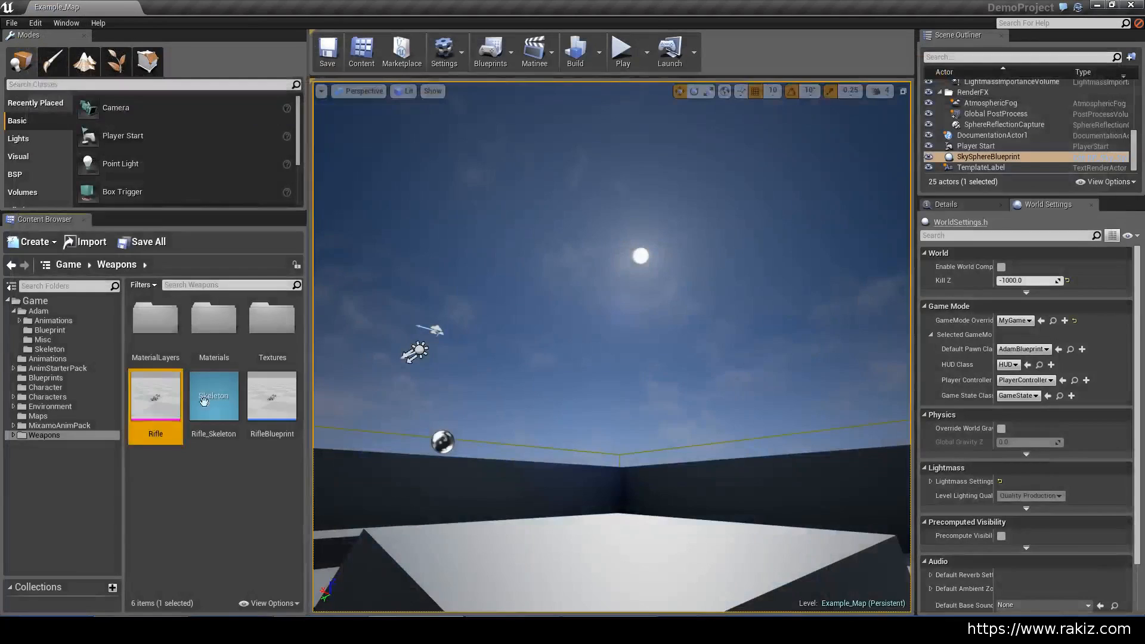
double_click(272, 395)
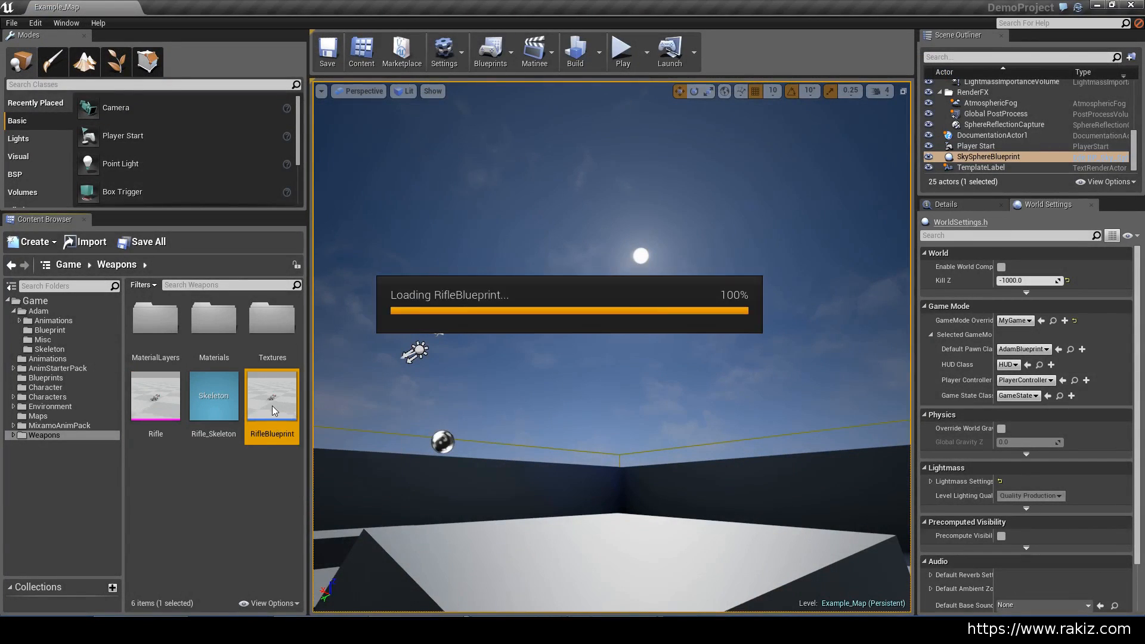
double_click(271, 396)
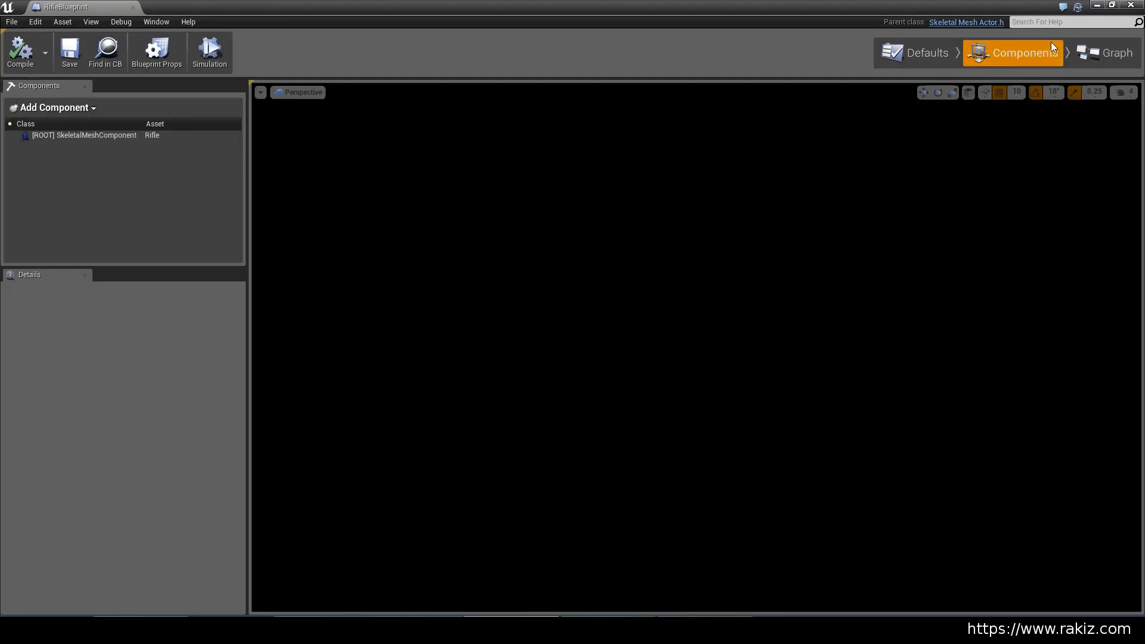
left_click(1116, 52)
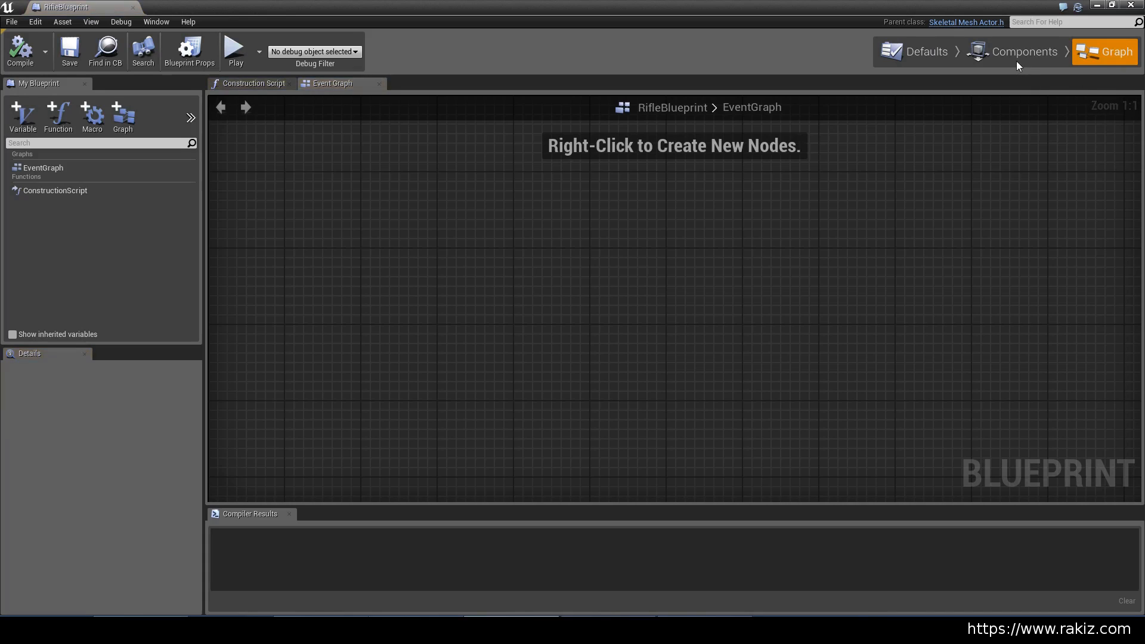
left_click(1024, 52)
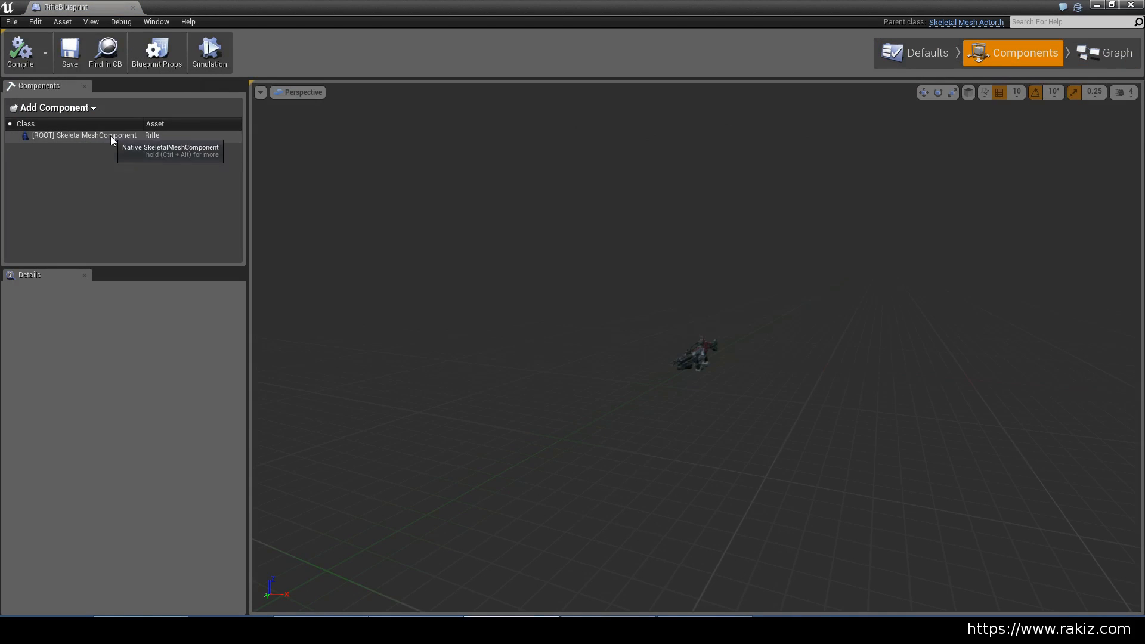
mouse_move(799, 176)
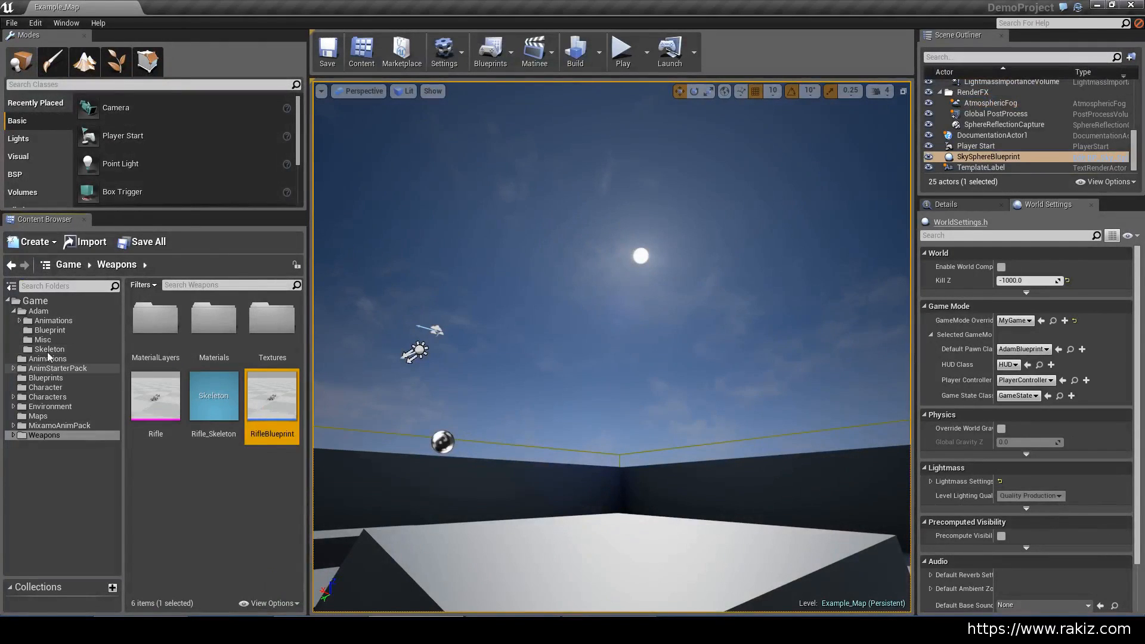
Step: Reopen MyCharacter from the Blueprints folder to review its SpawnActor and attach nodes
left_click(45, 387)
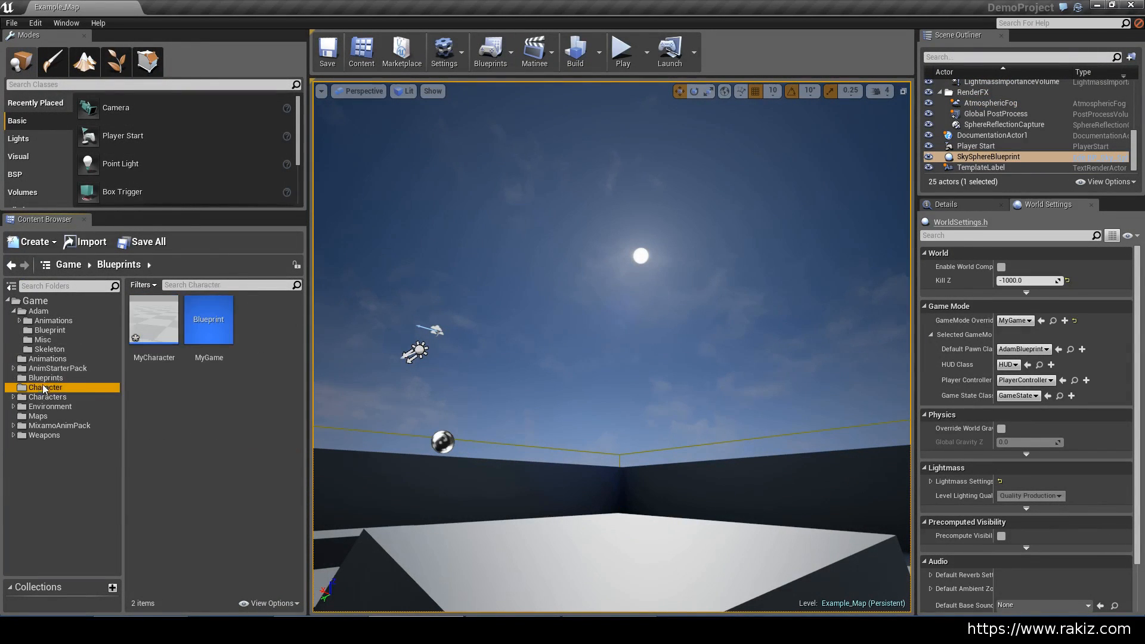
left_click(45, 378)
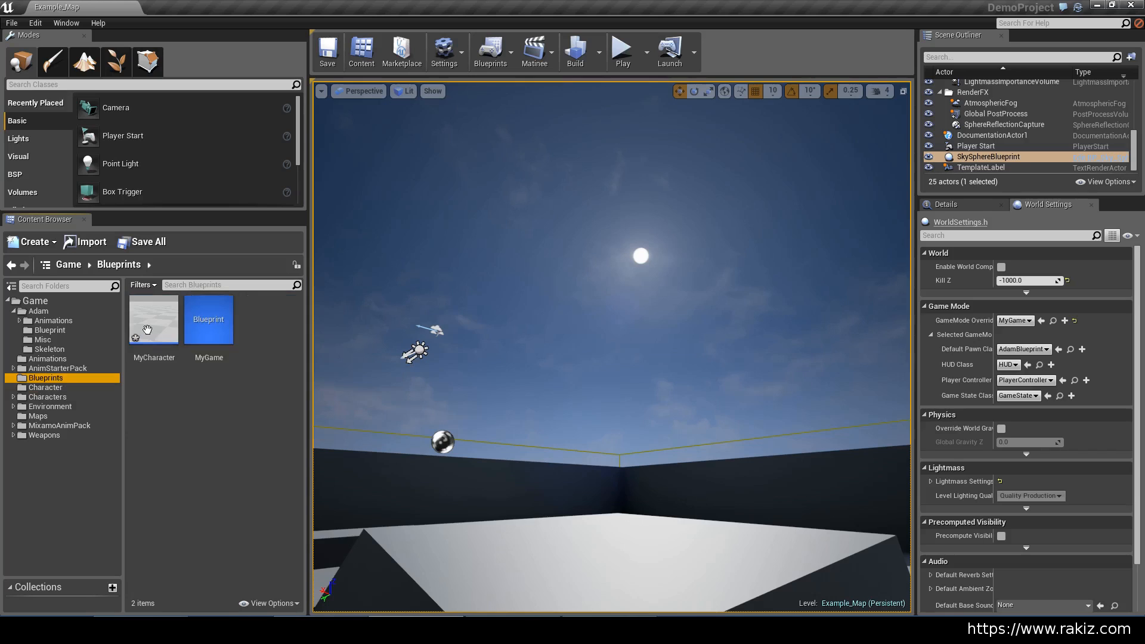
double_click(154, 320)
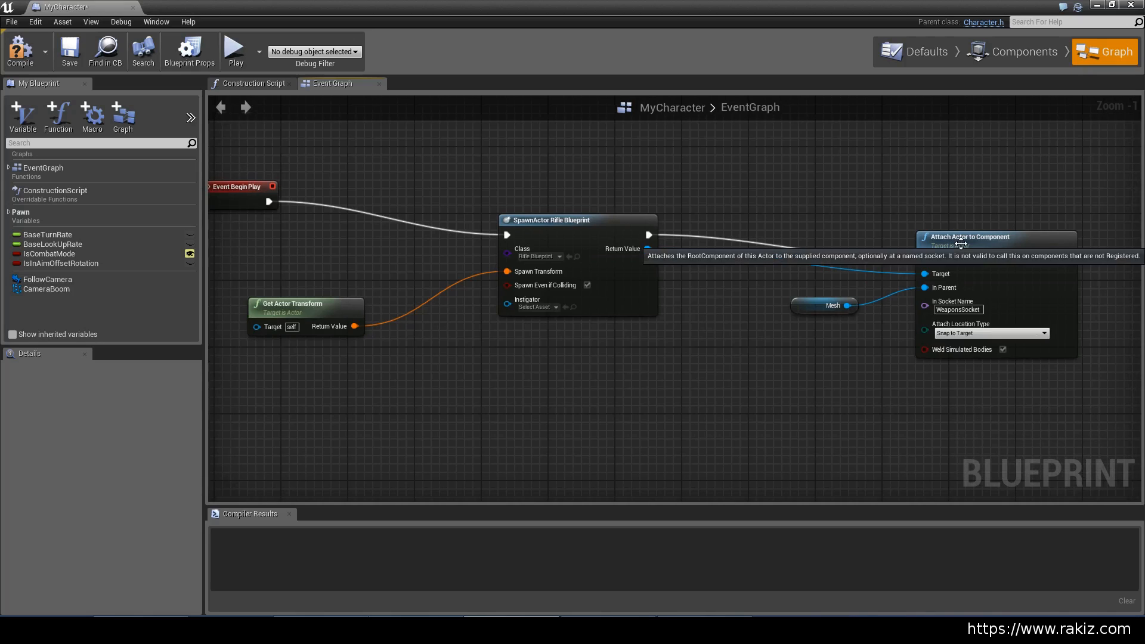
mouse_move(973, 249)
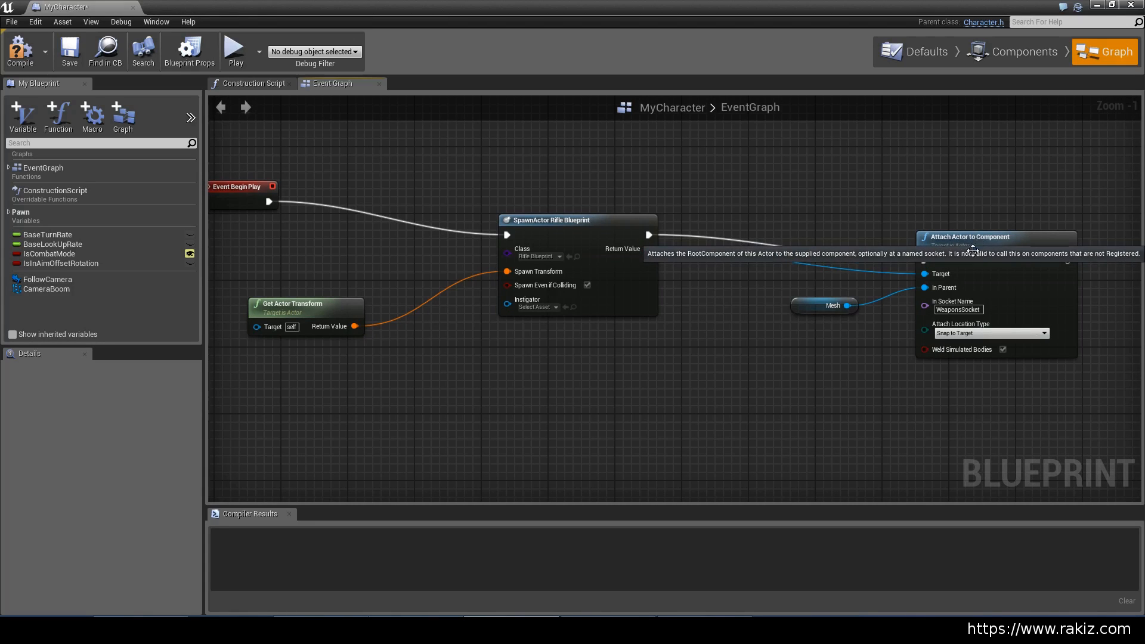
mouse_move(846, 312)
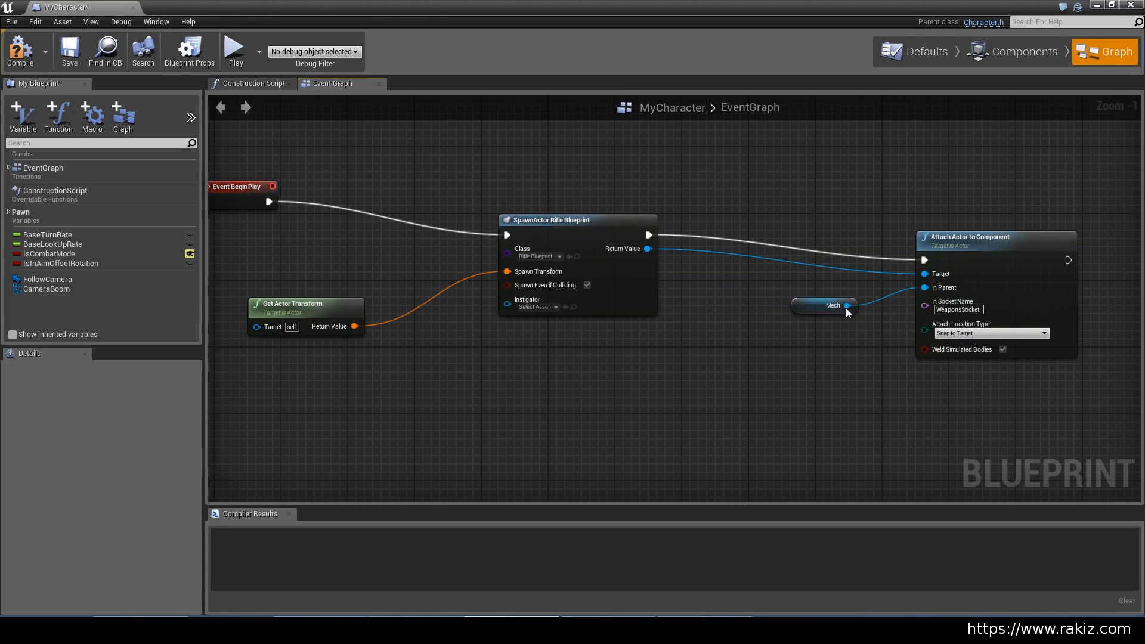
mouse_move(832, 311)
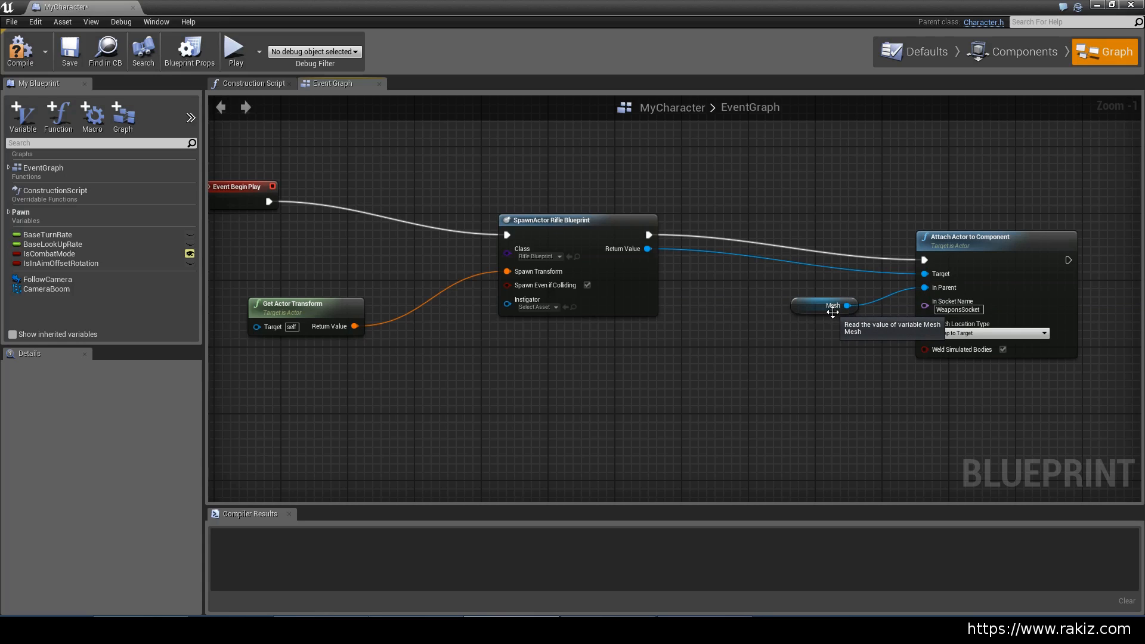
mouse_move(843, 308)
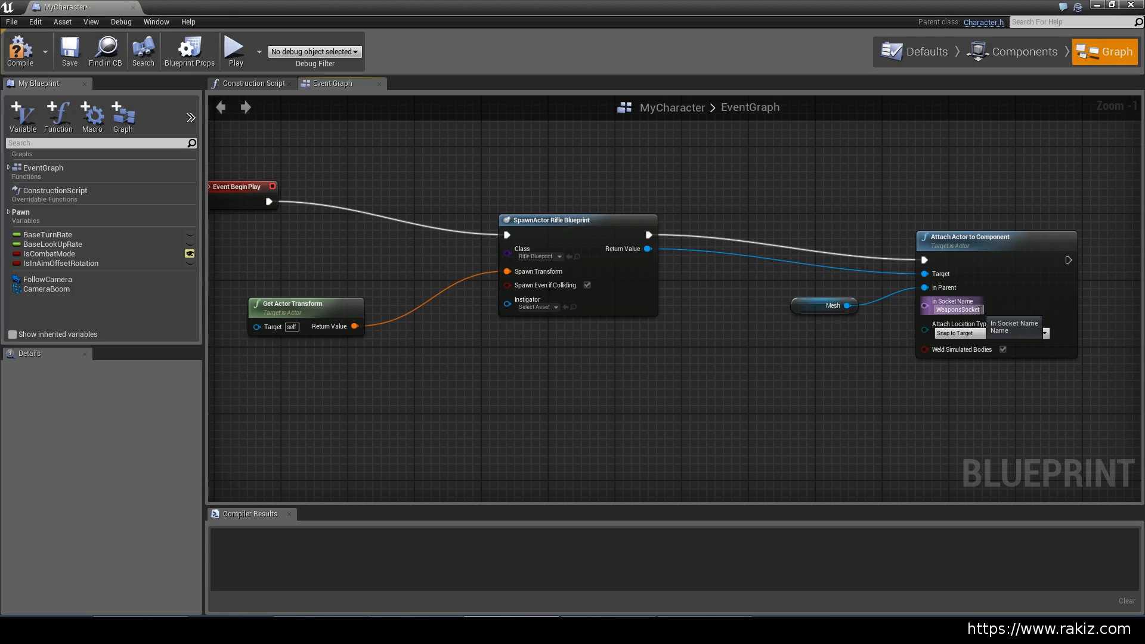
mouse_move(990, 344)
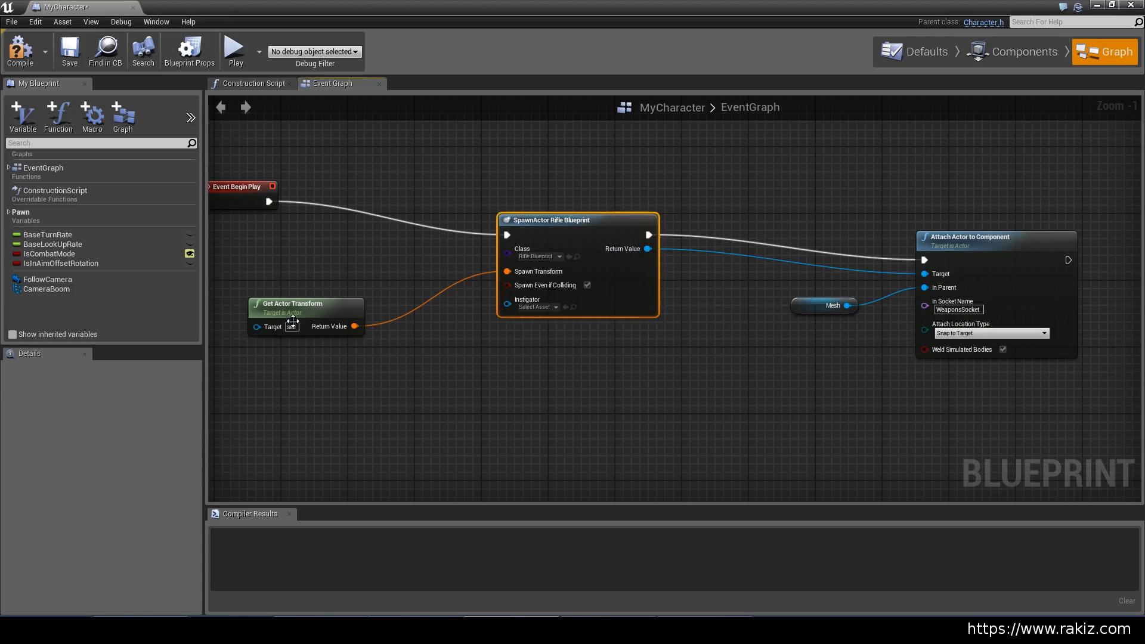
mouse_move(284, 306)
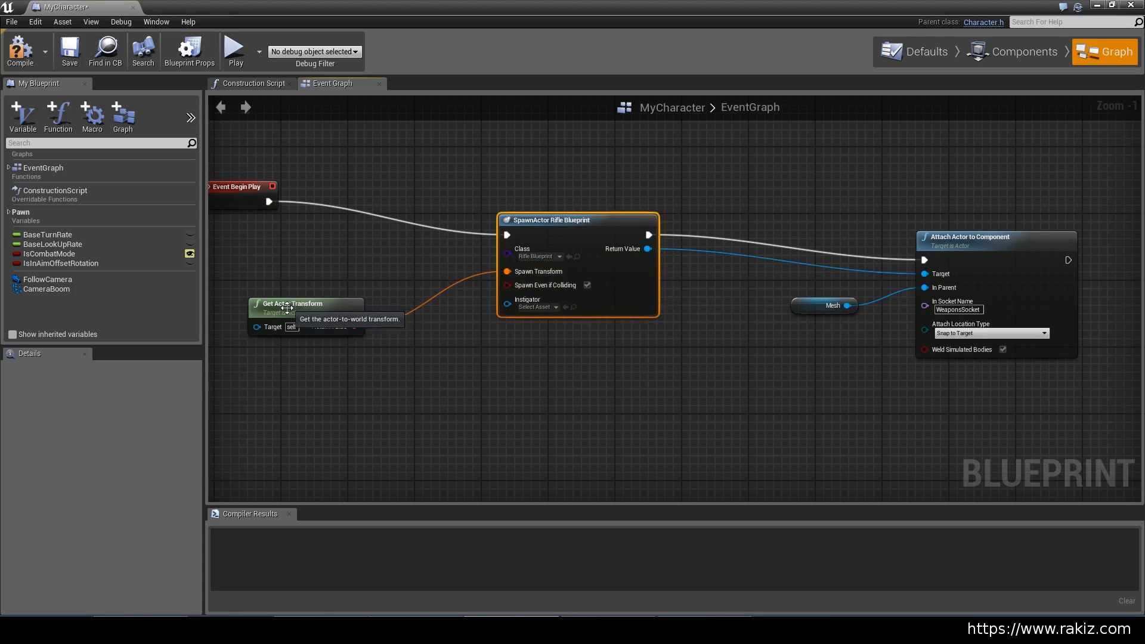
mouse_move(873, 298)
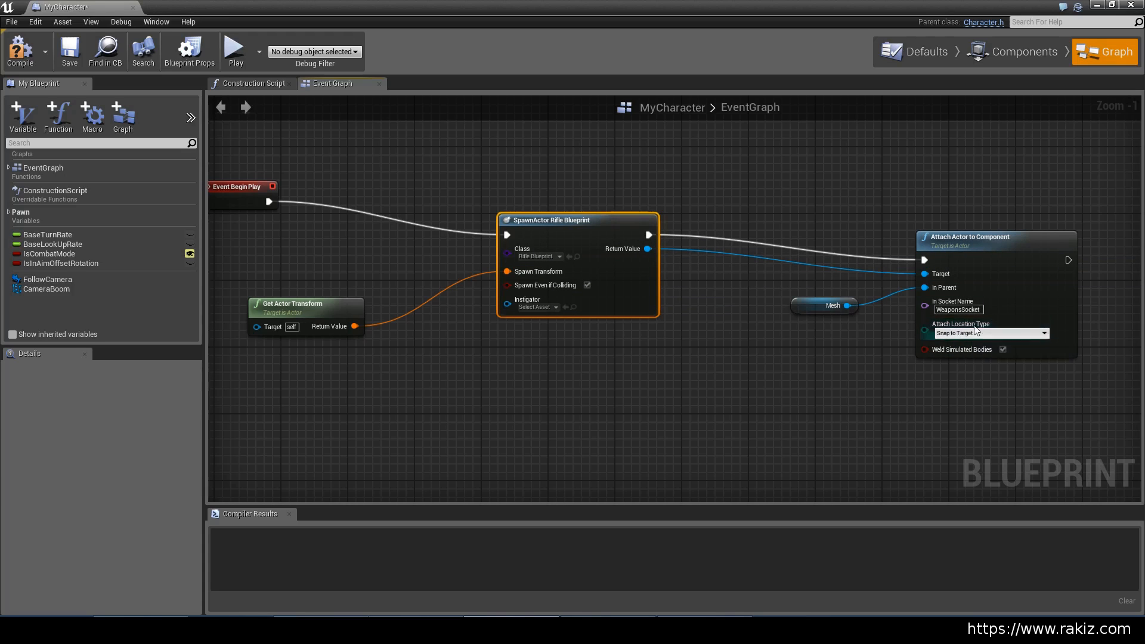
mouse_move(958, 309)
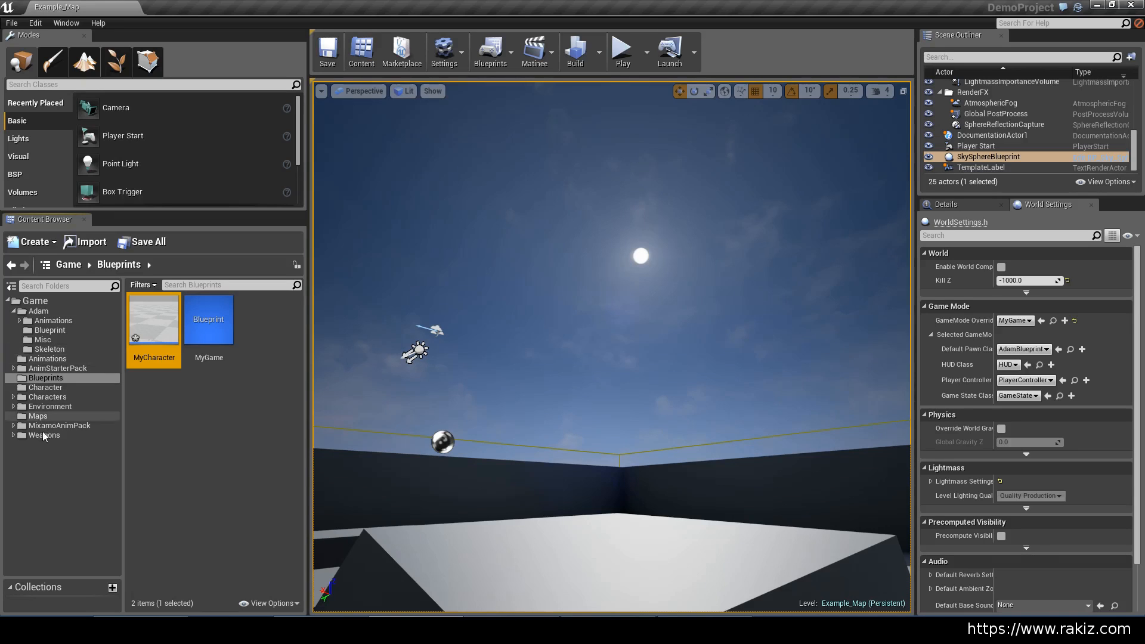
left_click(46, 396)
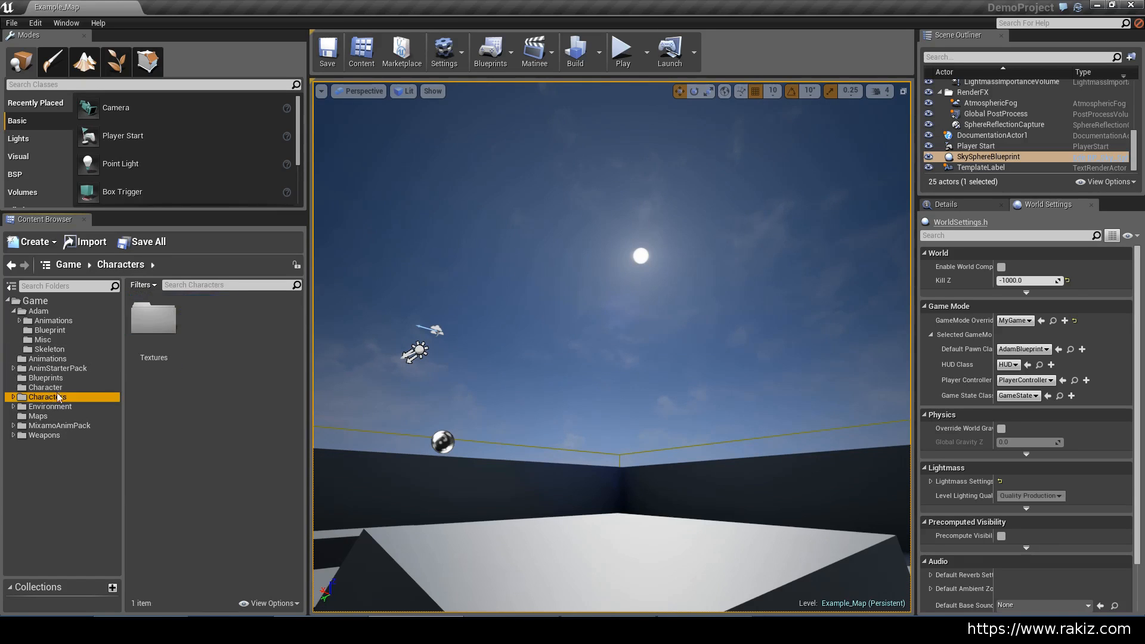
left_click(38, 310)
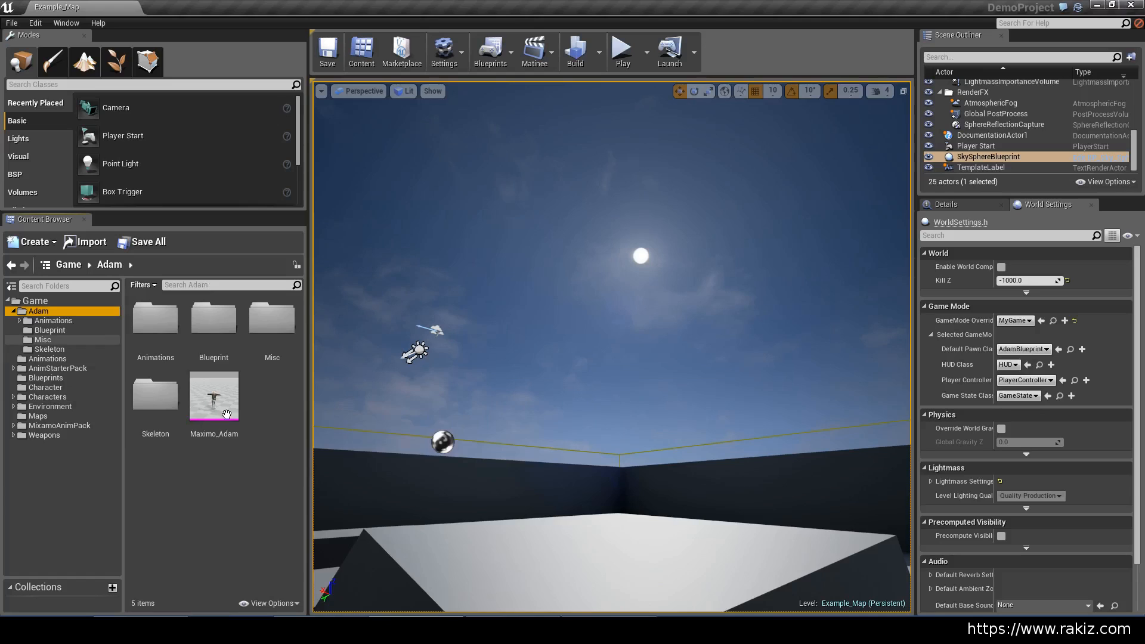
double_click(213, 395)
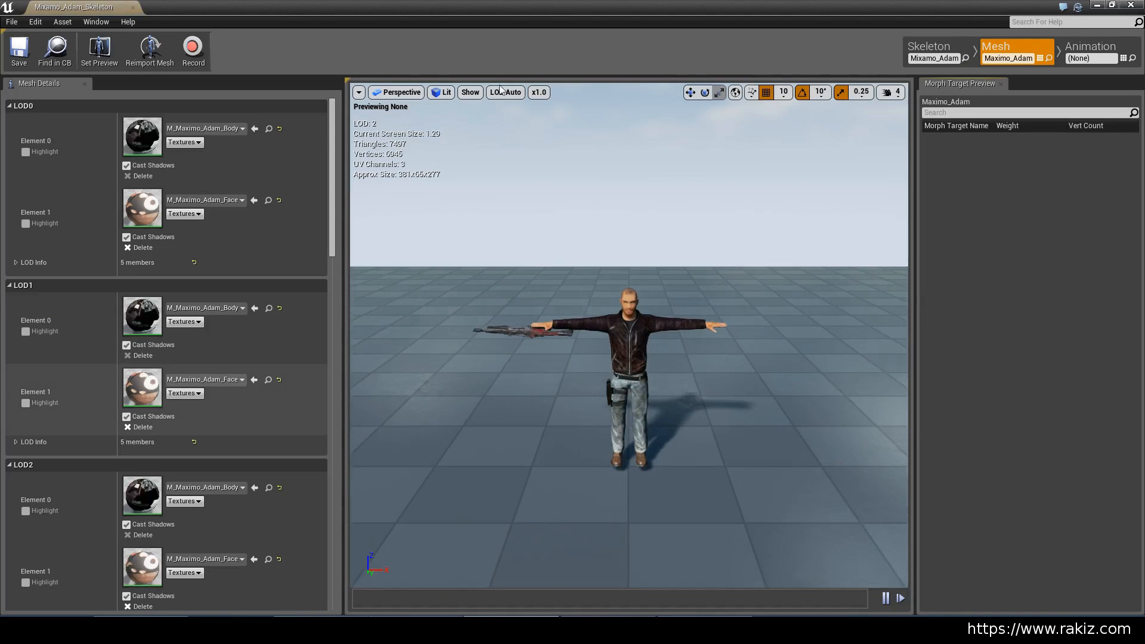
left_click(928, 46)
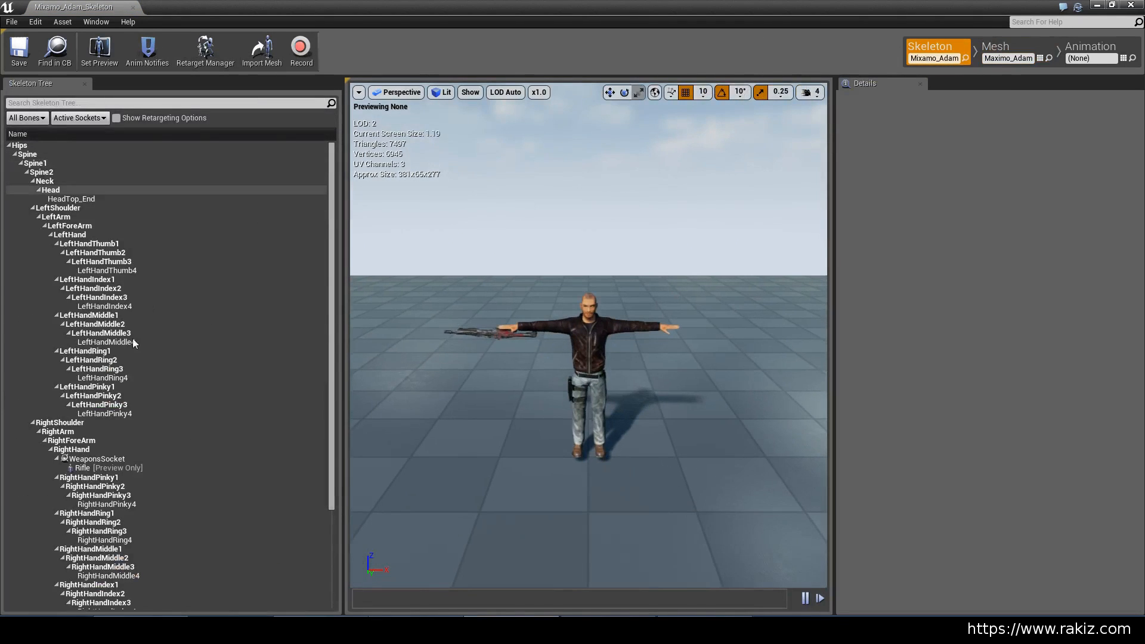
left_click(70, 449)
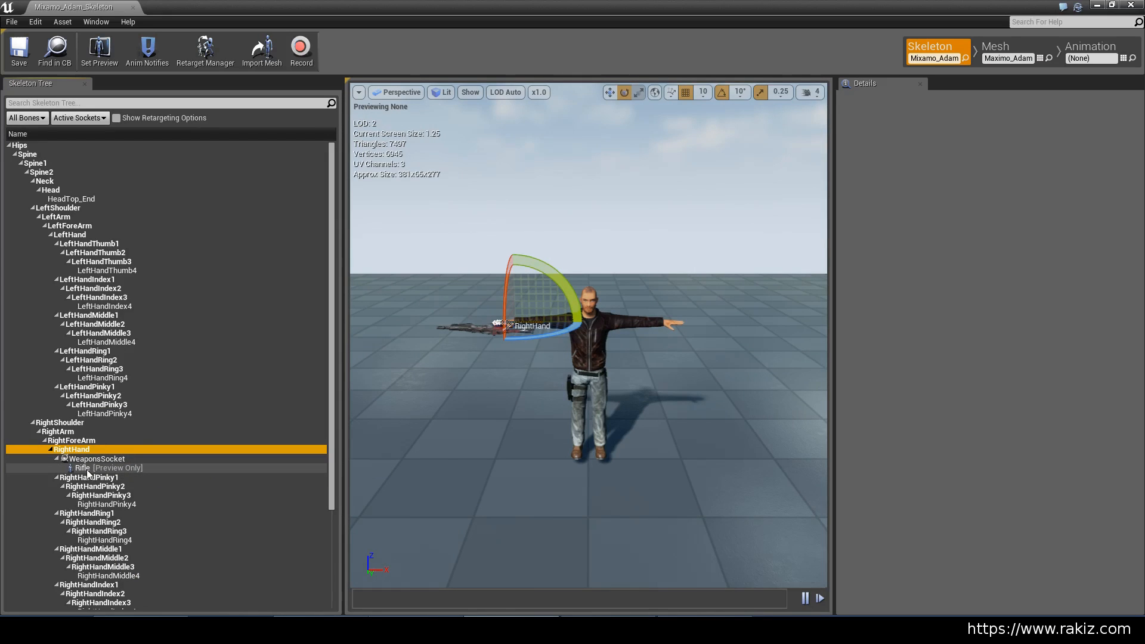
mouse_move(88, 465)
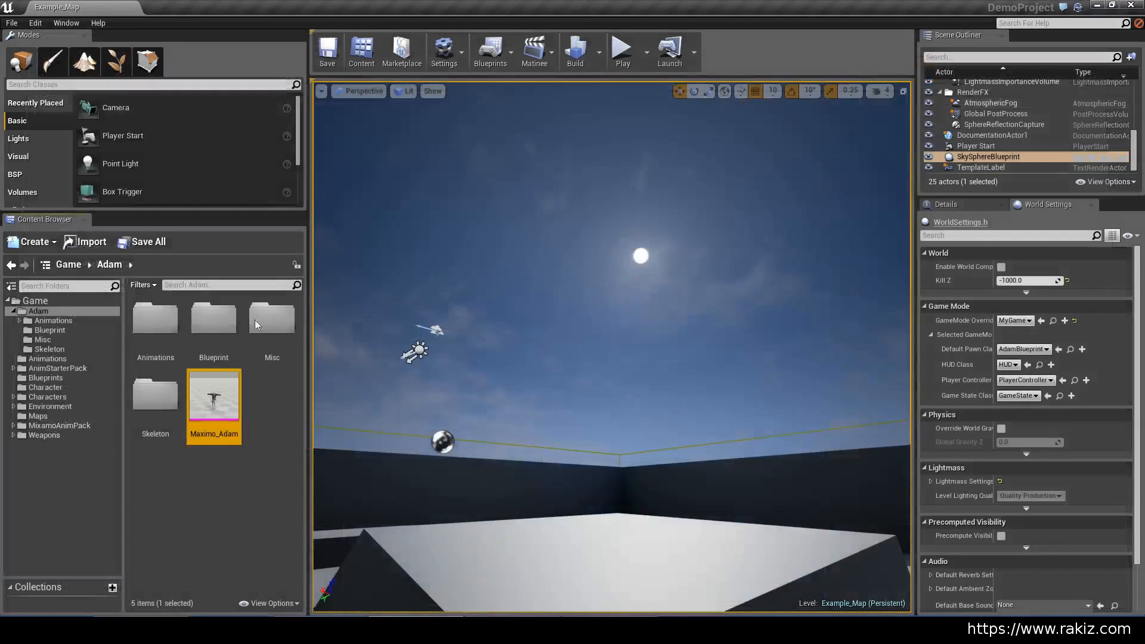
left_click(45, 387)
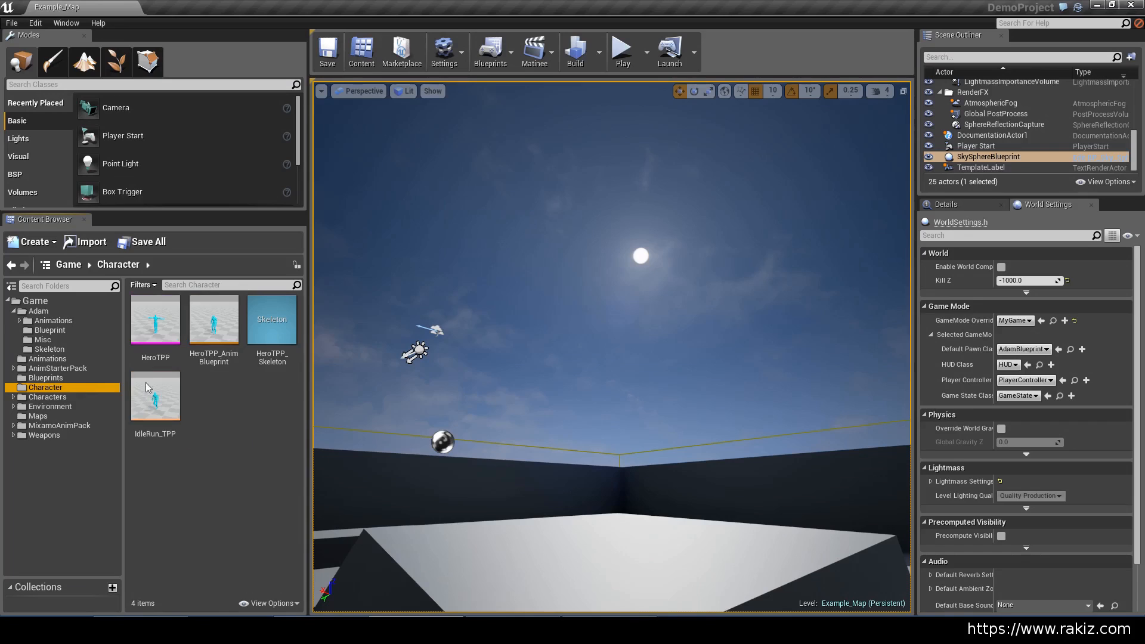
left_click(45, 378)
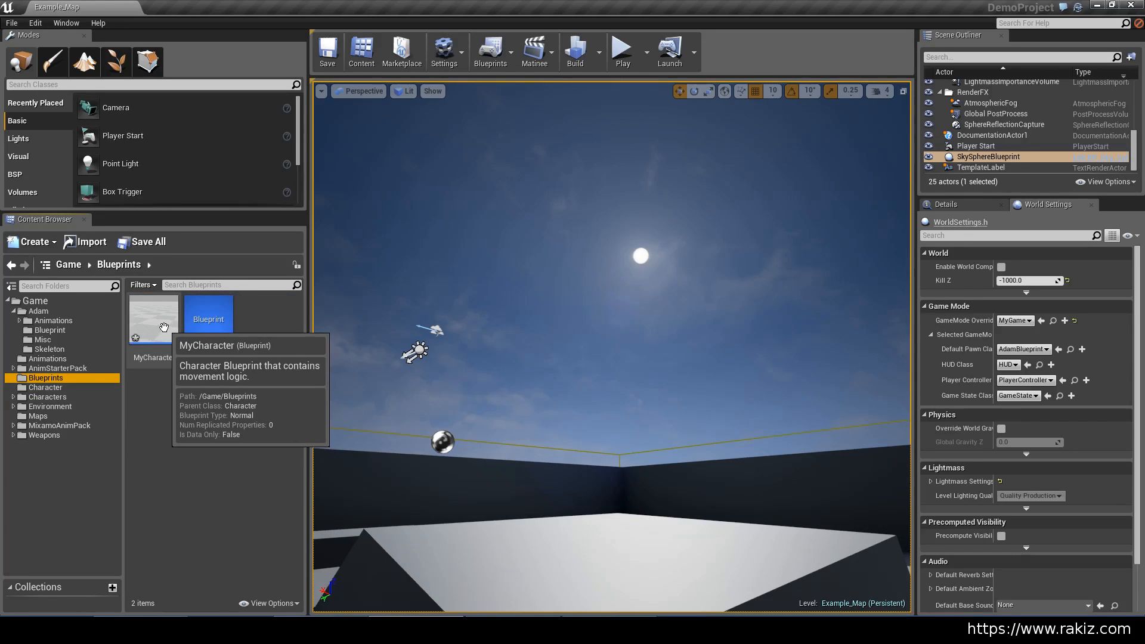
Step: Reopen MyCharacter's Event Graph, where the spawned rifle attaches to WeaponsSocket on Mesh
double_click(153, 319)
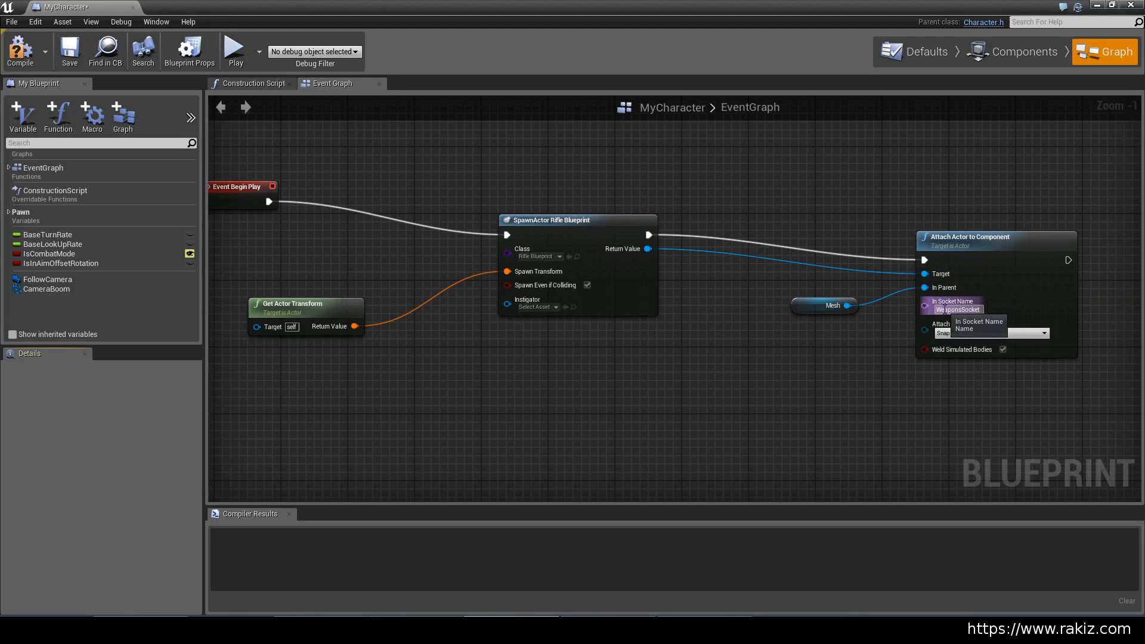
mouse_move(737, 382)
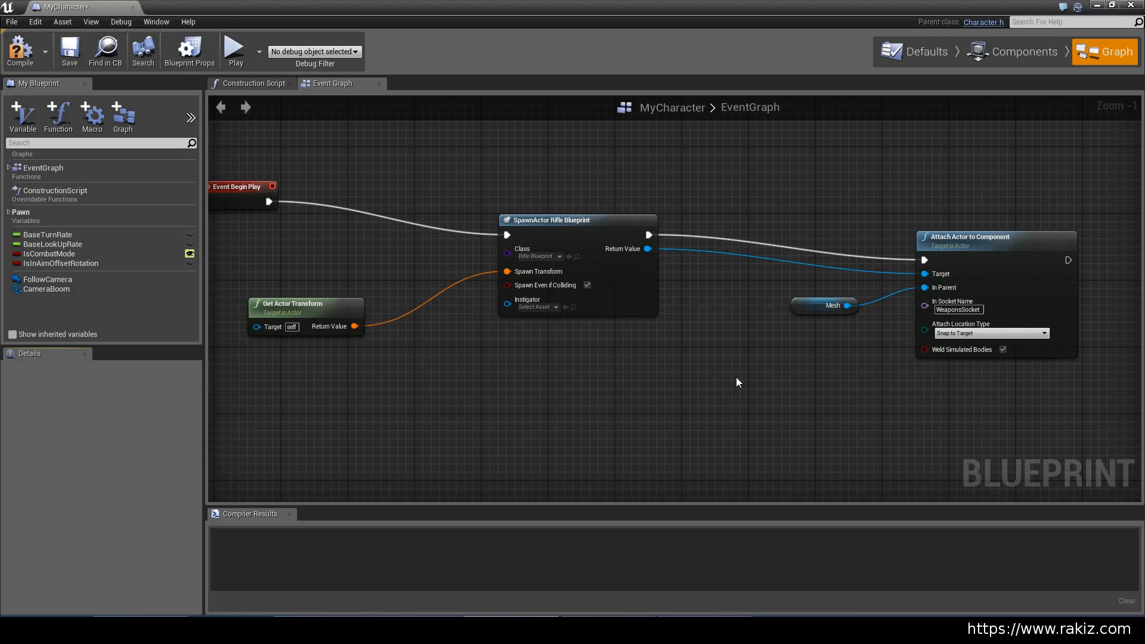
mouse_move(961, 247)
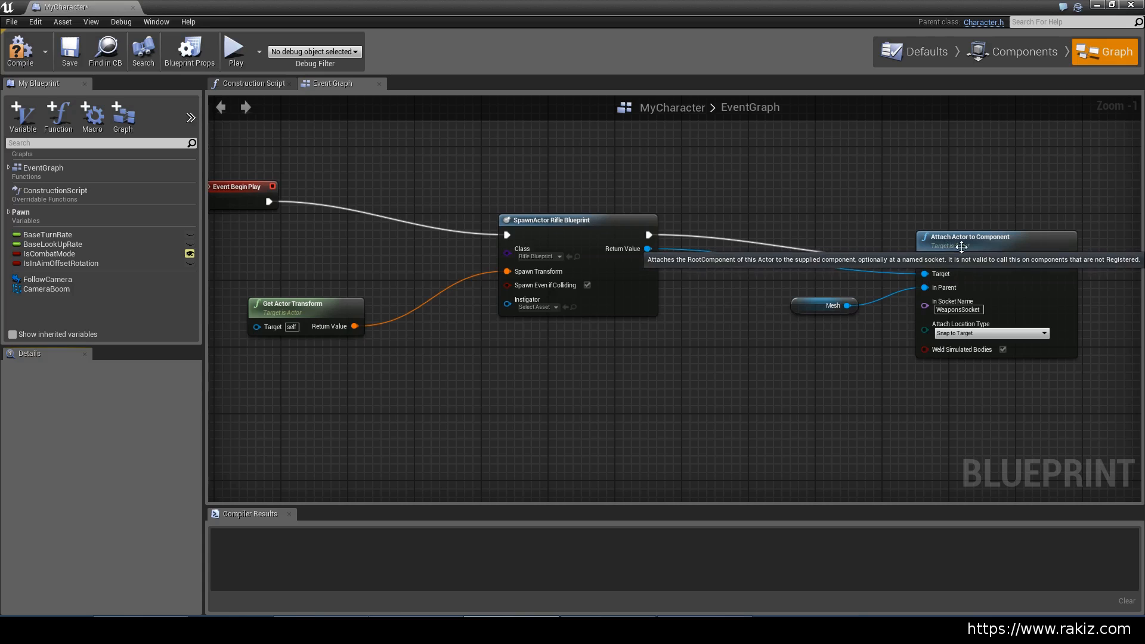
mouse_move(845, 294)
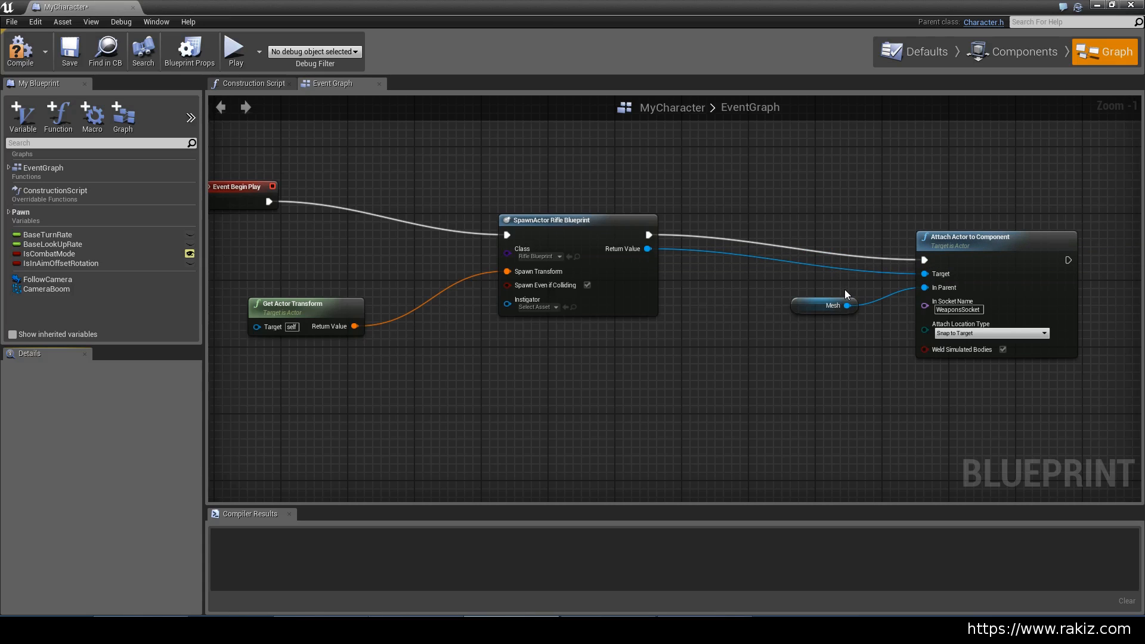
mouse_move(699, 373)
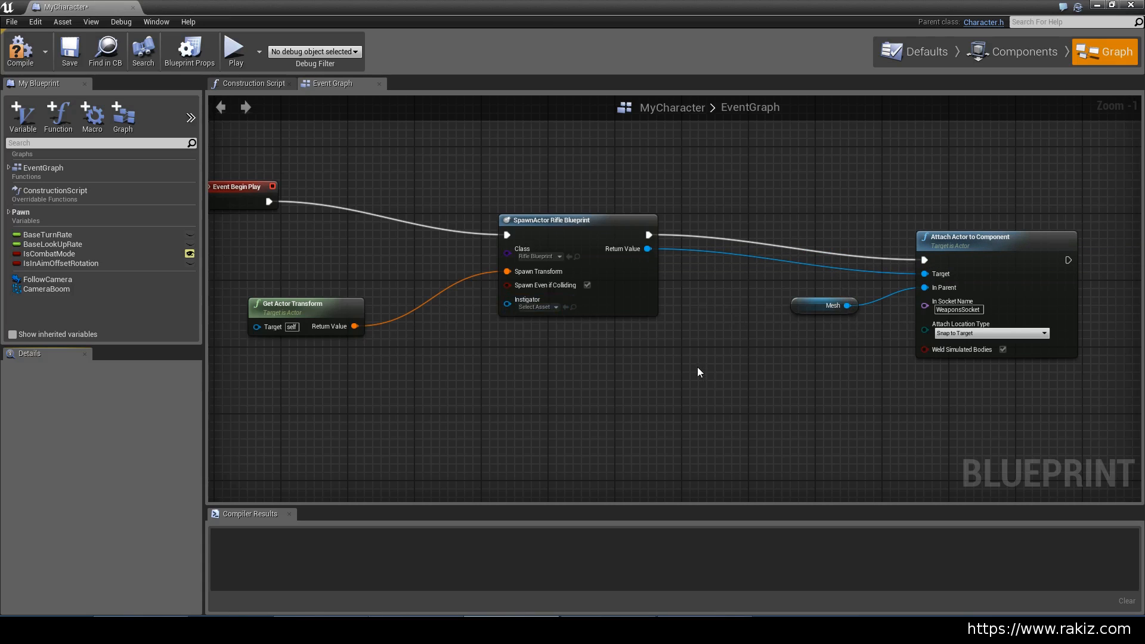
Step: Group the rifle spawn-and-attach nodes under a comment named 'Create Rifle actor at start of play'
scroll("down", 3)
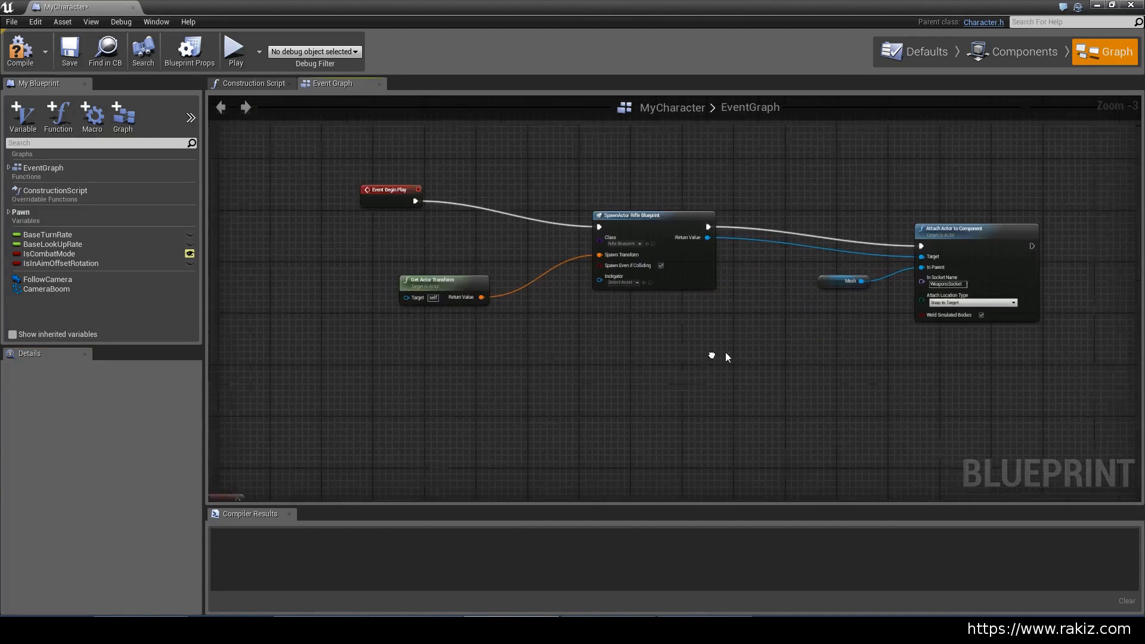
scroll("down", 3)
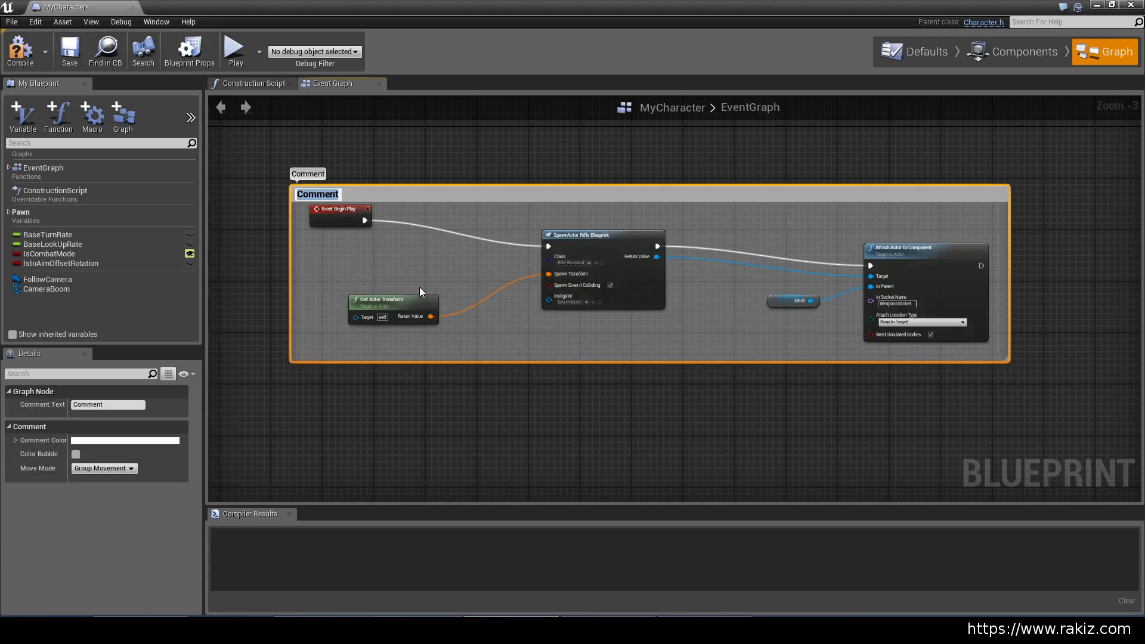
type("Cre")
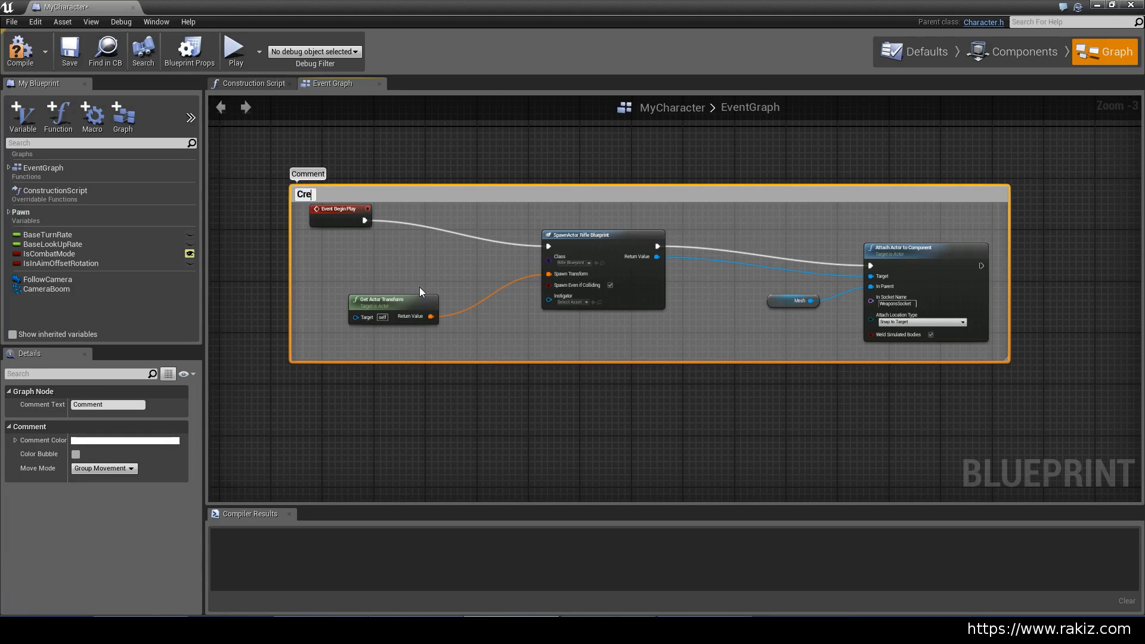
type("ate")
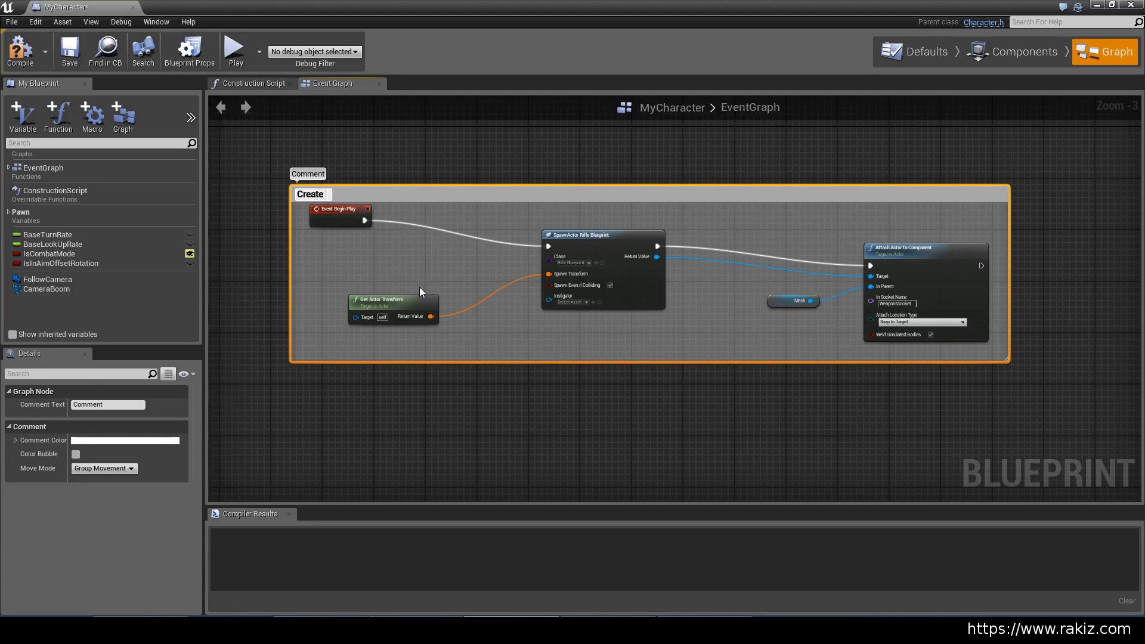
type("Rifle actor at start of p")
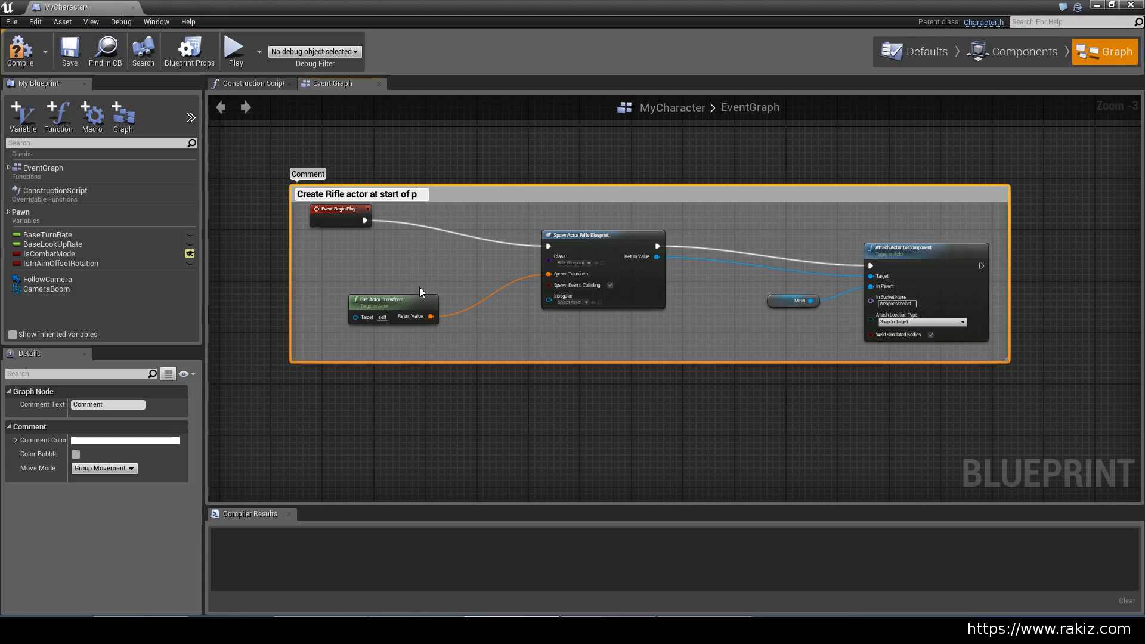
scroll("down", 3)
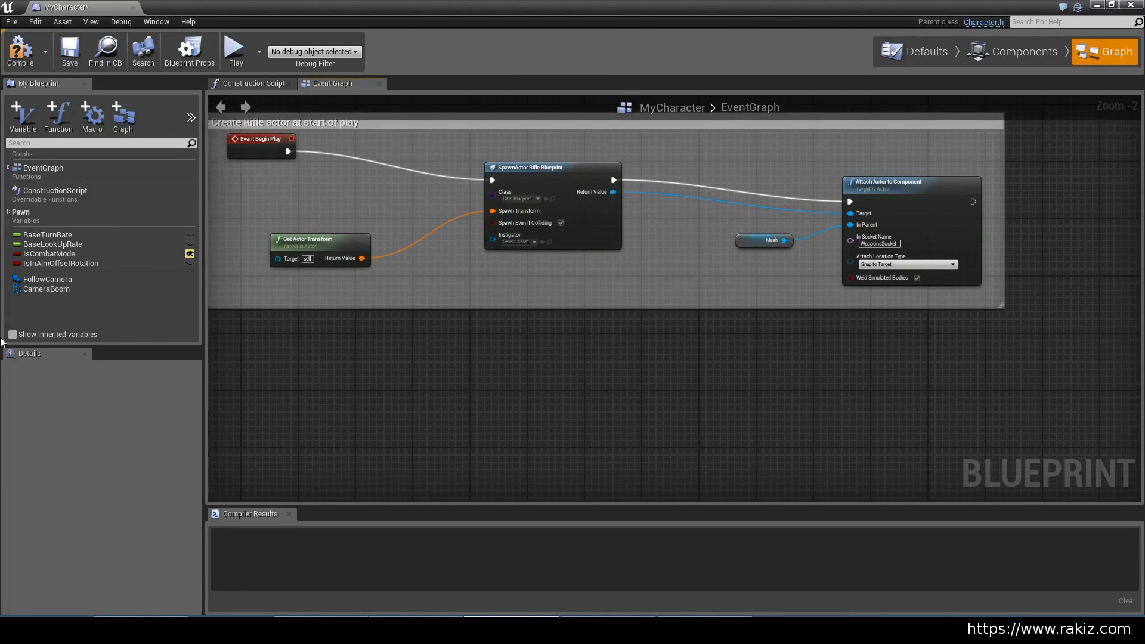
Step: Show inherited variables, expand the Character and Camera groups, and select Mesh
left_click(13, 334)
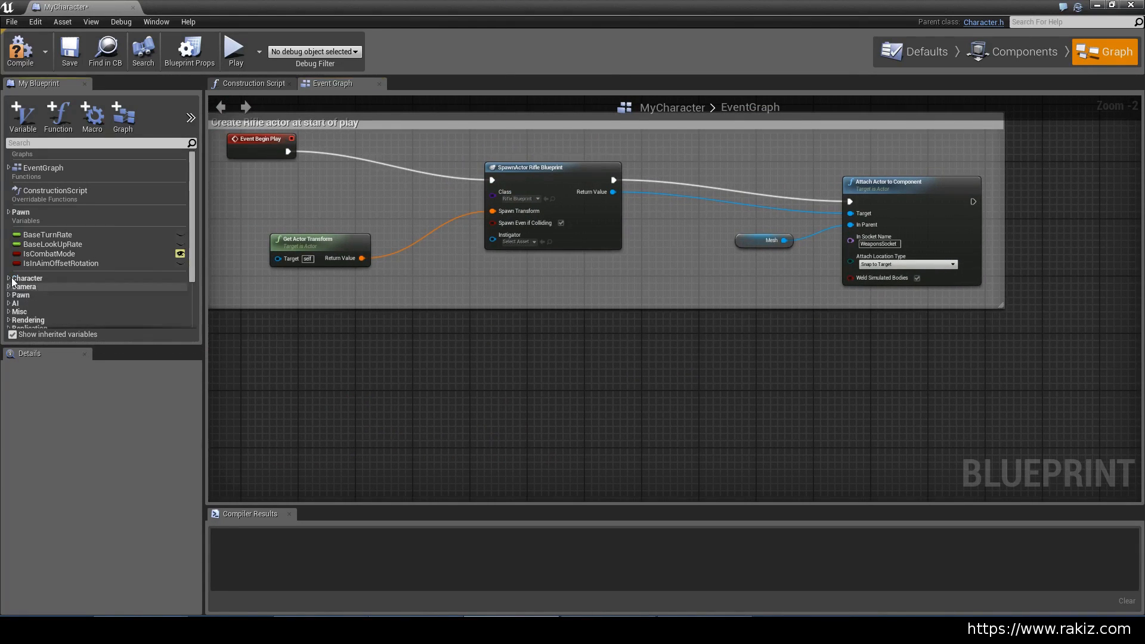
left_click(8, 278)
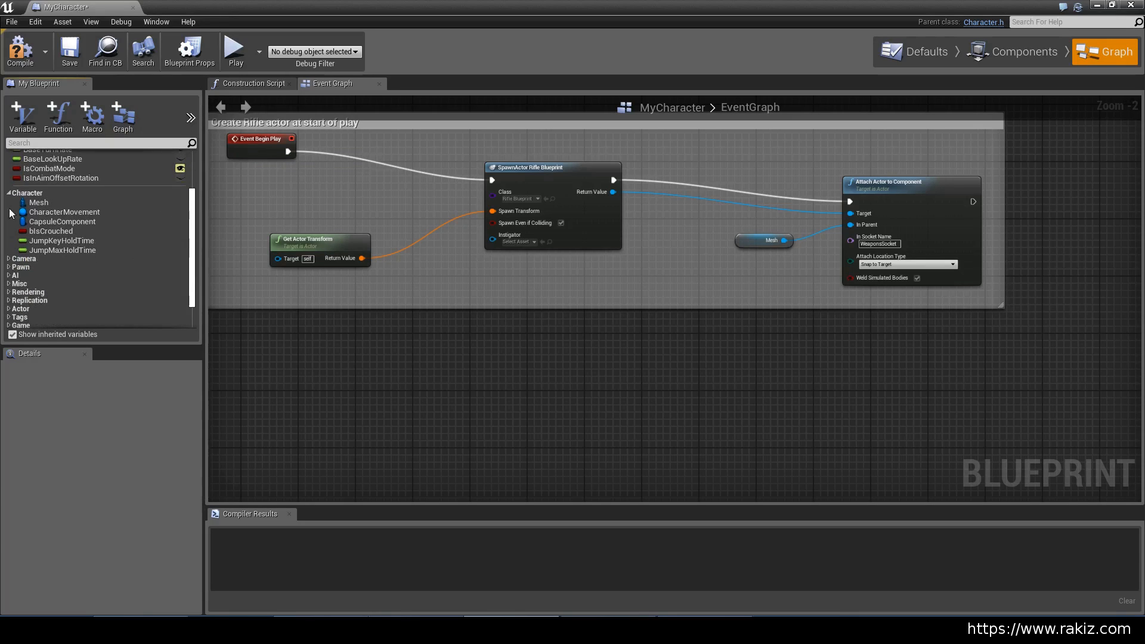
left_click(8, 258)
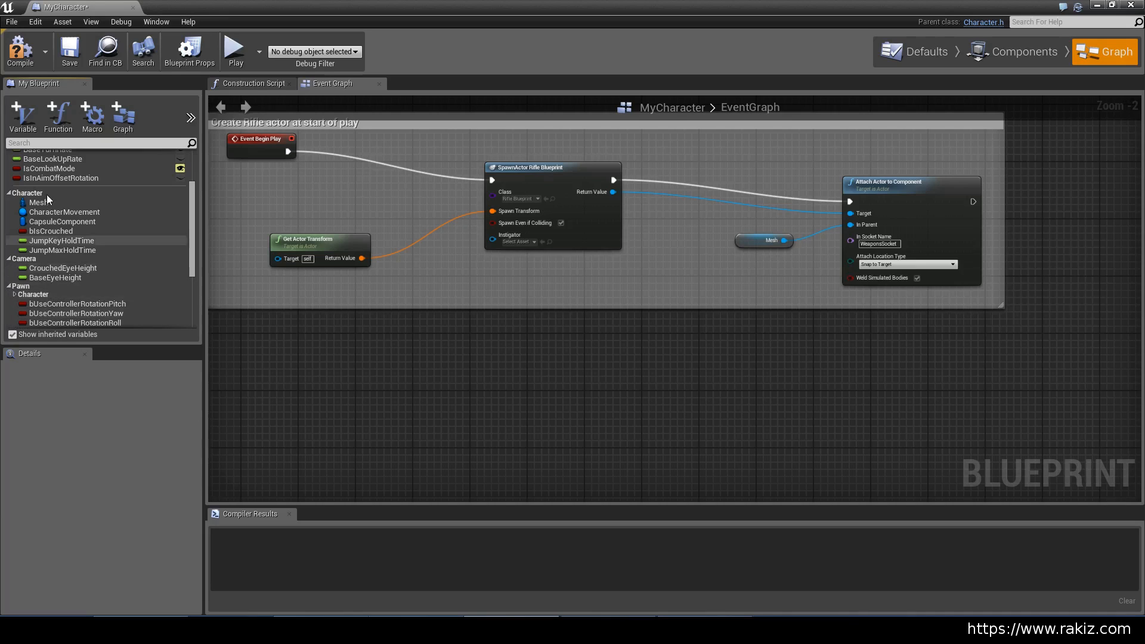
left_click(37, 203)
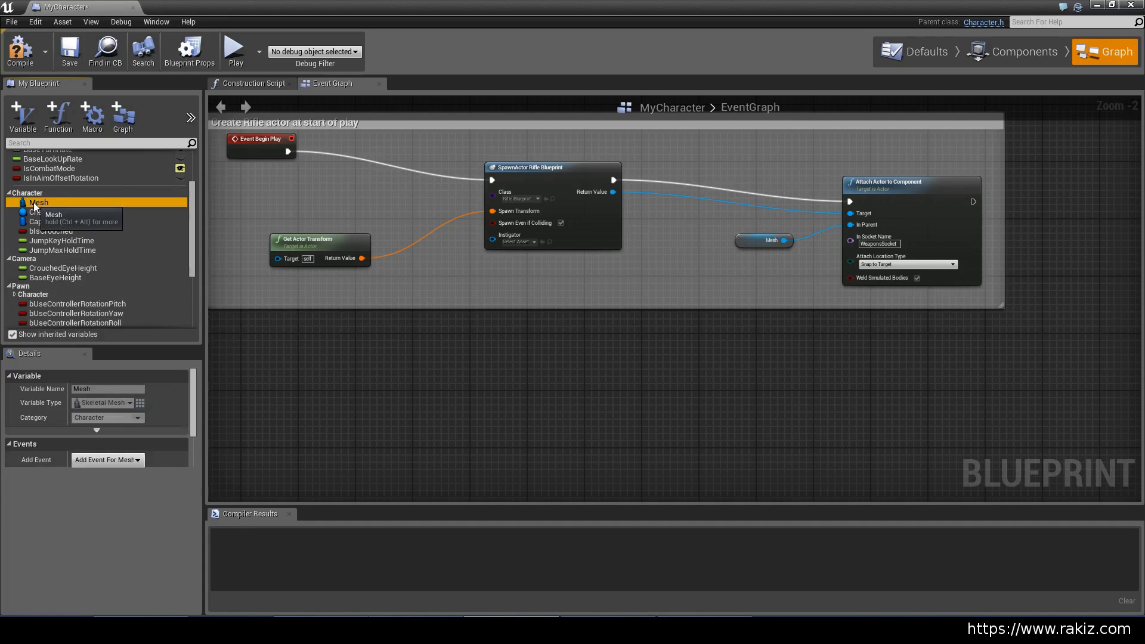
left_click(38, 202)
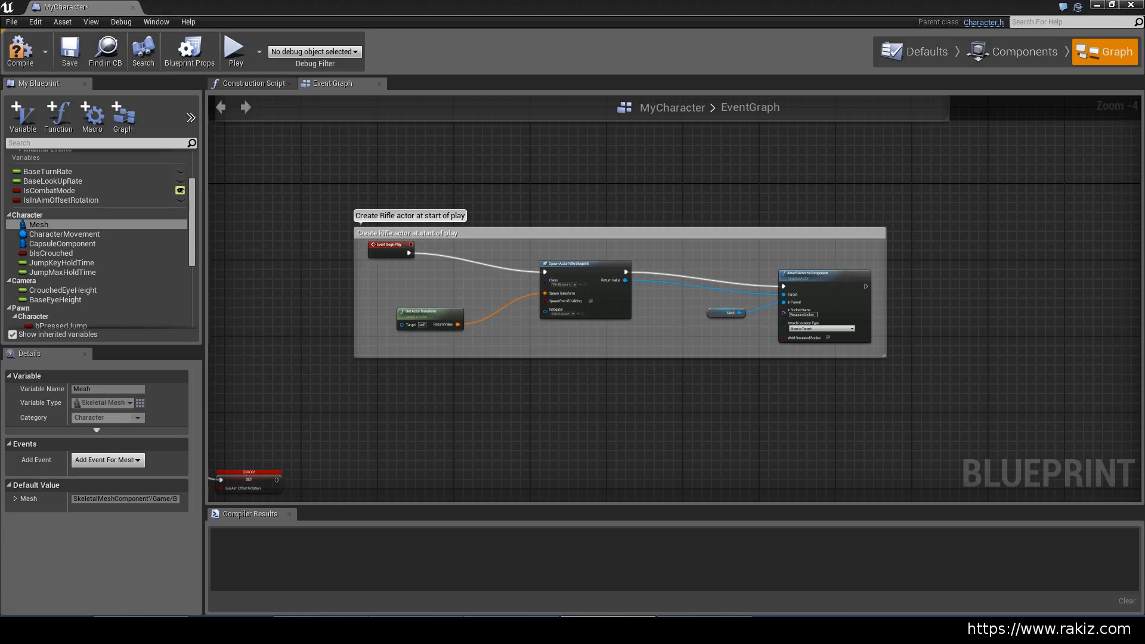
mouse_move(415, 225)
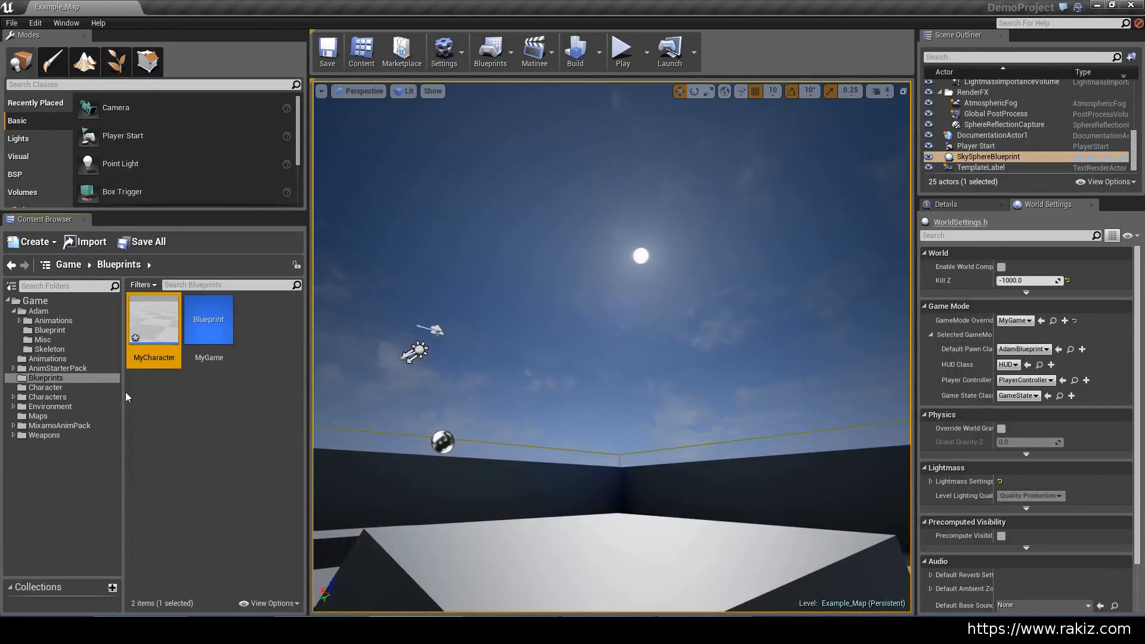
Step: Browse into the Adam Blueprint folder and open AdamAnimBlueprint for editing
left_click(37, 311)
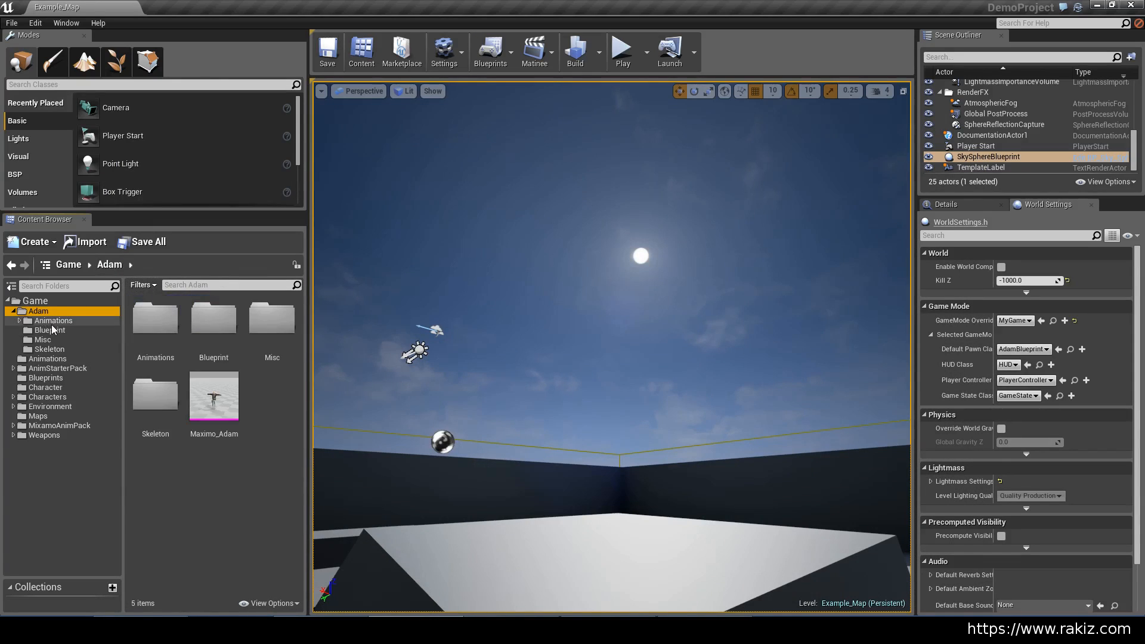
left_click(49, 330)
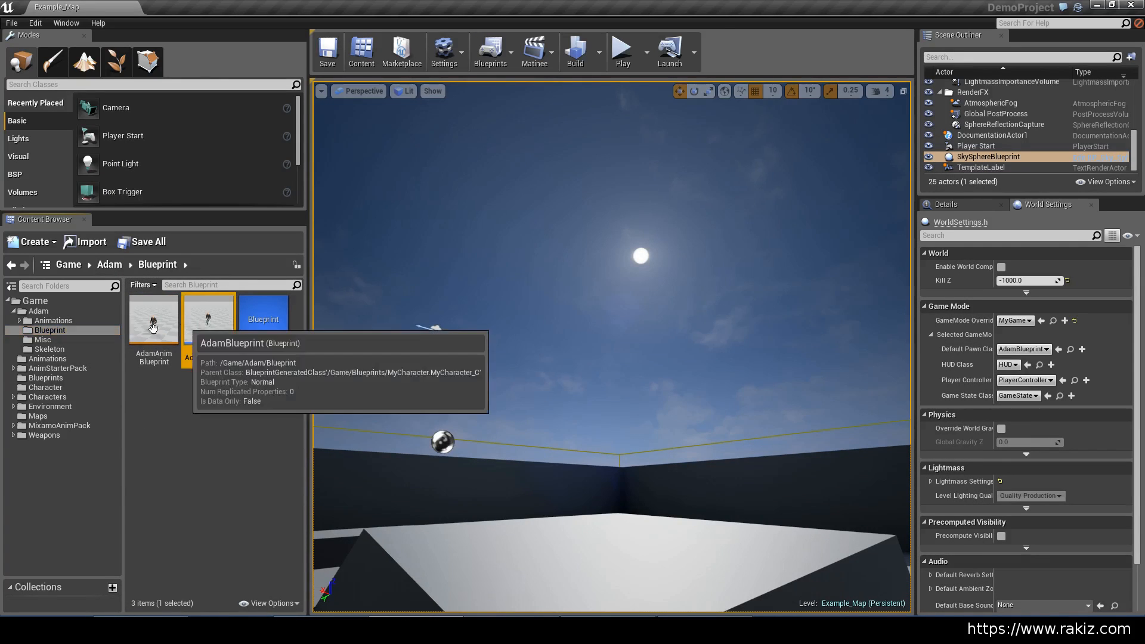
double_click(154, 318)
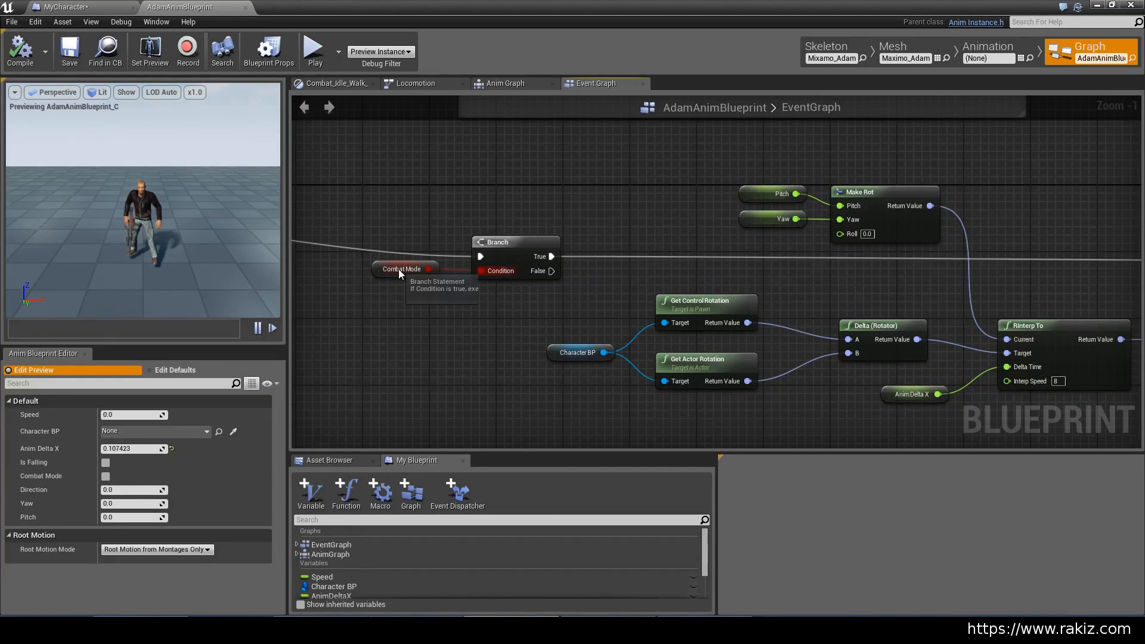
scroll("down", 3)
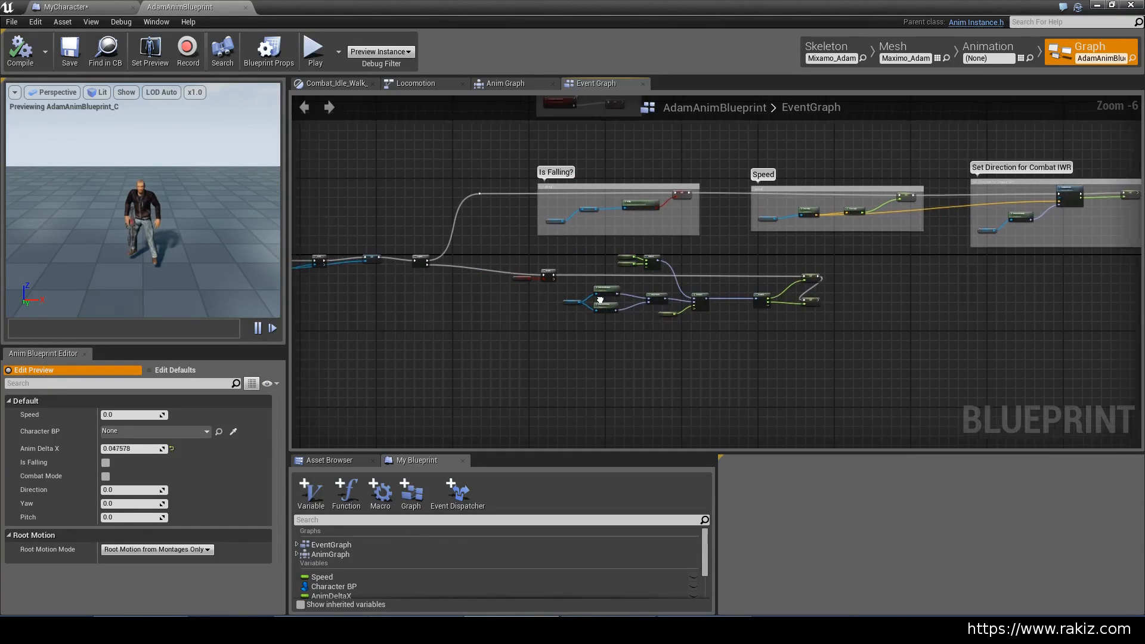
scroll("down", 3)
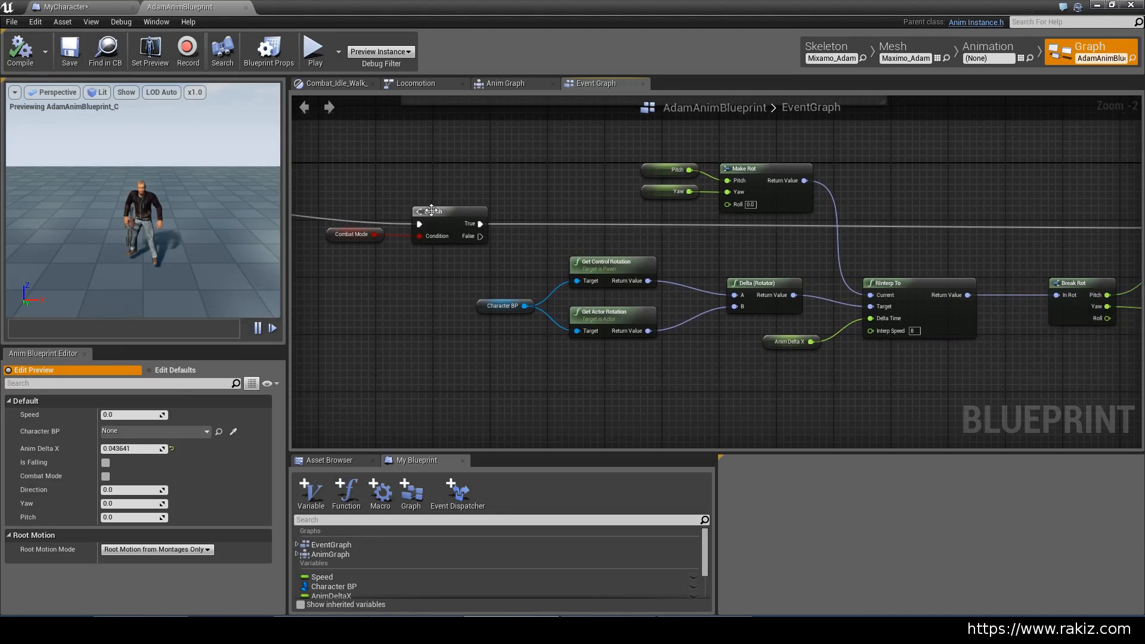
mouse_move(434, 228)
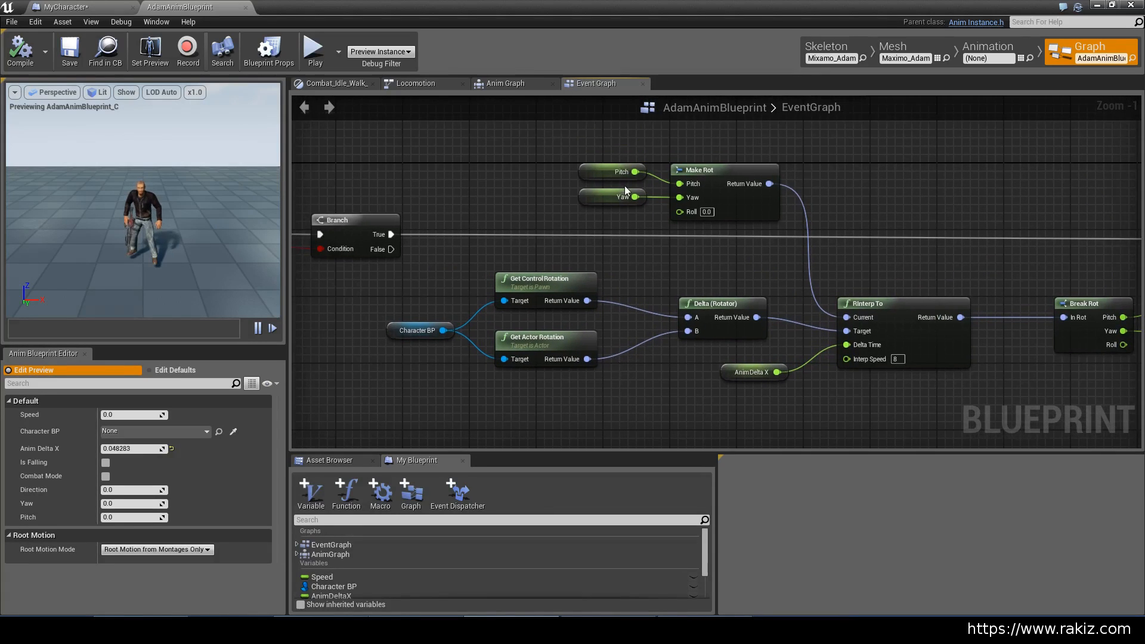
mouse_move(619, 198)
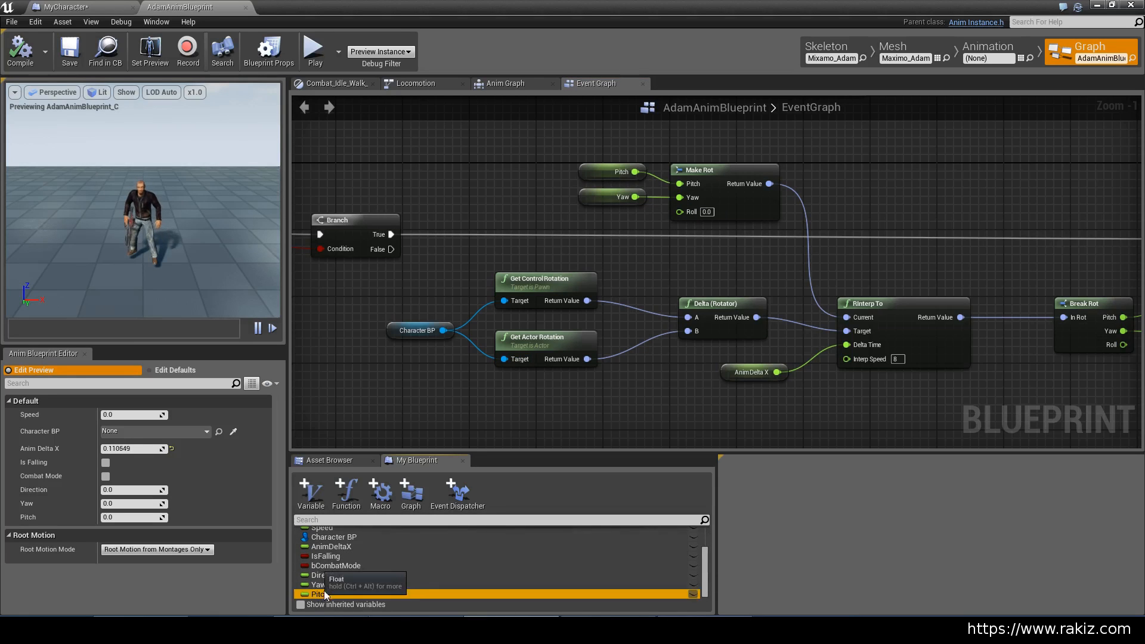
left_click(317, 585)
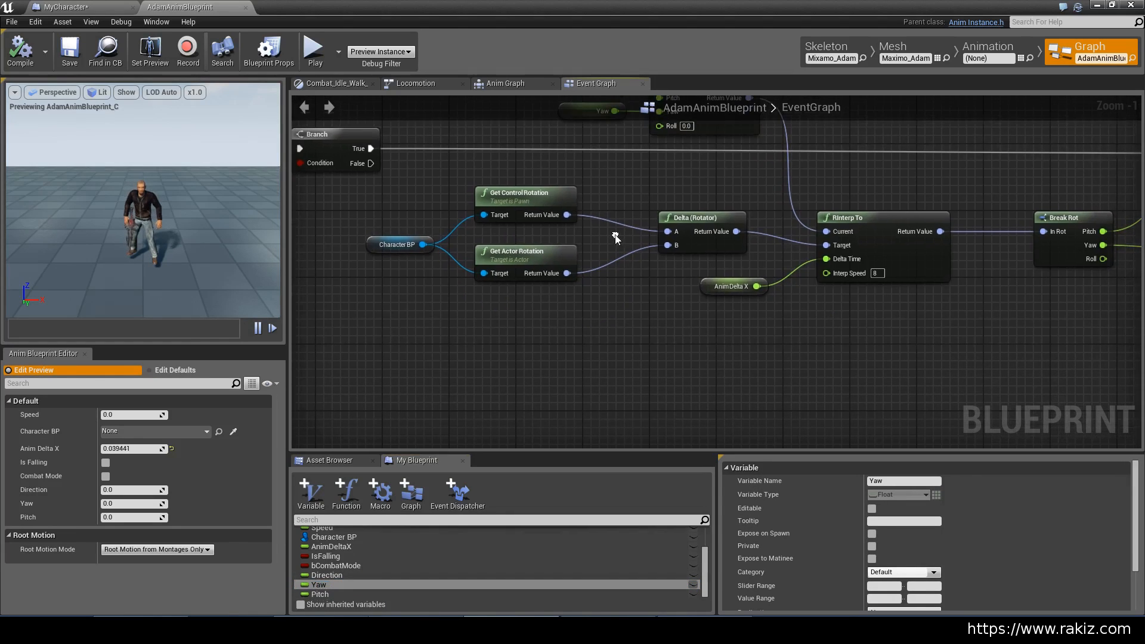
mouse_move(530, 201)
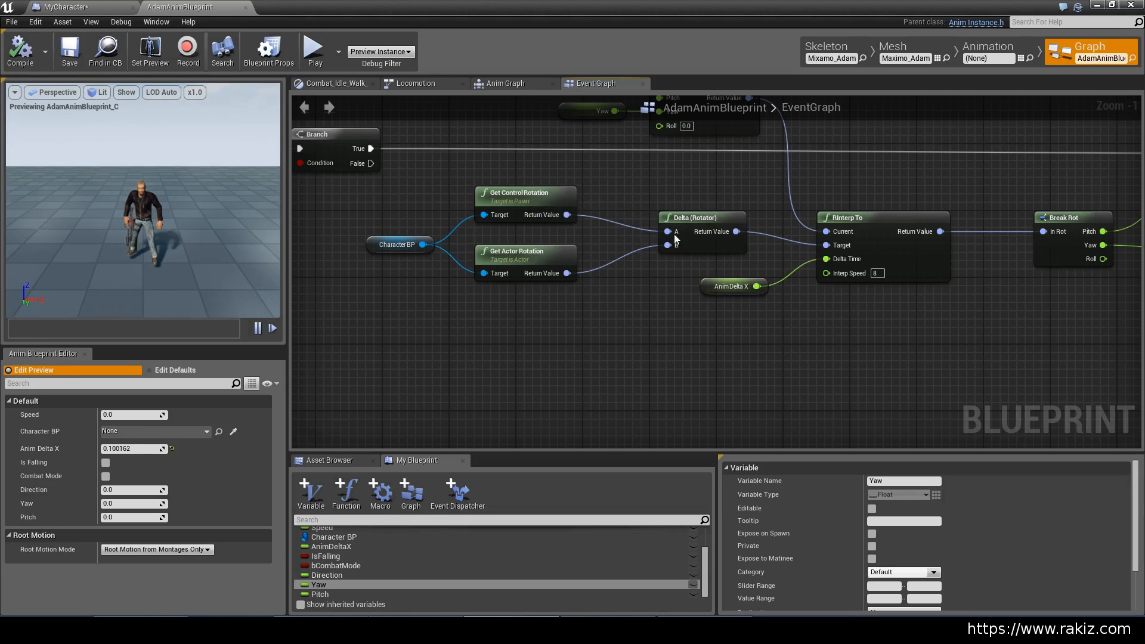
mouse_move(539, 258)
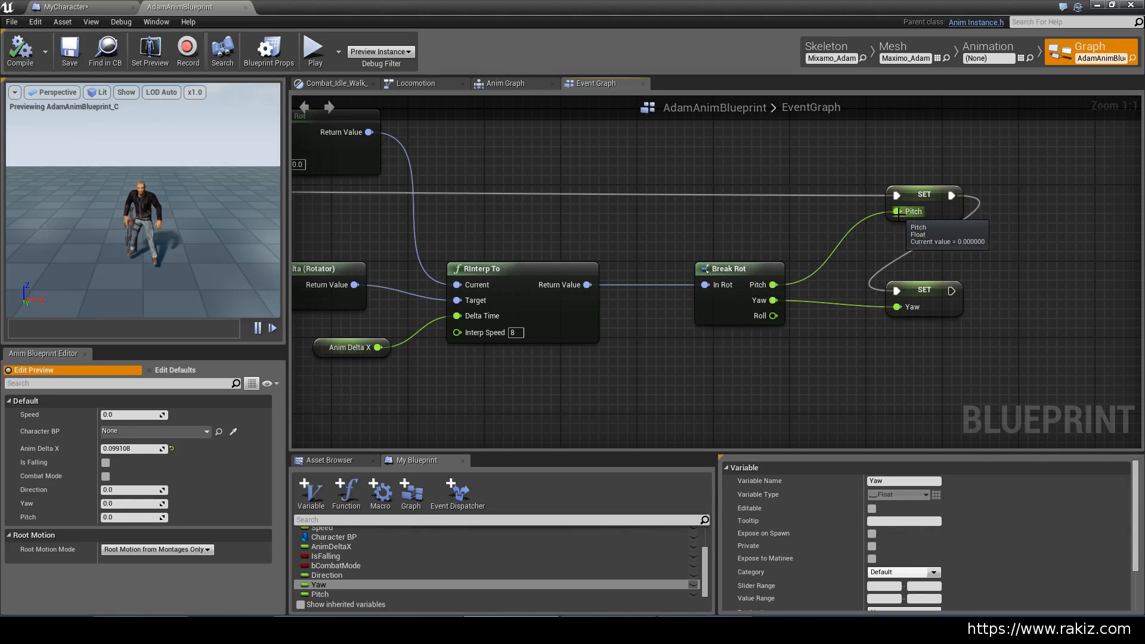
mouse_move(649, 373)
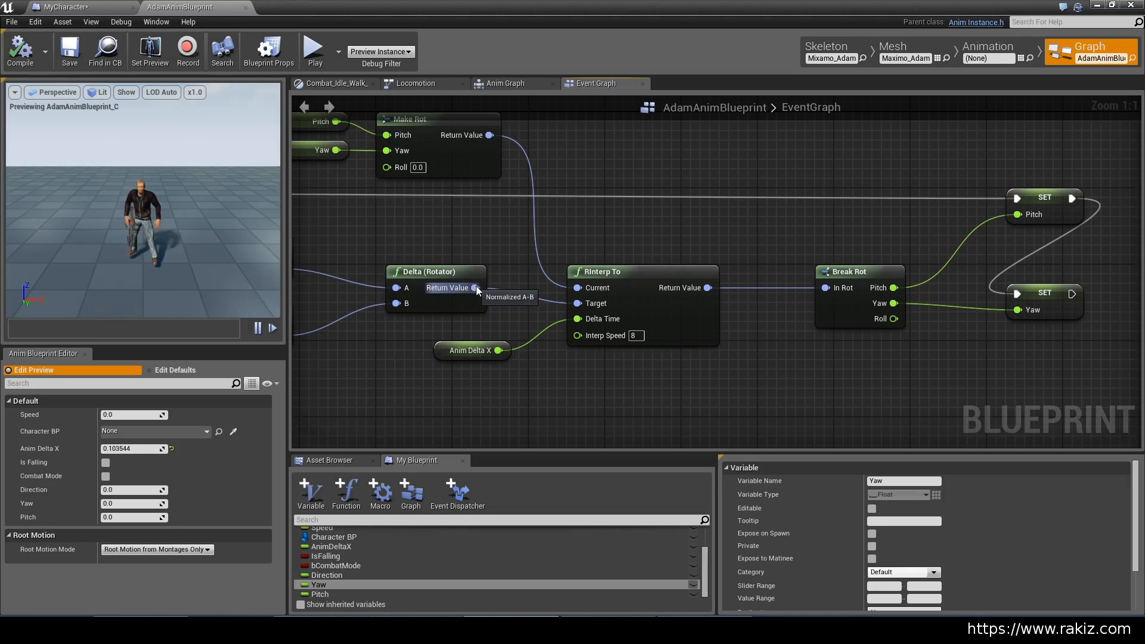
mouse_move(625, 277)
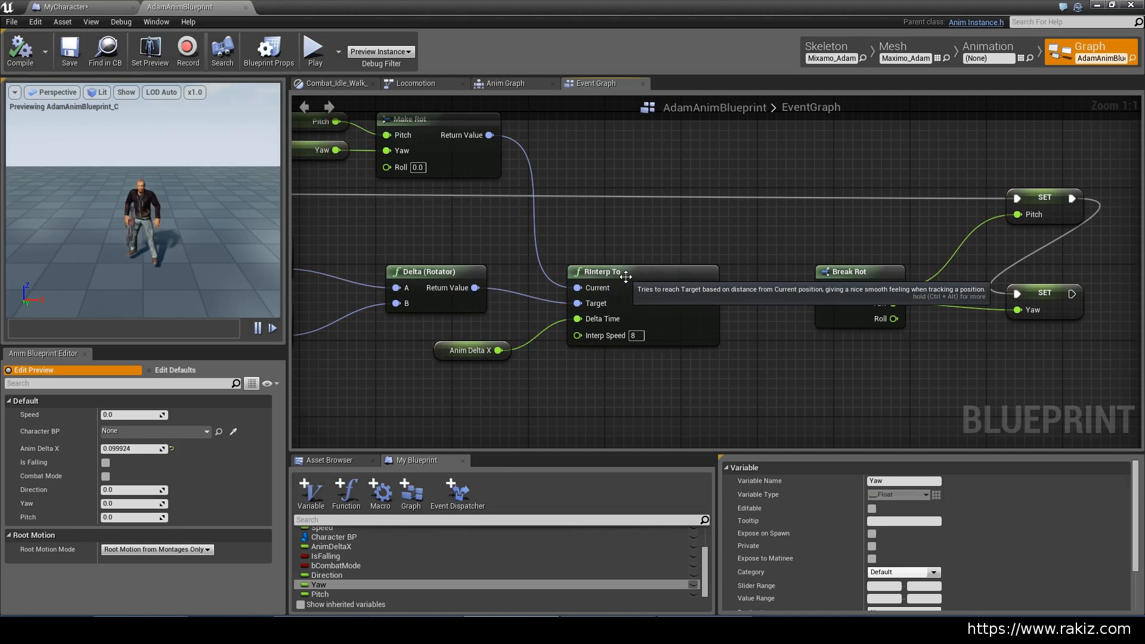
mouse_move(582, 310)
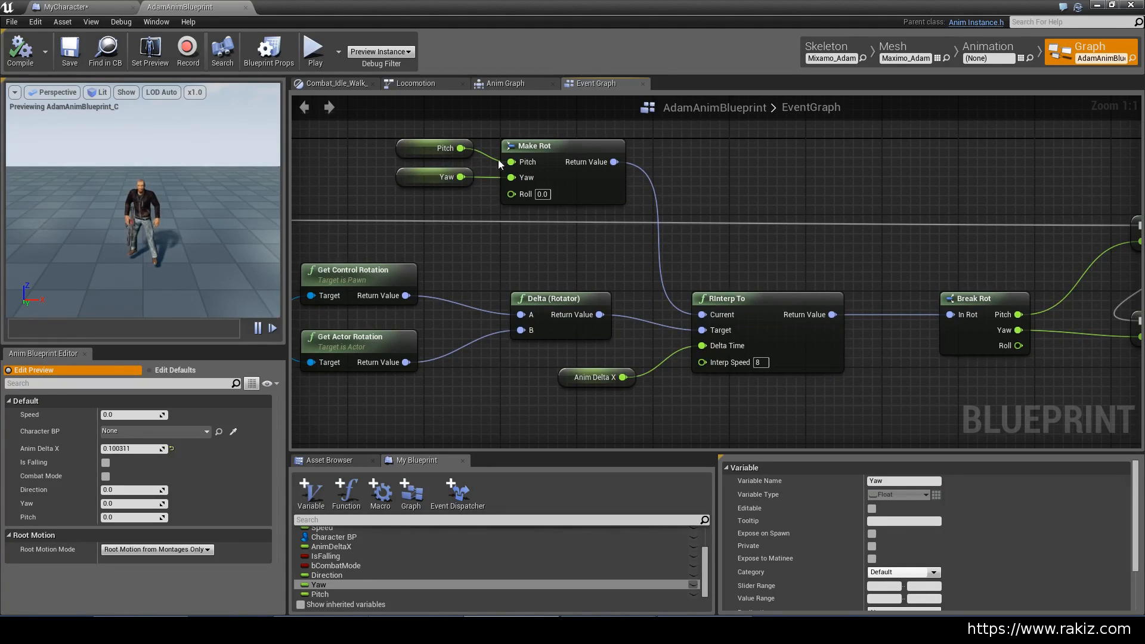
mouse_move(431, 153)
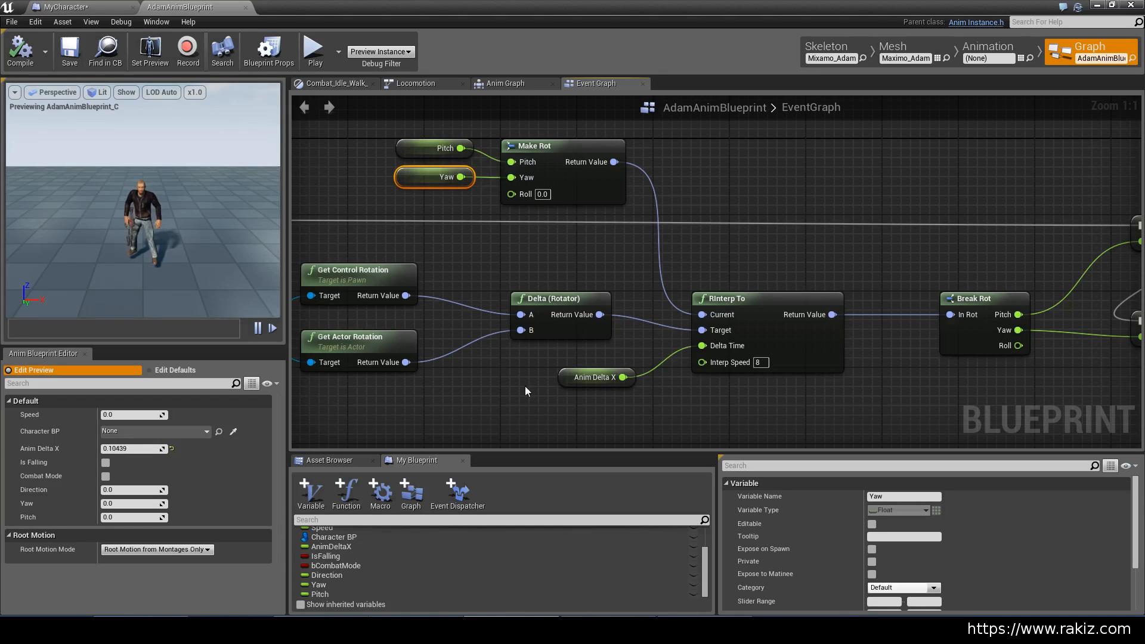
mouse_move(720, 330)
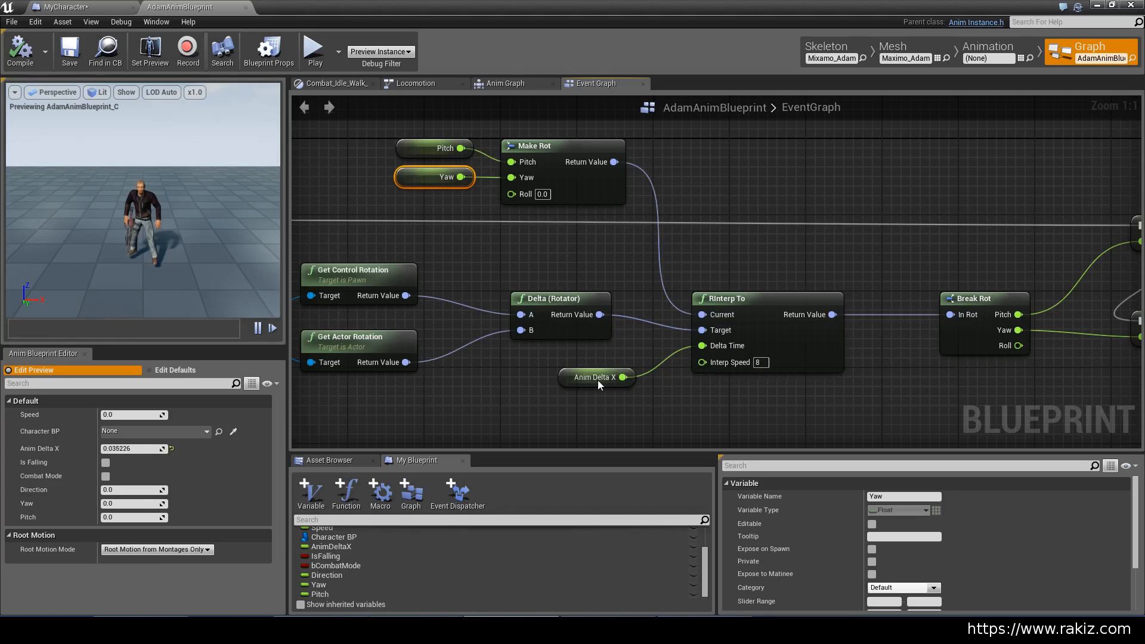
left_click(594, 376)
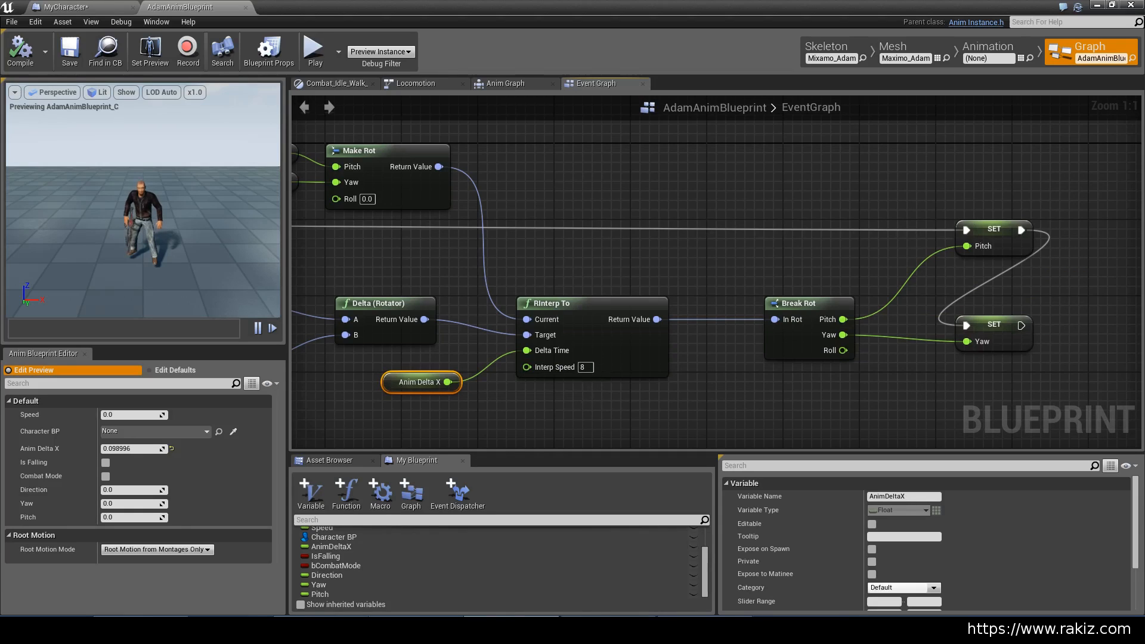
scroll("down", 3)
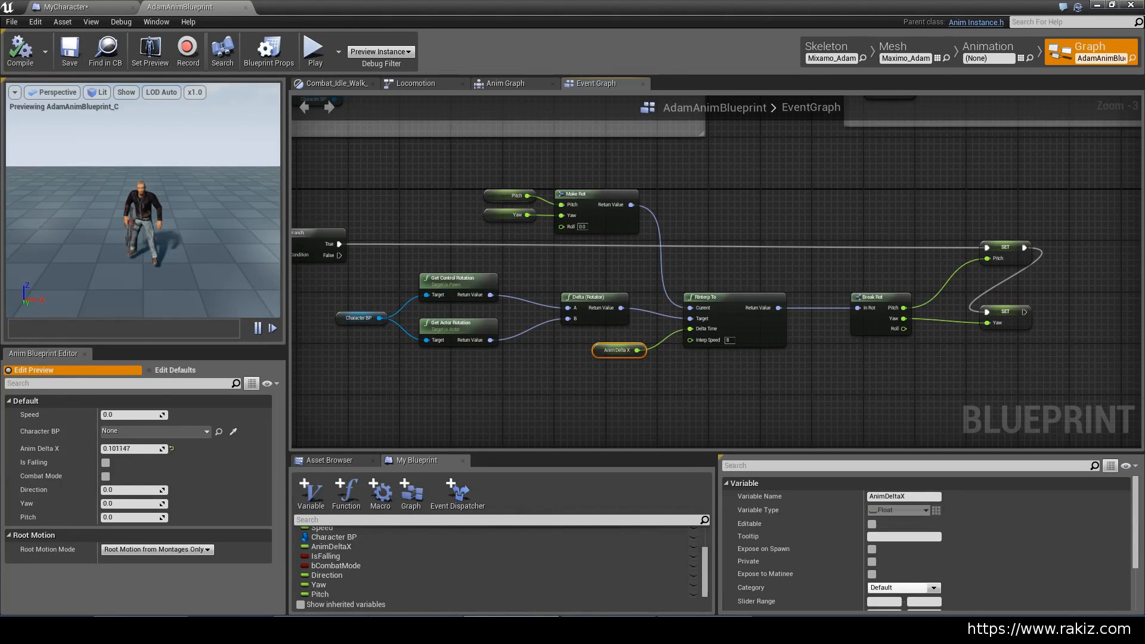
Step: Switch to the AnimGraph and inspect the Locomotion state machine's pose output options
left_click(506, 83)
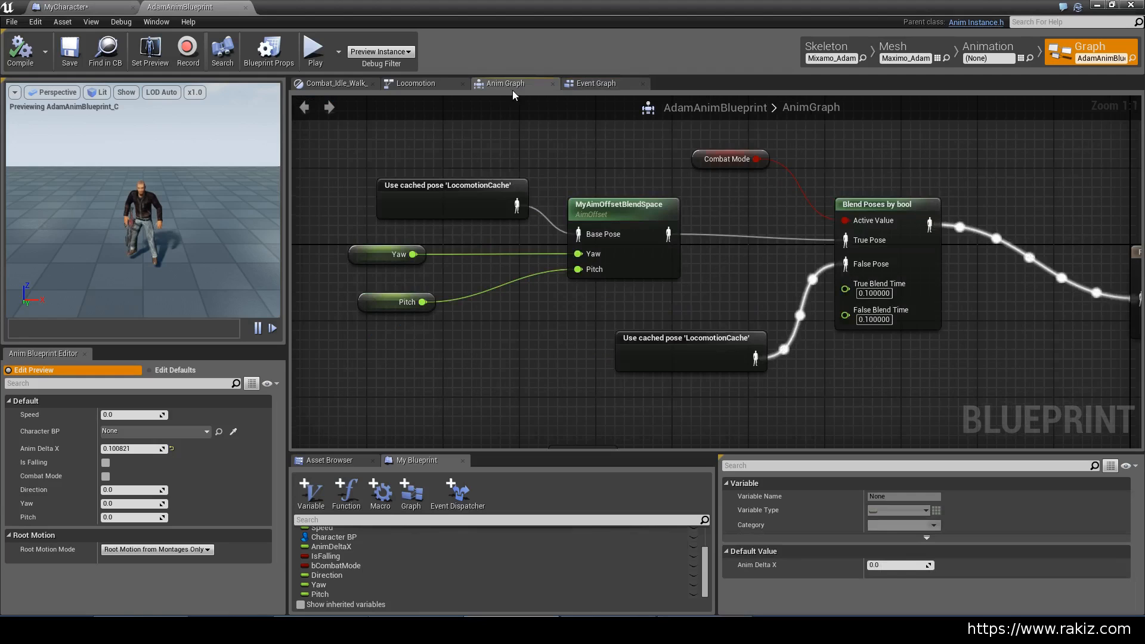
scroll("down", 3)
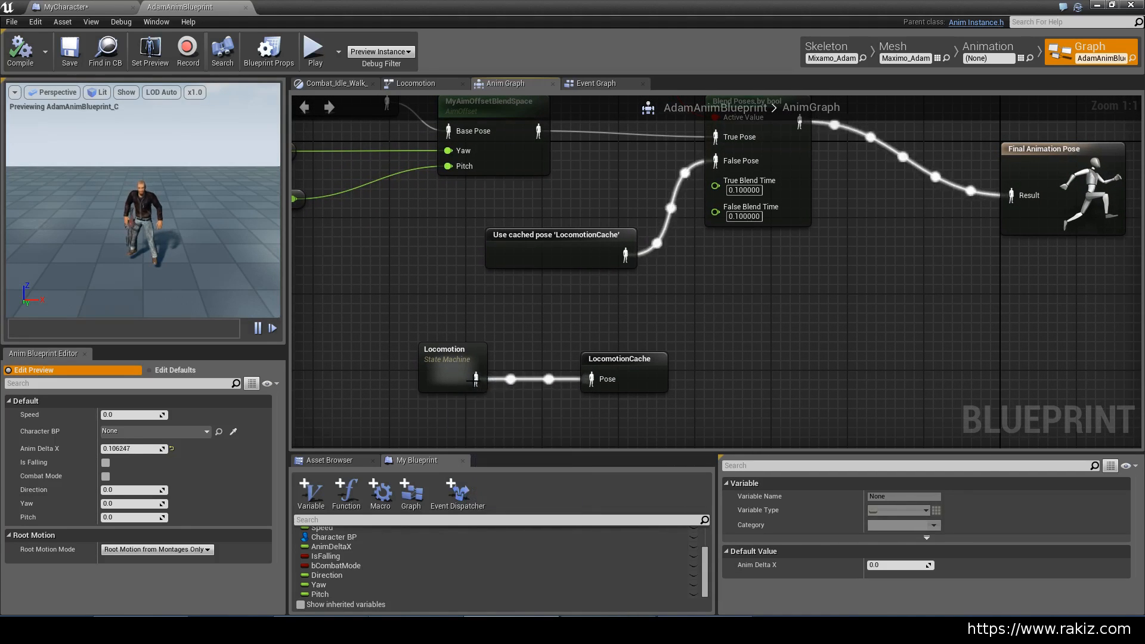
left_click(451, 367)
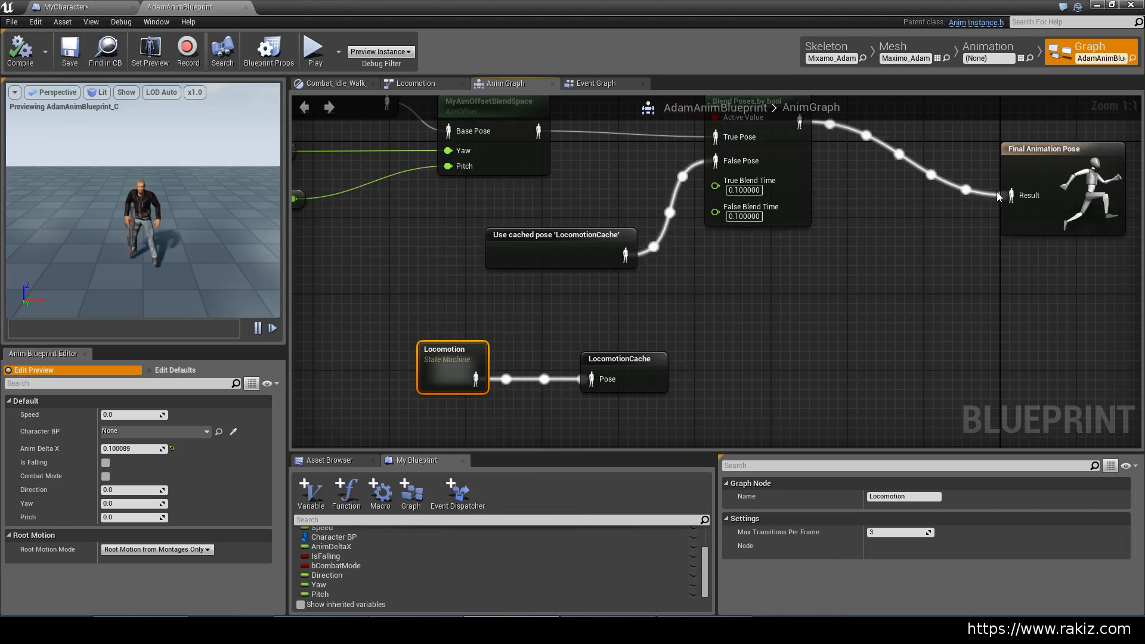
mouse_move(1050, 159)
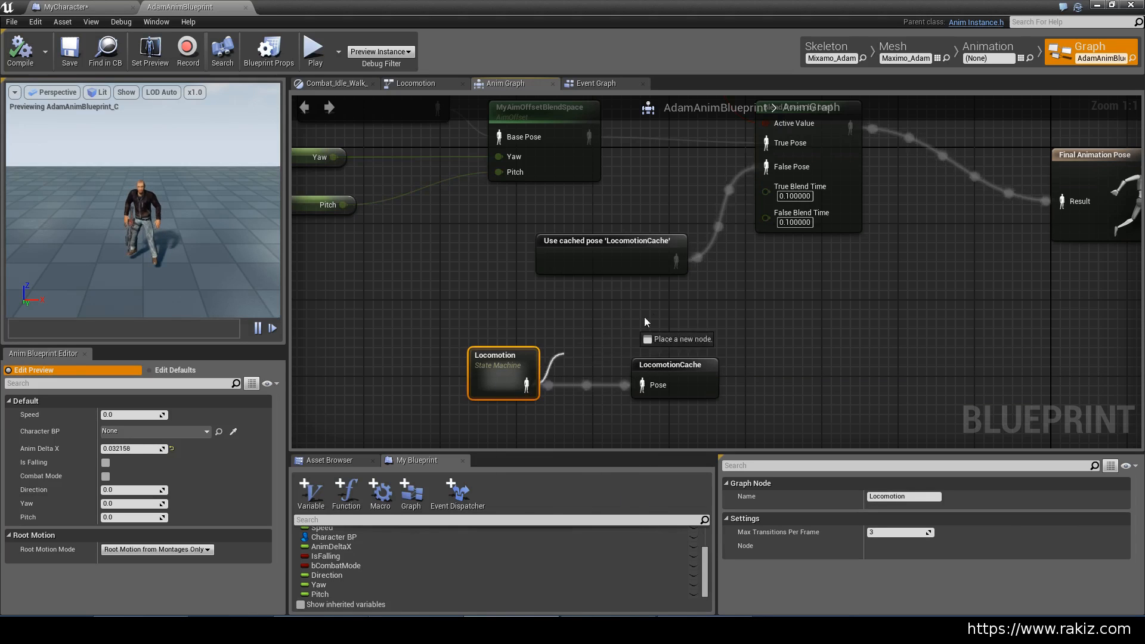
left_click(645, 322)
type("cach")
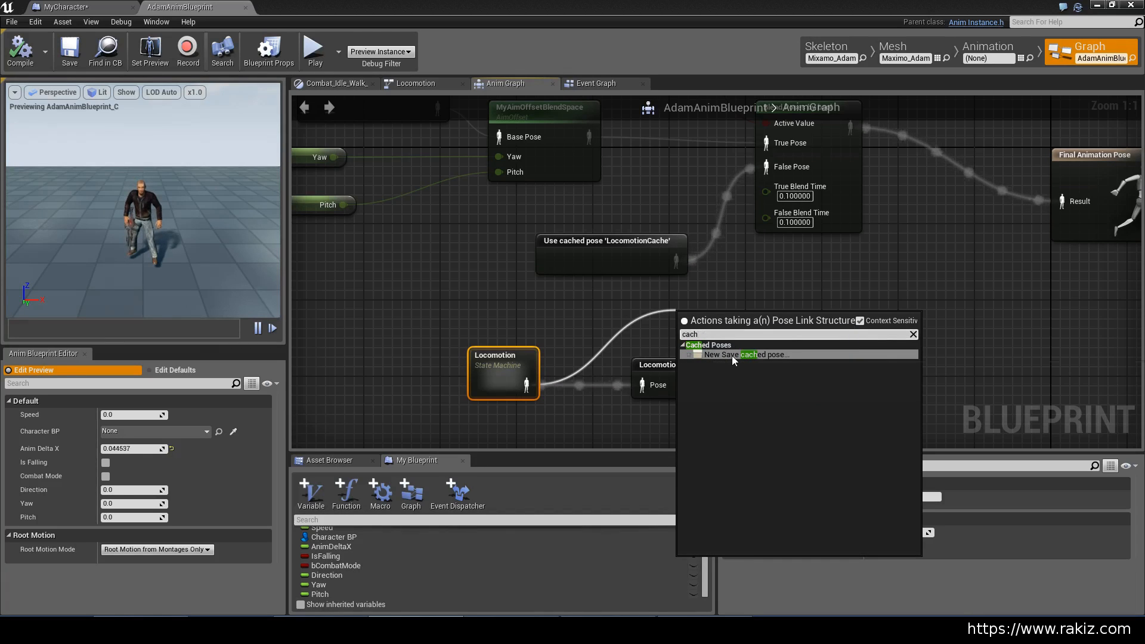
left_click(745, 354)
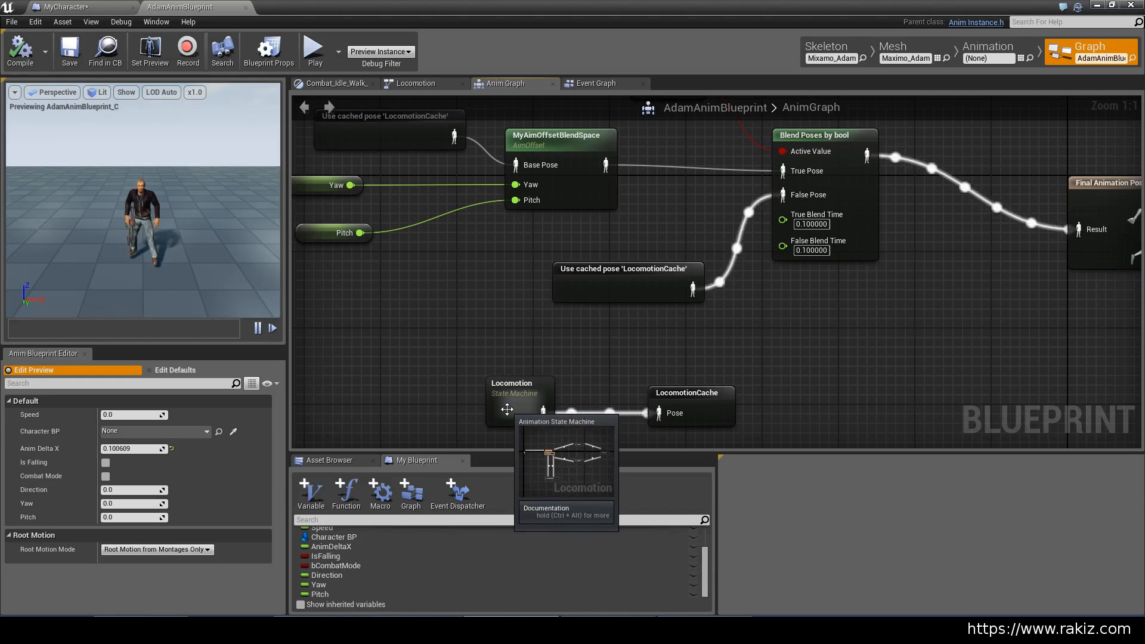
mouse_move(556, 404)
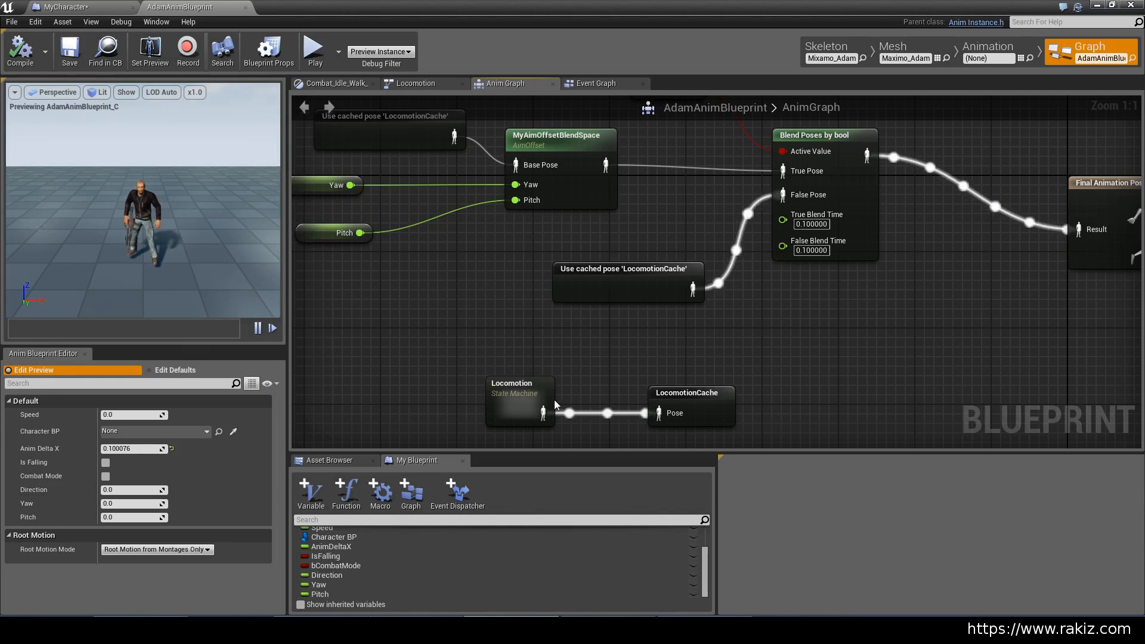
mouse_move(682, 411)
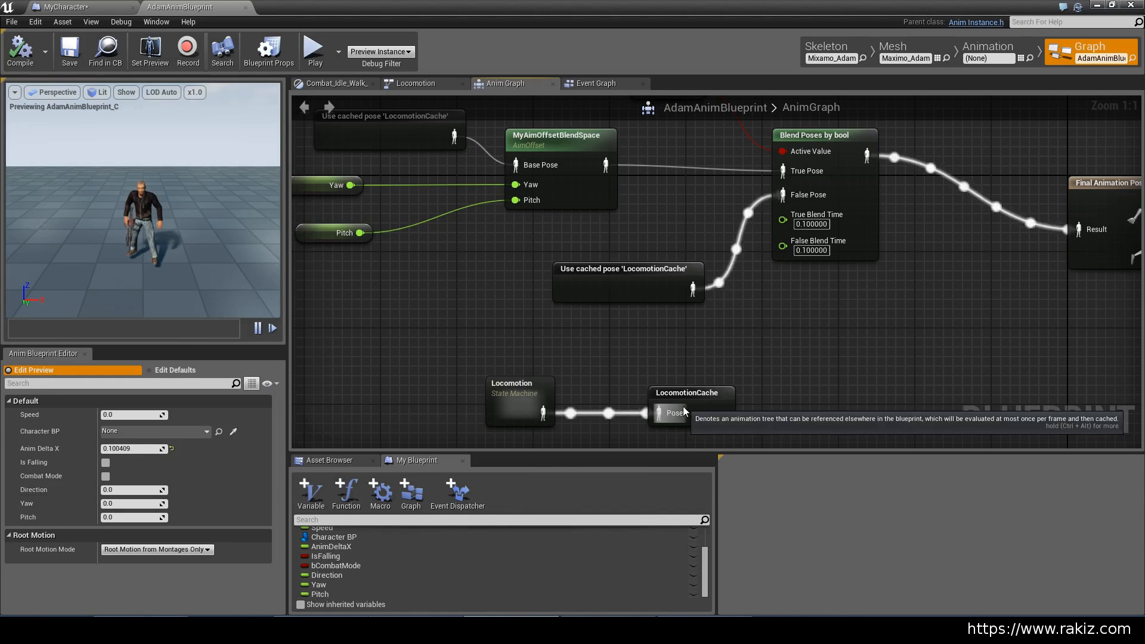
mouse_move(614, 231)
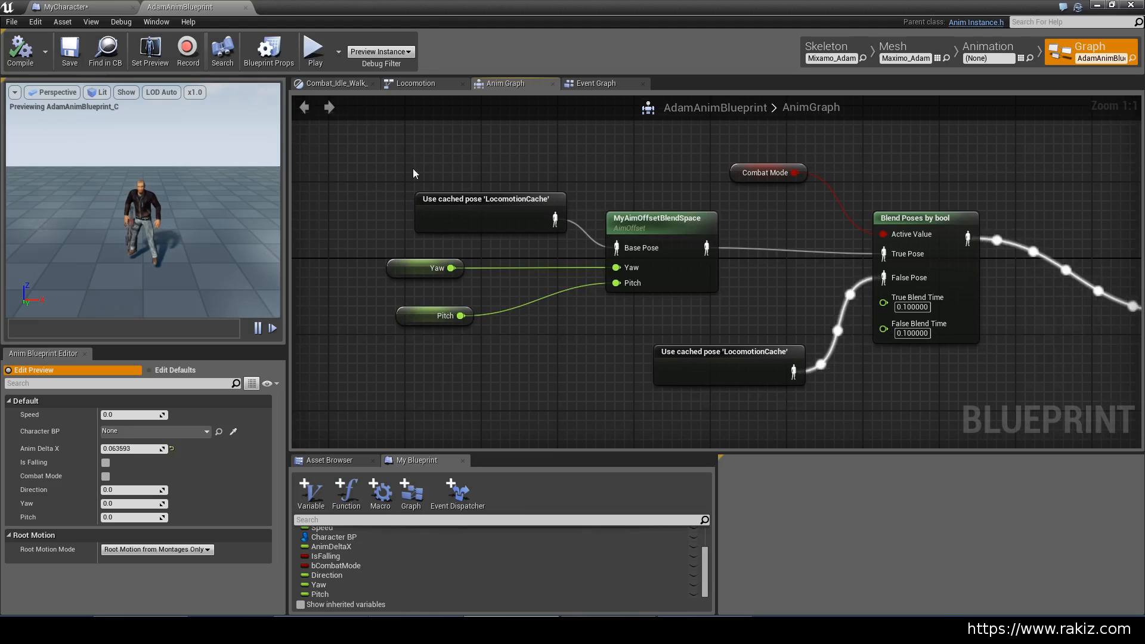
mouse_move(630, 225)
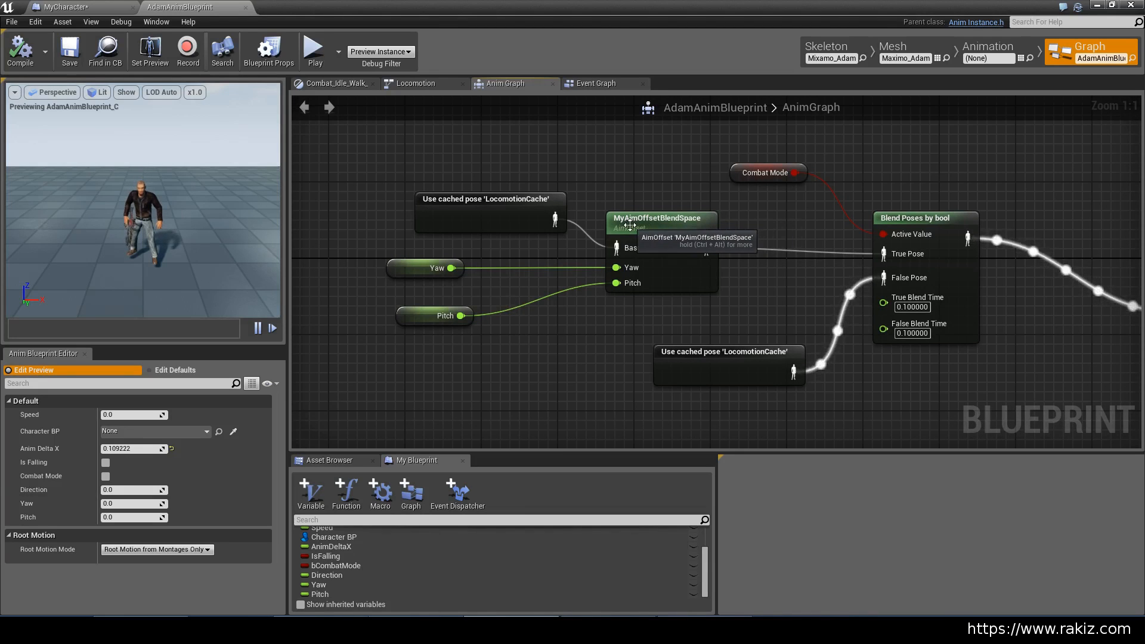
left_click(657, 218)
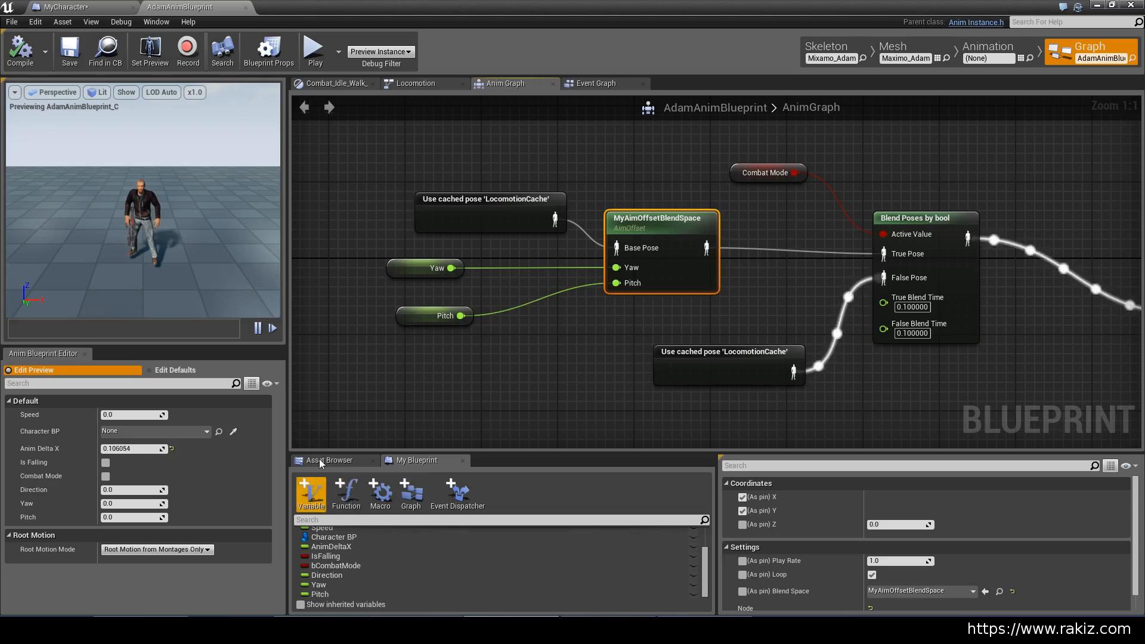
left_click(328, 460)
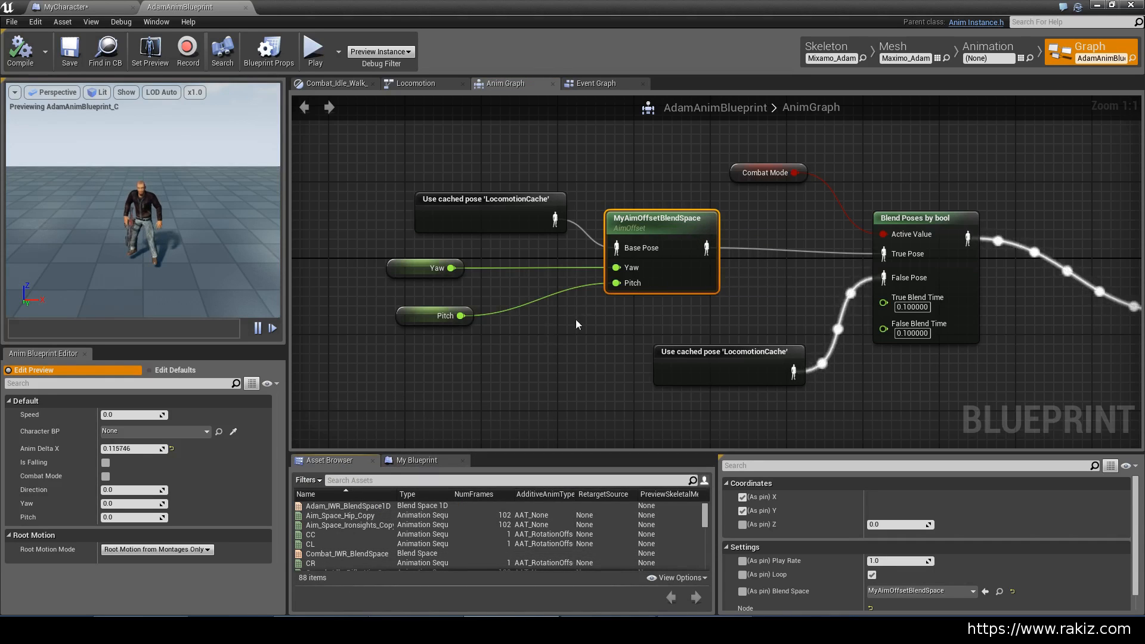
left_click(415, 460)
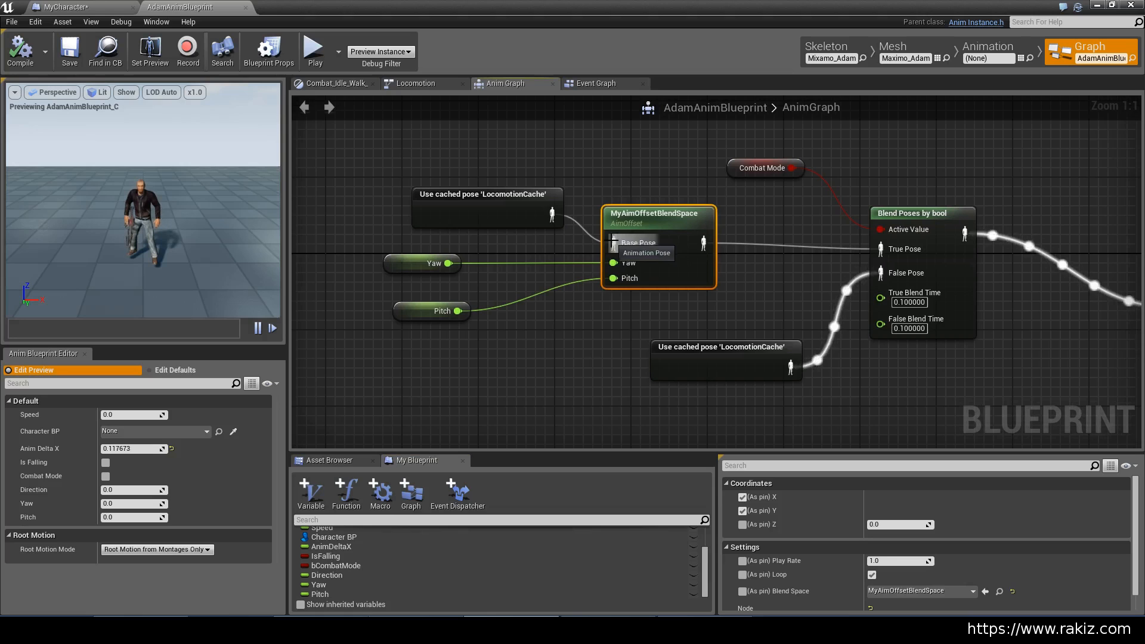
mouse_move(586, 344)
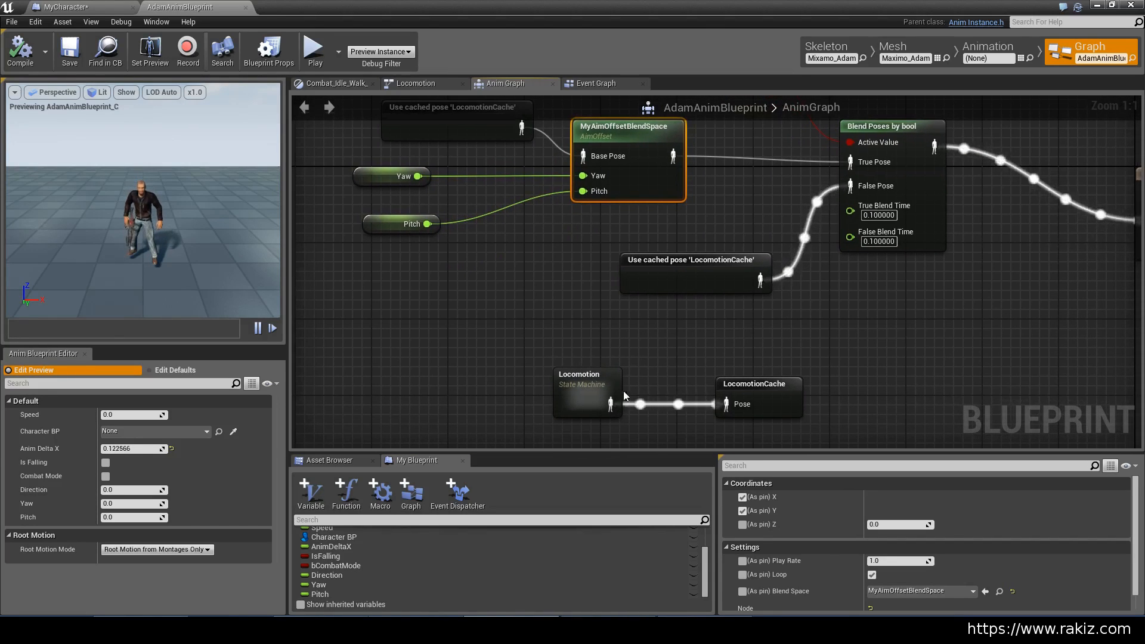
mouse_move(746, 392)
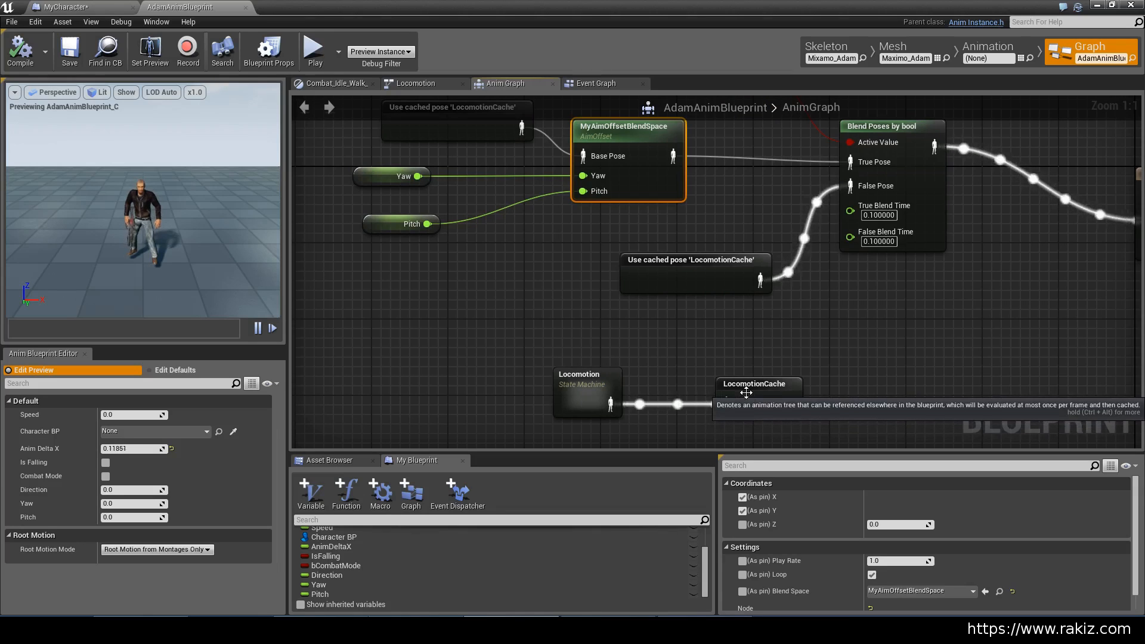
mouse_move(514, 249)
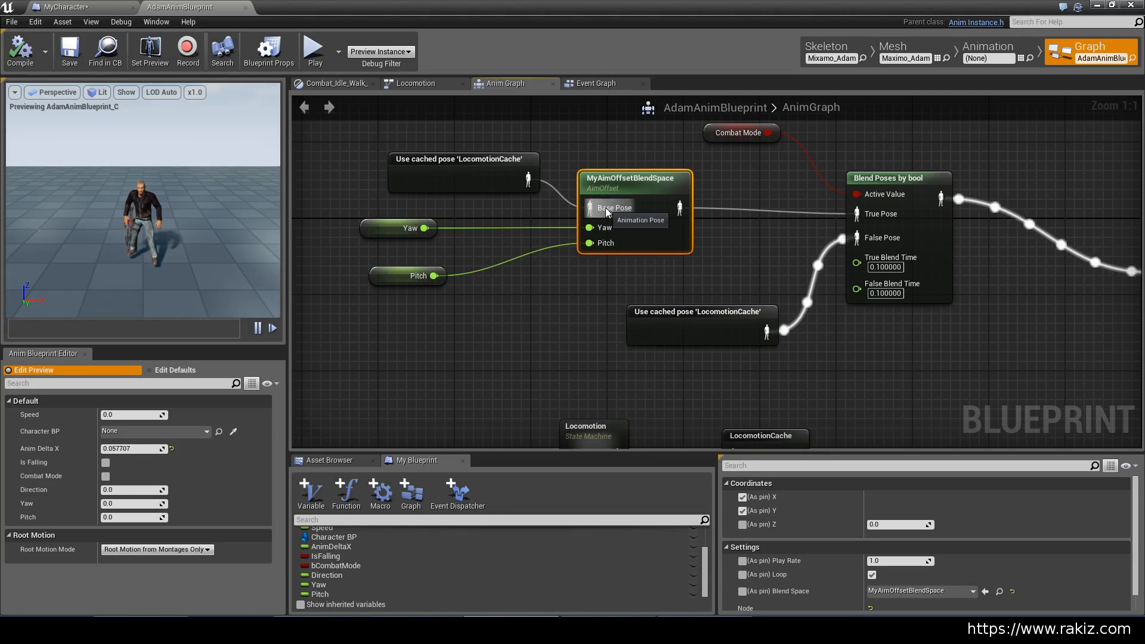
mouse_move(698, 214)
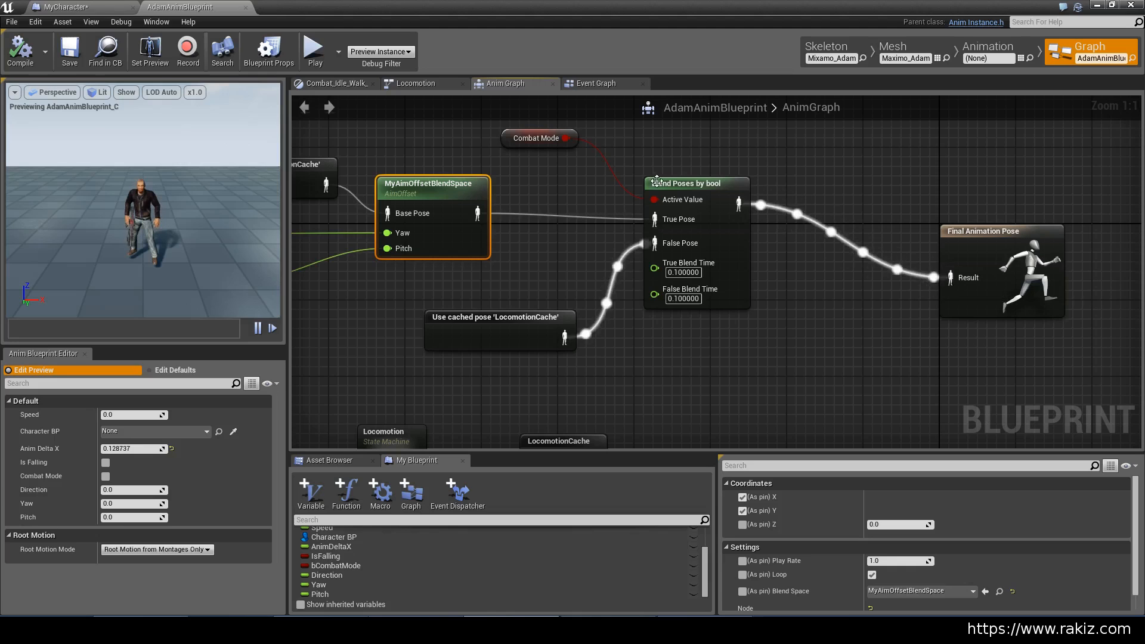
mouse_move(428, 239)
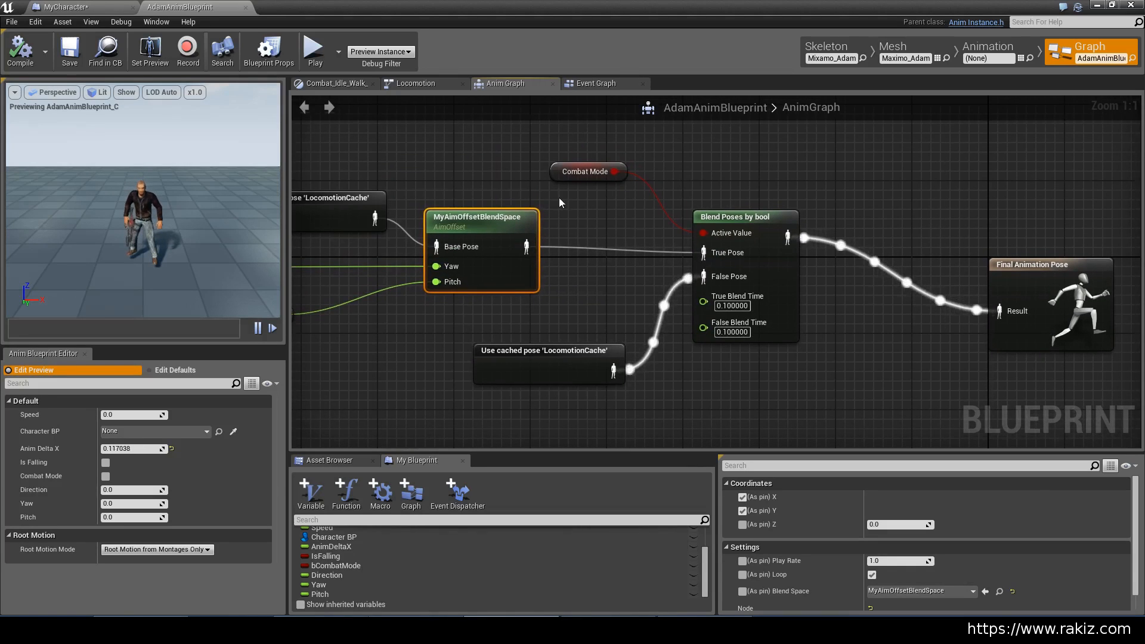
mouse_move(756, 234)
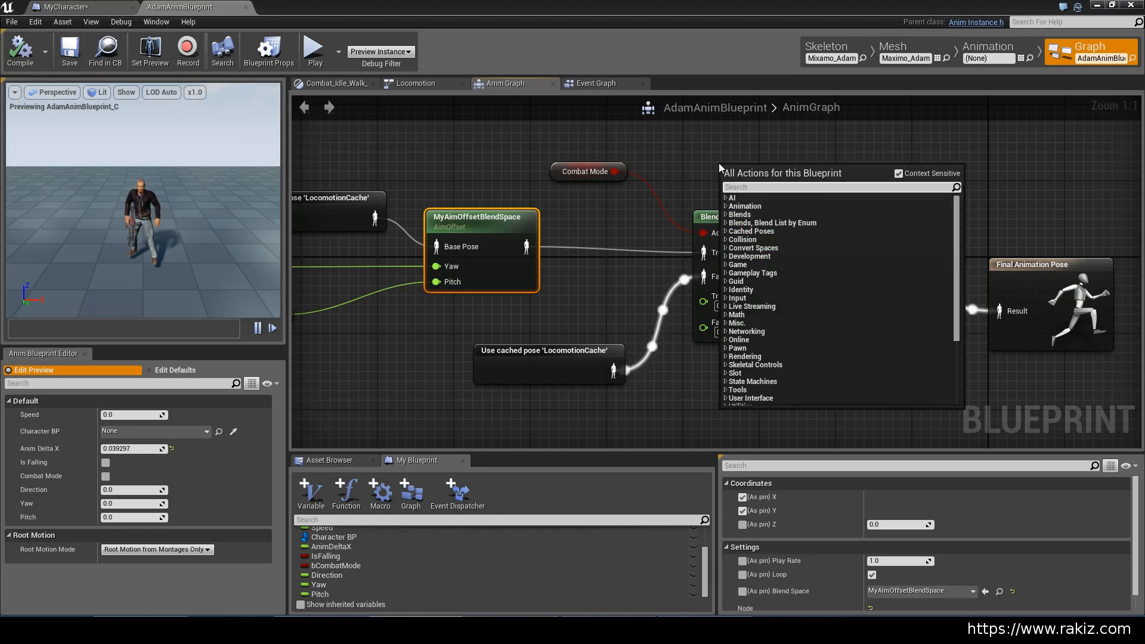
type("blend by bool")
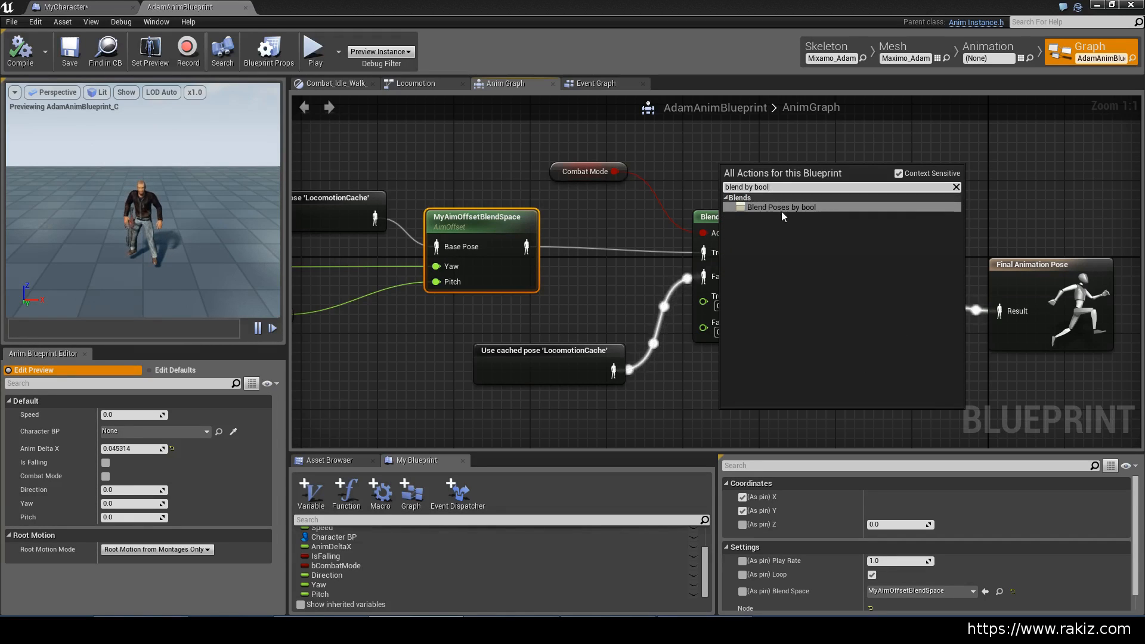
left_click(781, 207)
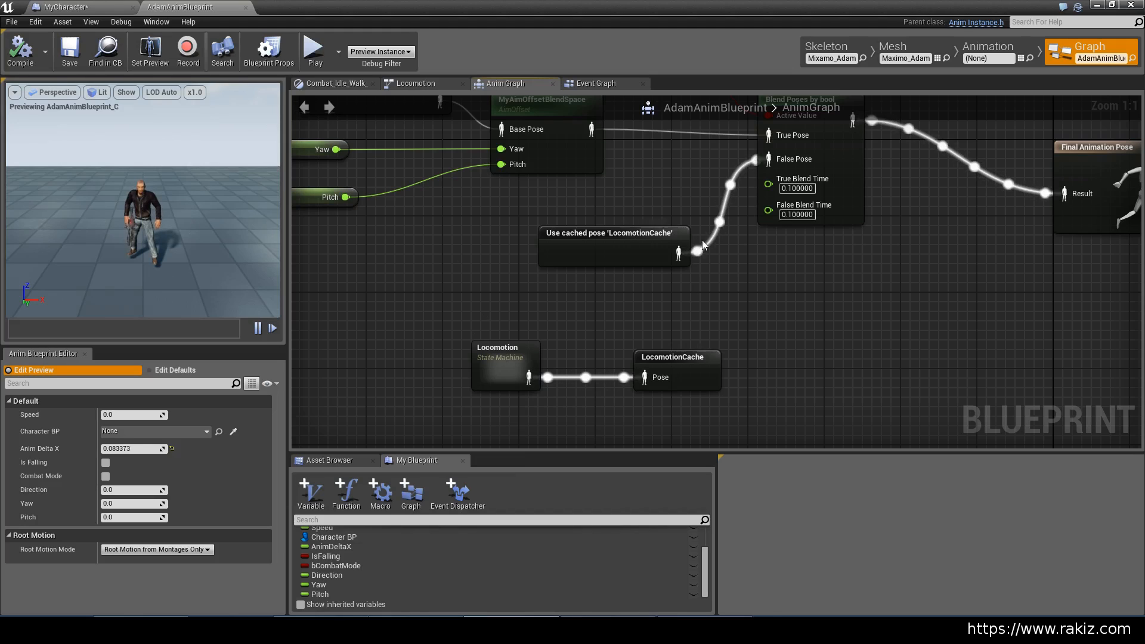
mouse_move(685, 234)
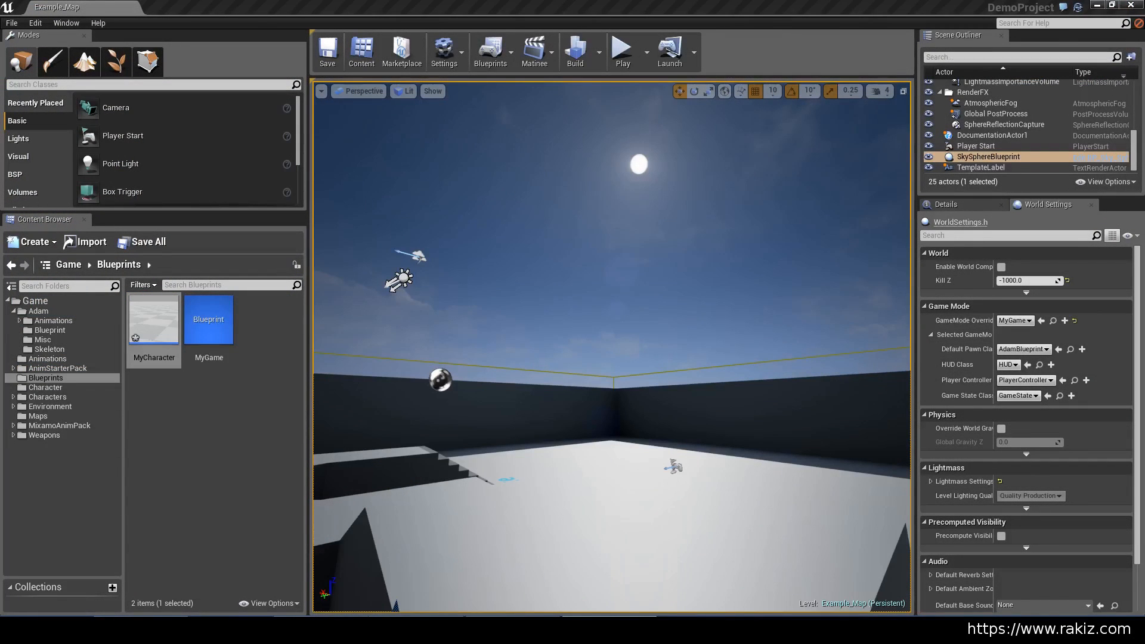
mouse_move(671, 327)
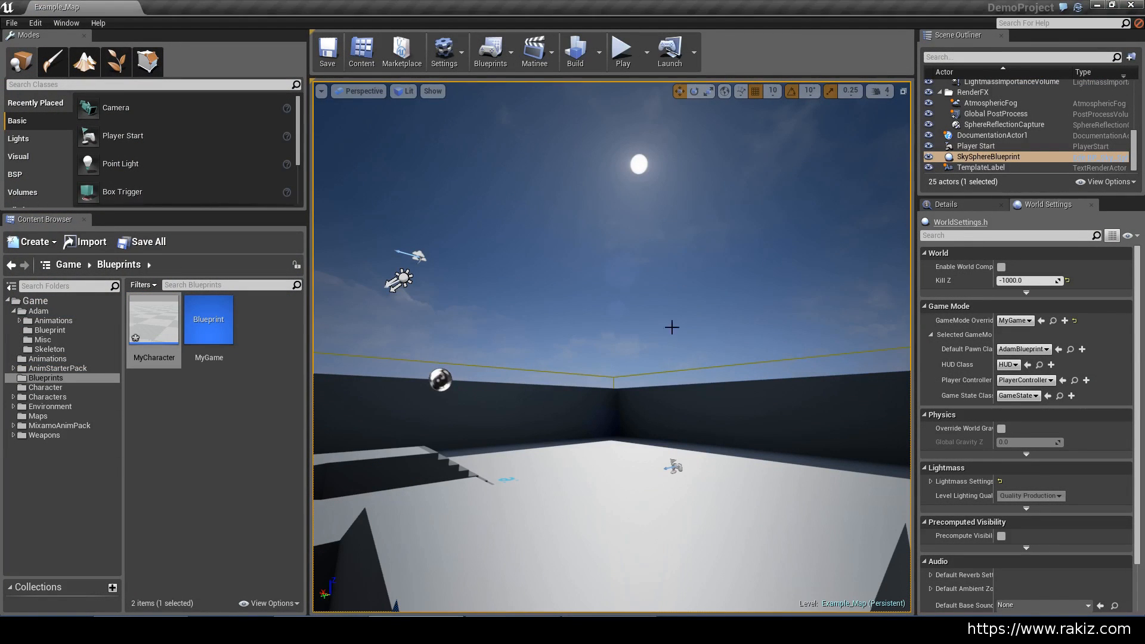
Step: Bring the main level editor with Example_Map back to the front
left_click(623, 47)
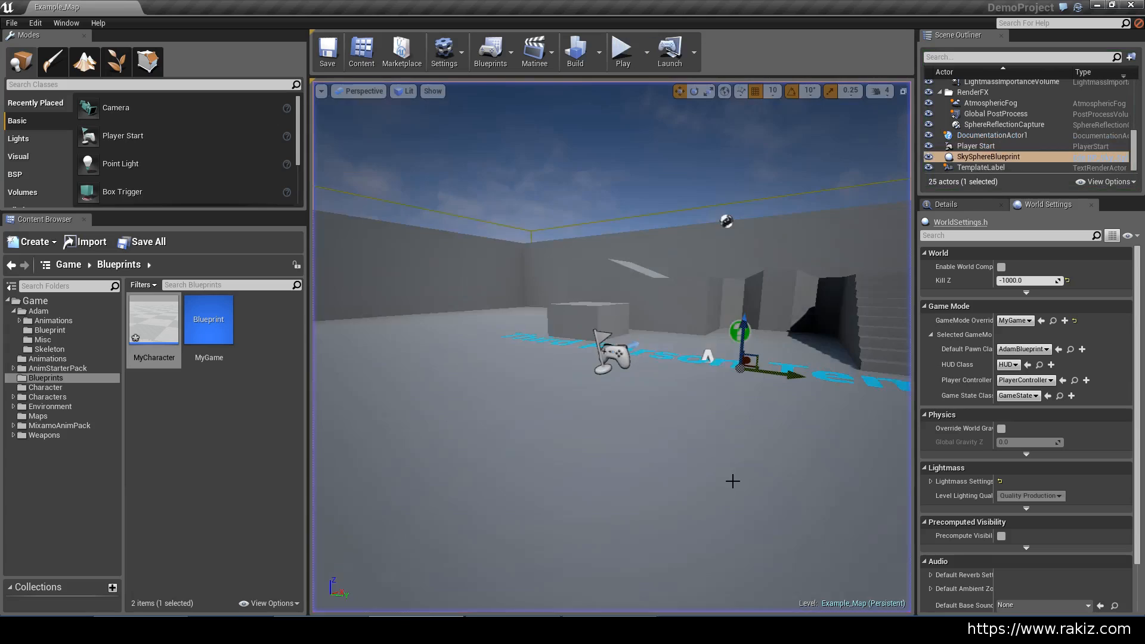
Step: Reopen MyCharacter and view the Auto rotate actor comment's Combat Mode rotation logic
double_click(153, 319)
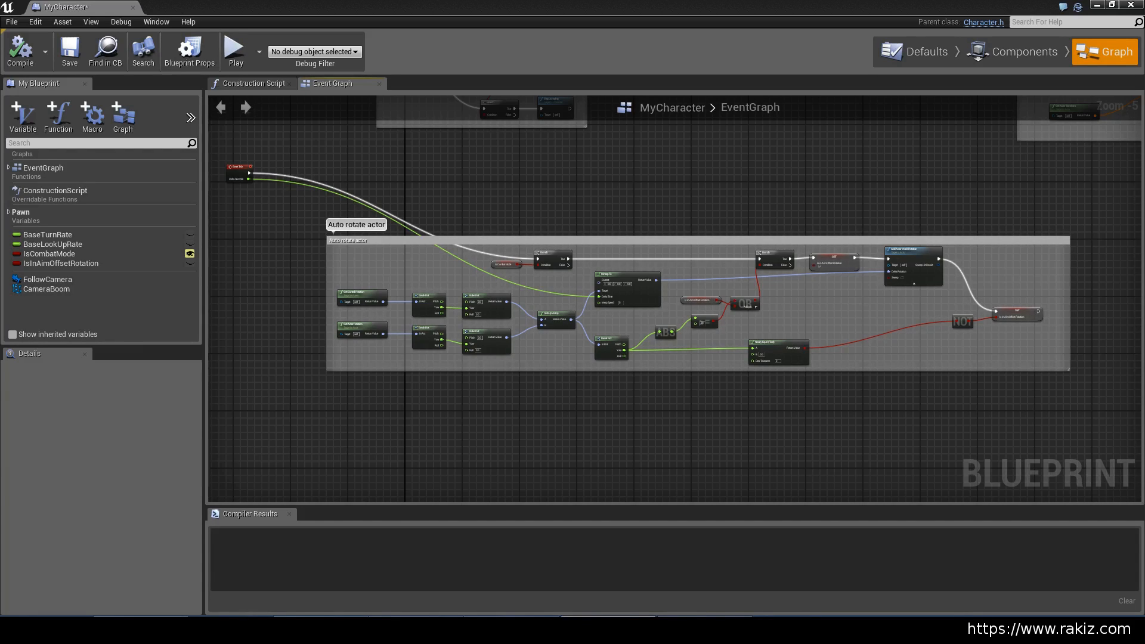
mouse_move(1065, 436)
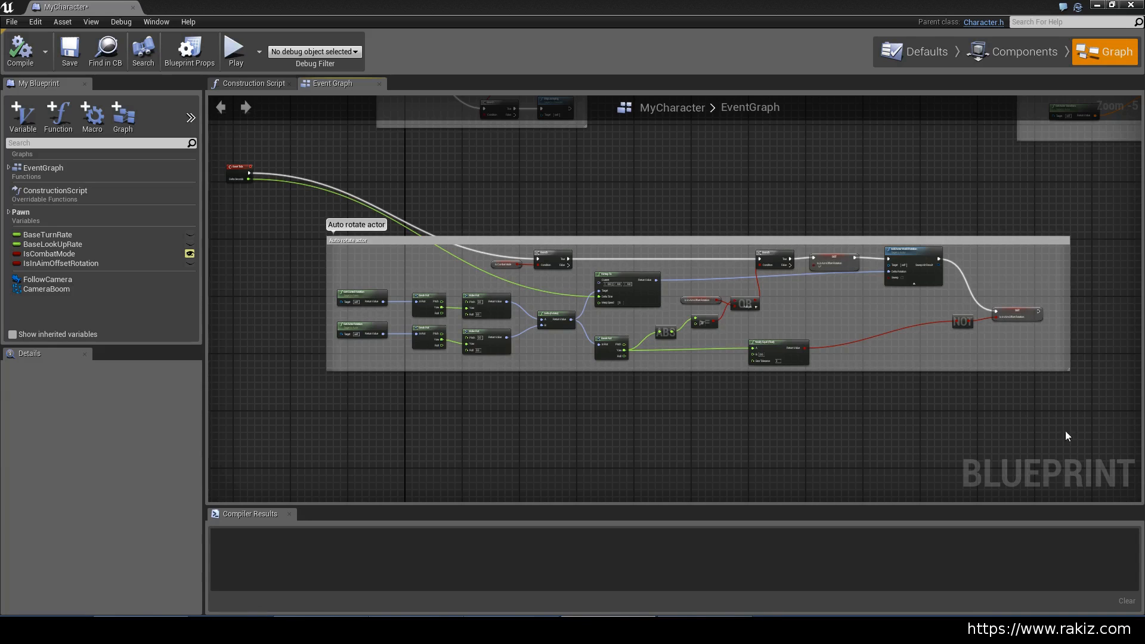
scroll("down", 3)
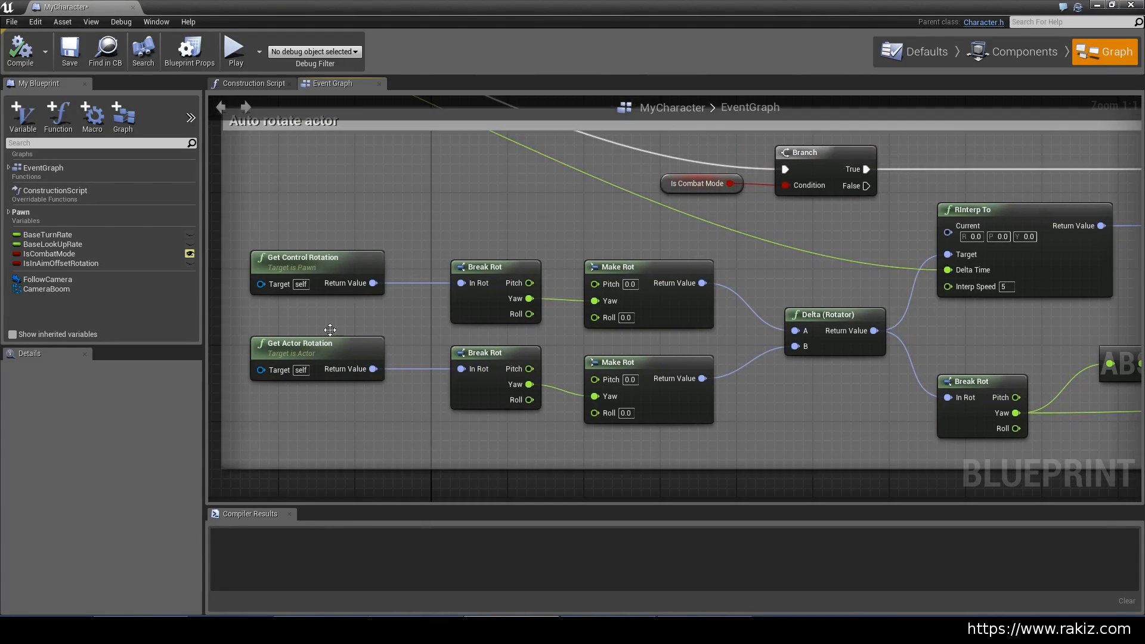
mouse_move(318, 267)
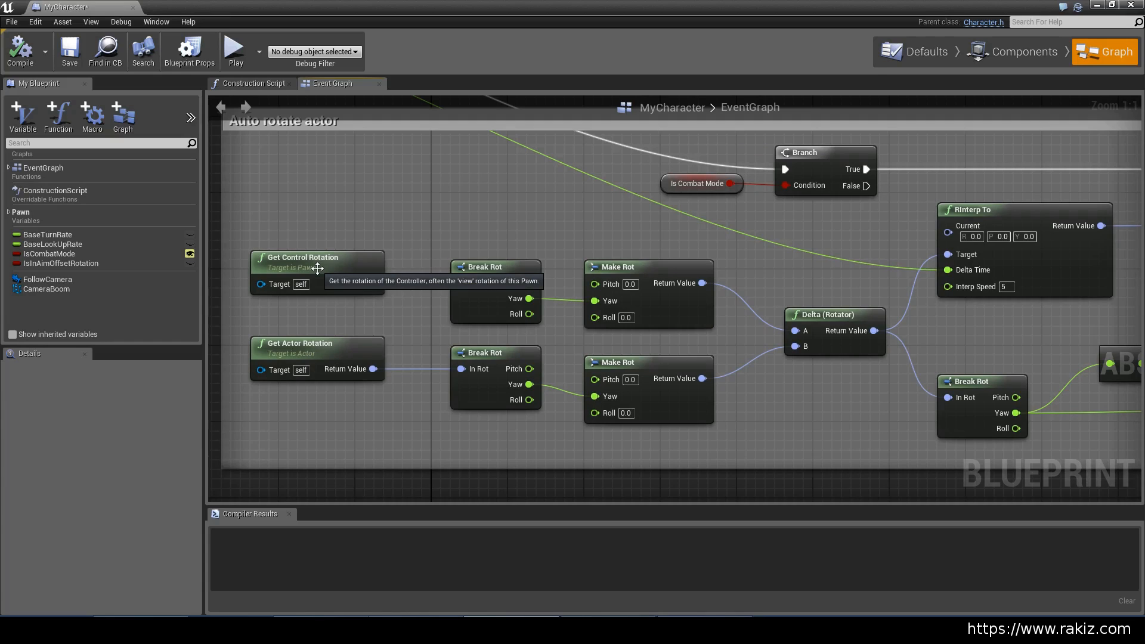
mouse_move(328, 355)
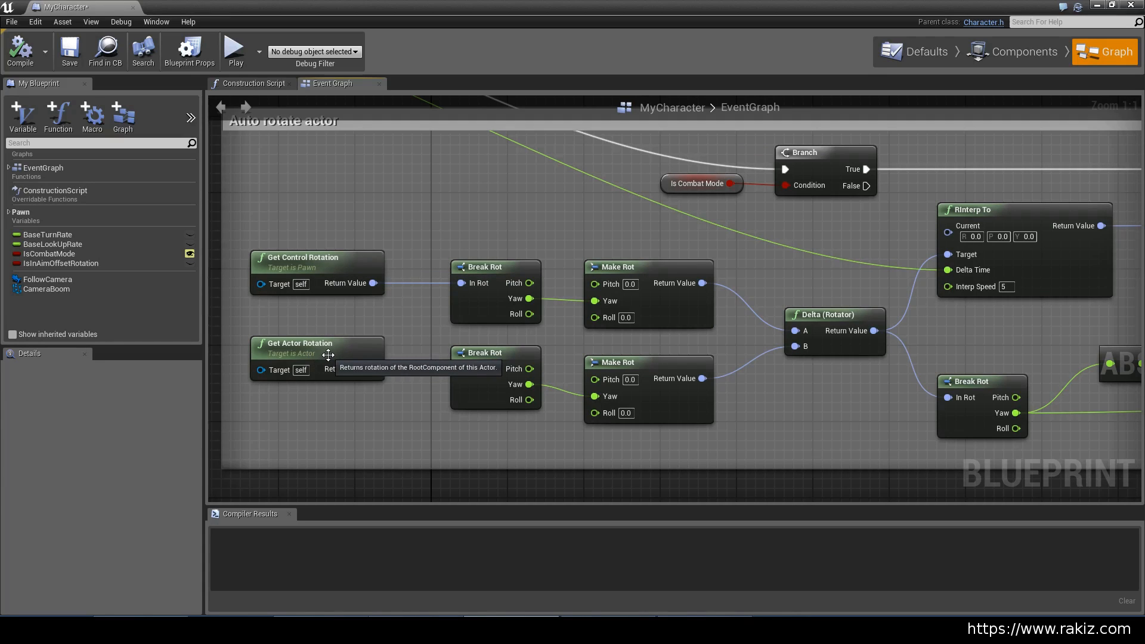
left_click(67, 49)
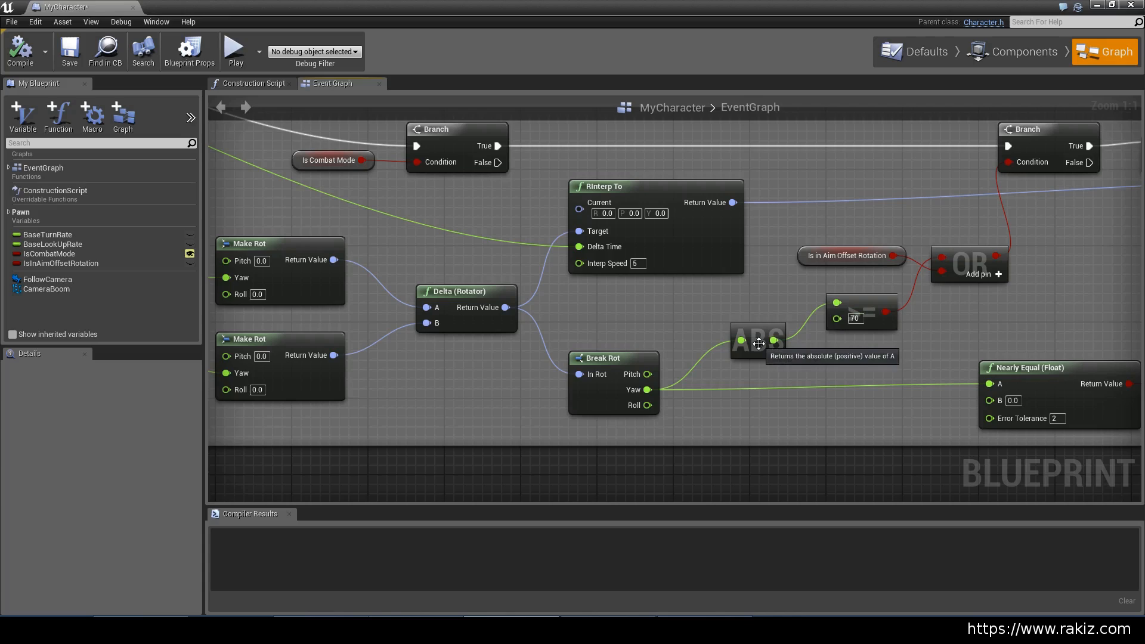
left_click(758, 341)
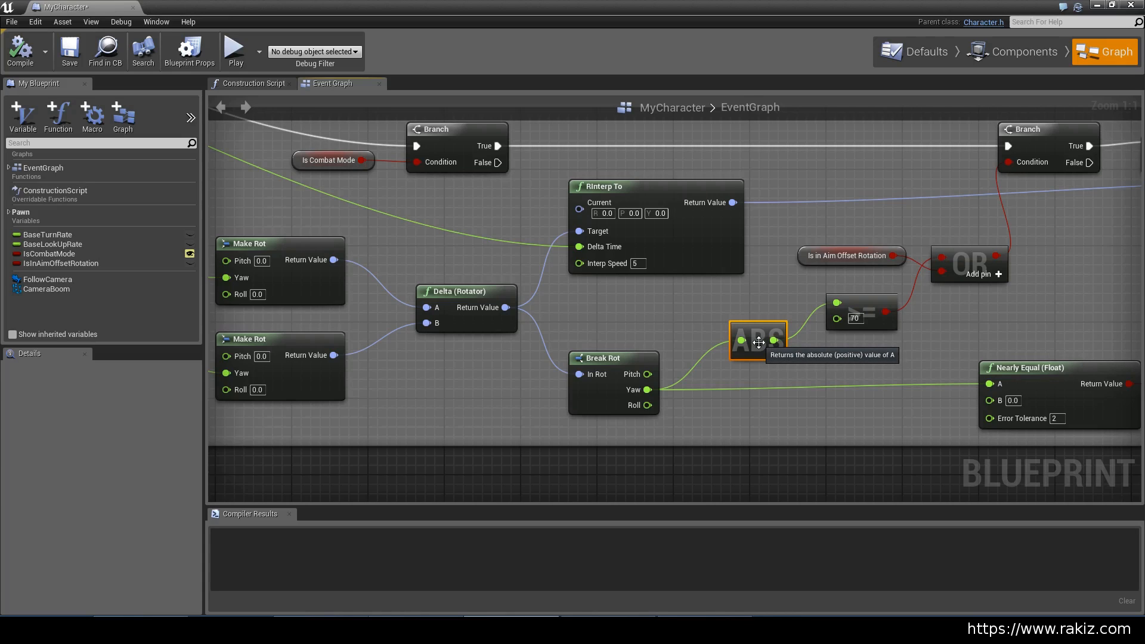
mouse_move(771, 383)
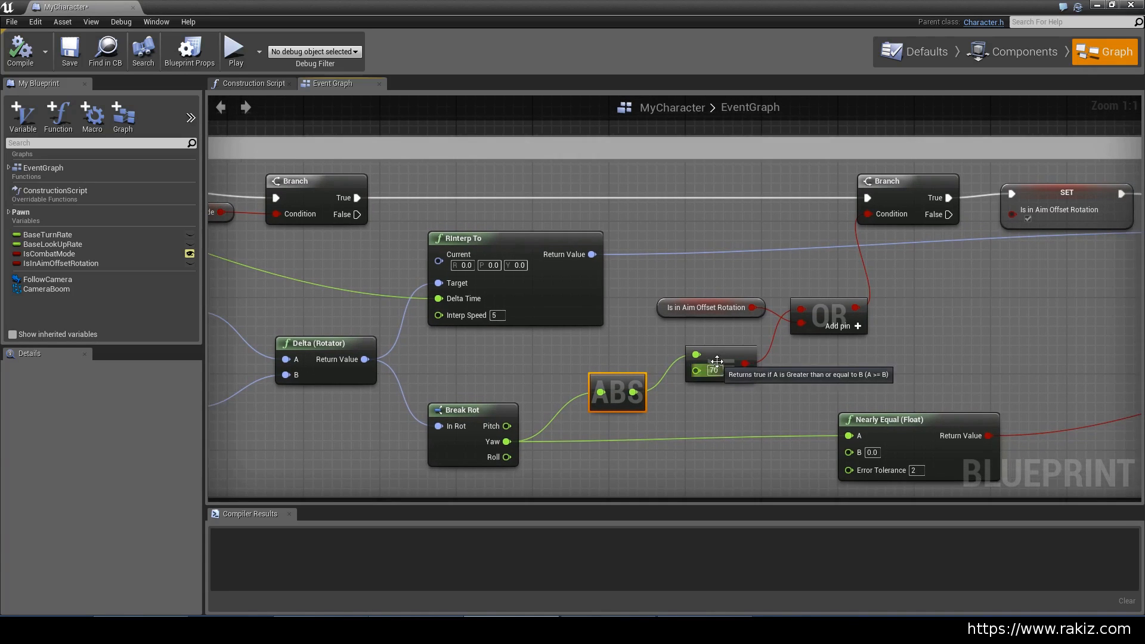
mouse_move(900, 219)
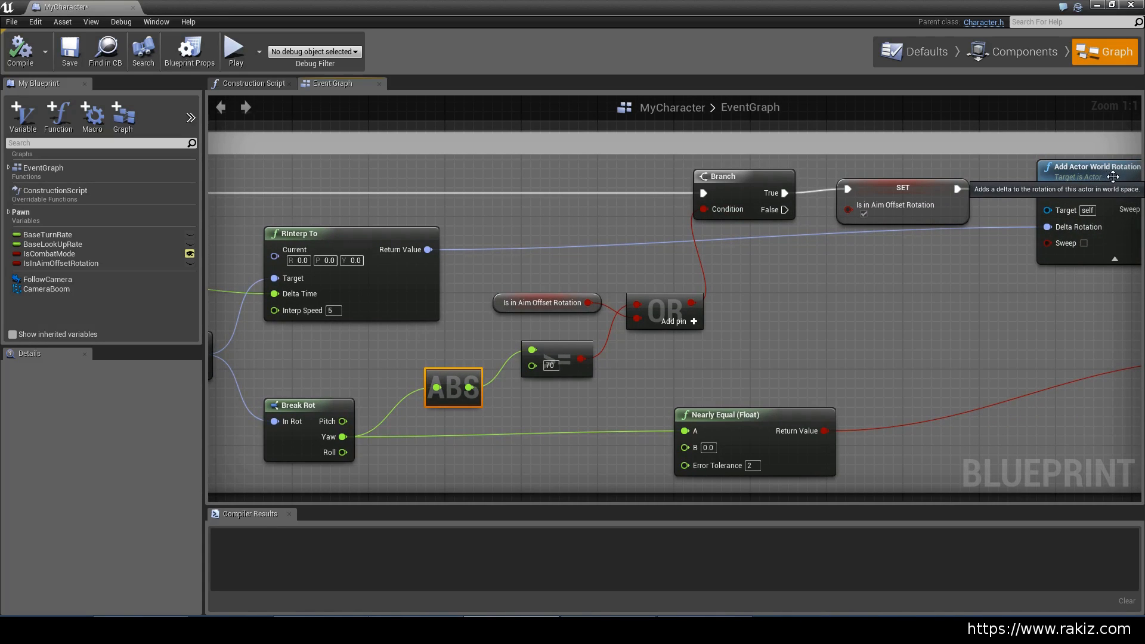
mouse_move(690, 308)
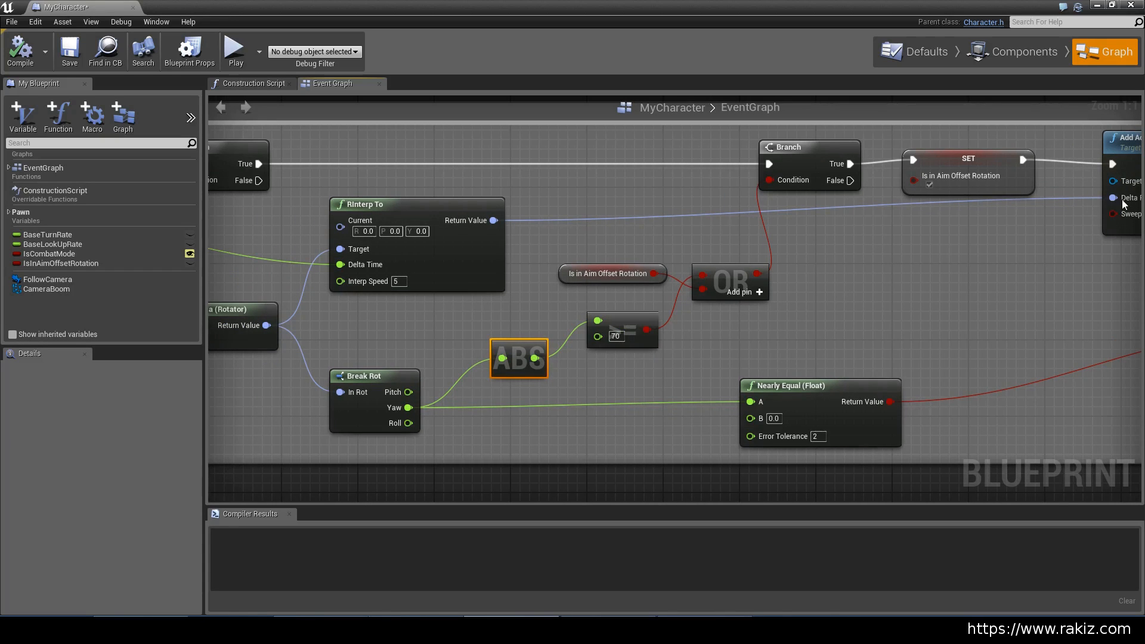
mouse_move(1114, 197)
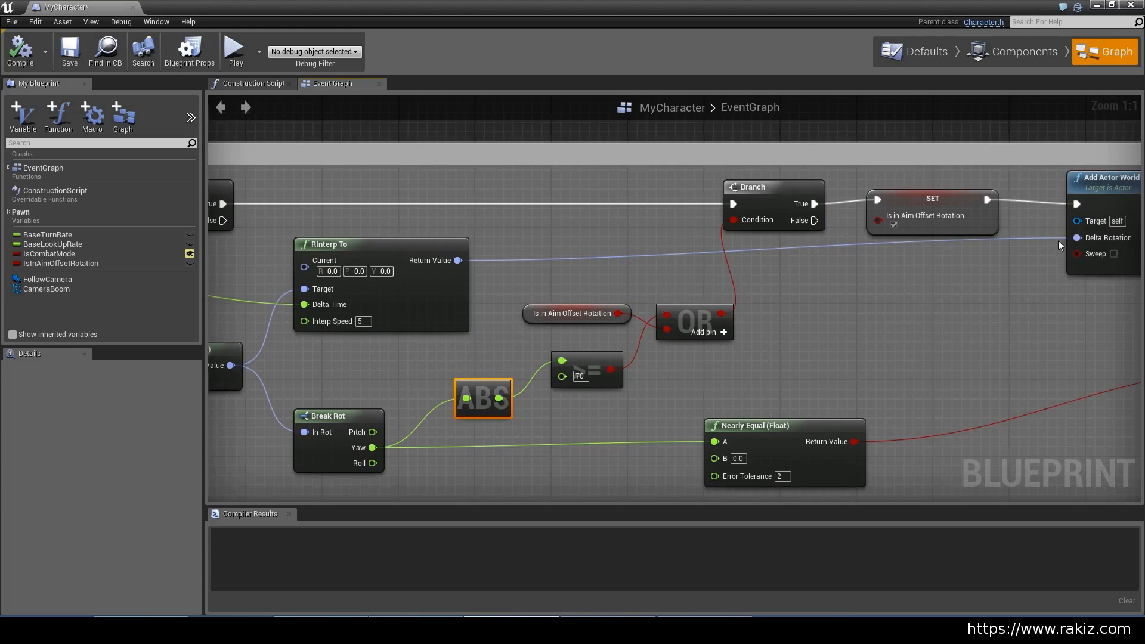
mouse_move(1073, 230)
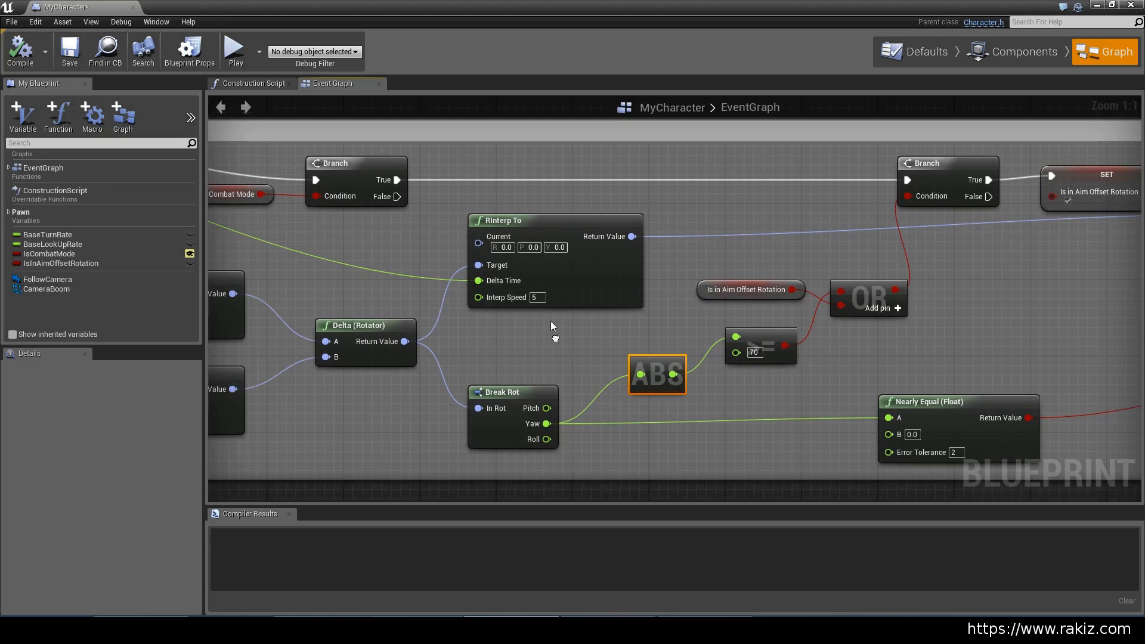
mouse_move(512, 224)
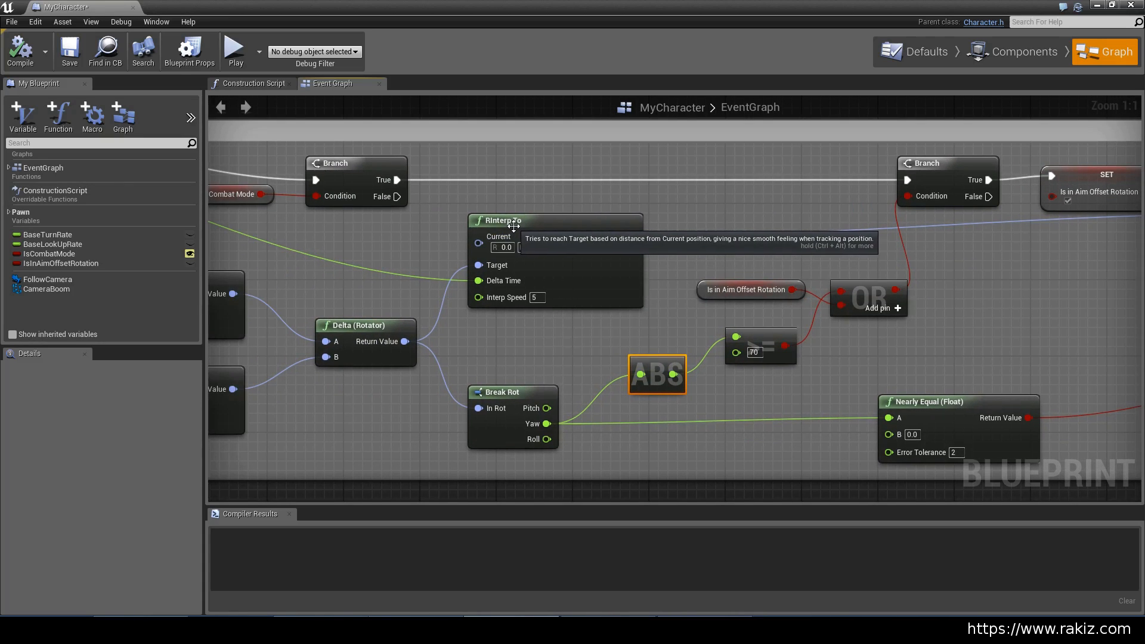
mouse_move(655, 271)
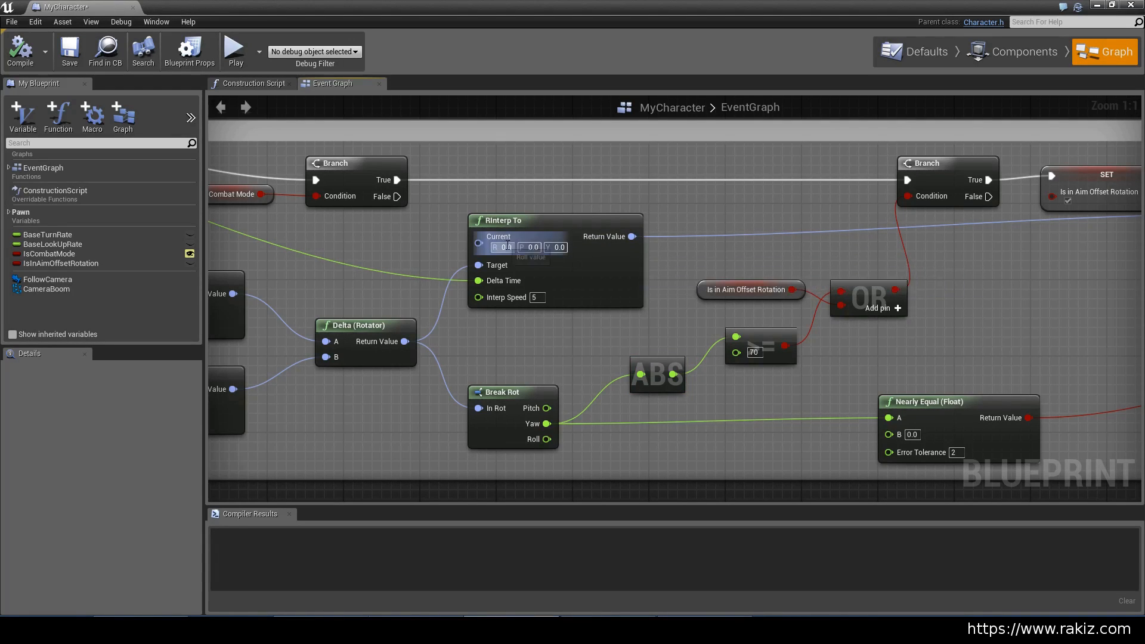
mouse_move(488, 271)
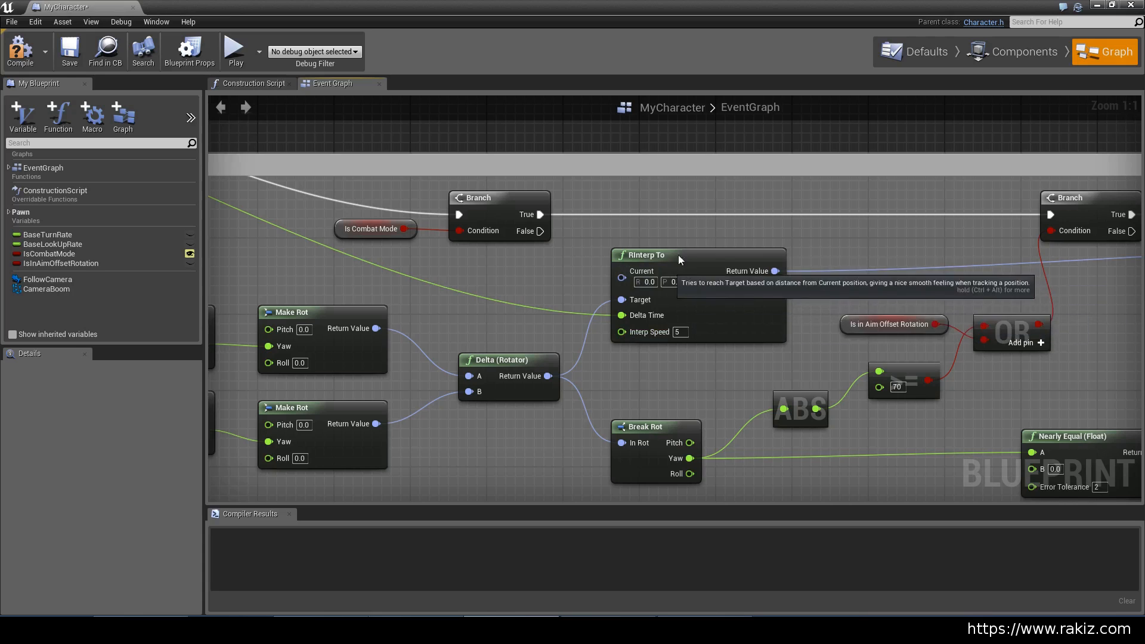
mouse_move(743, 292)
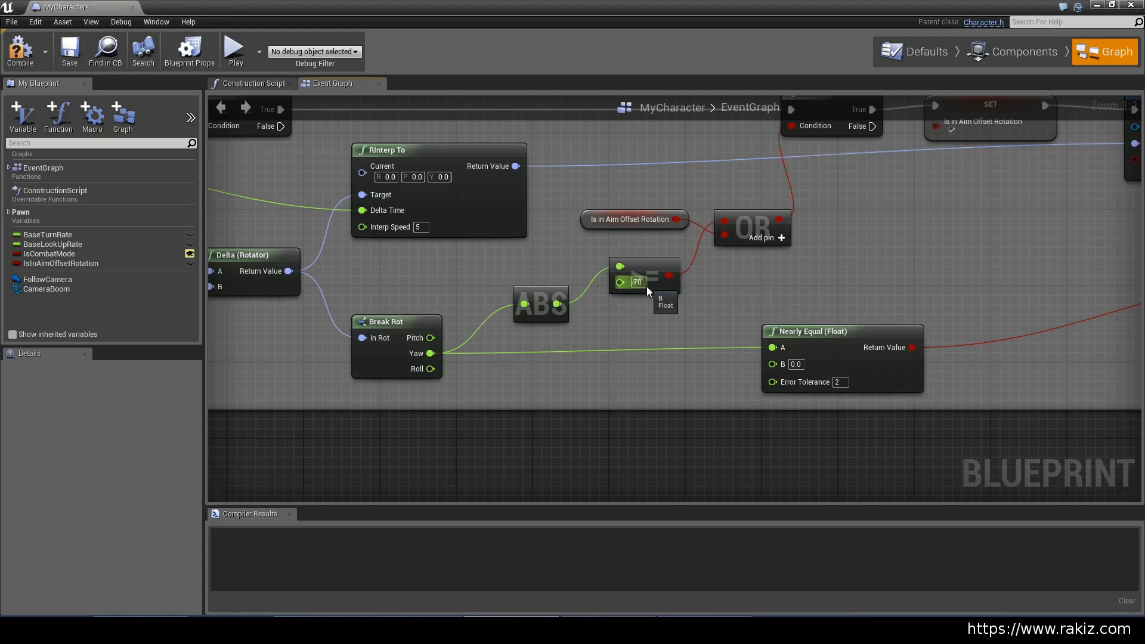
mouse_move(677, 281)
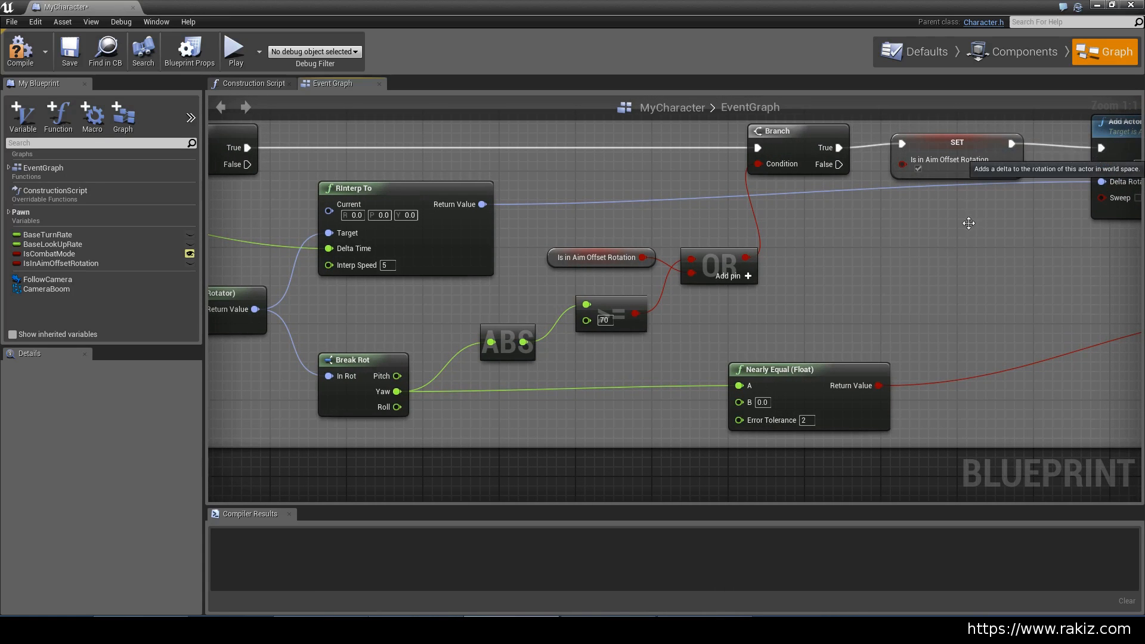
mouse_move(607, 326)
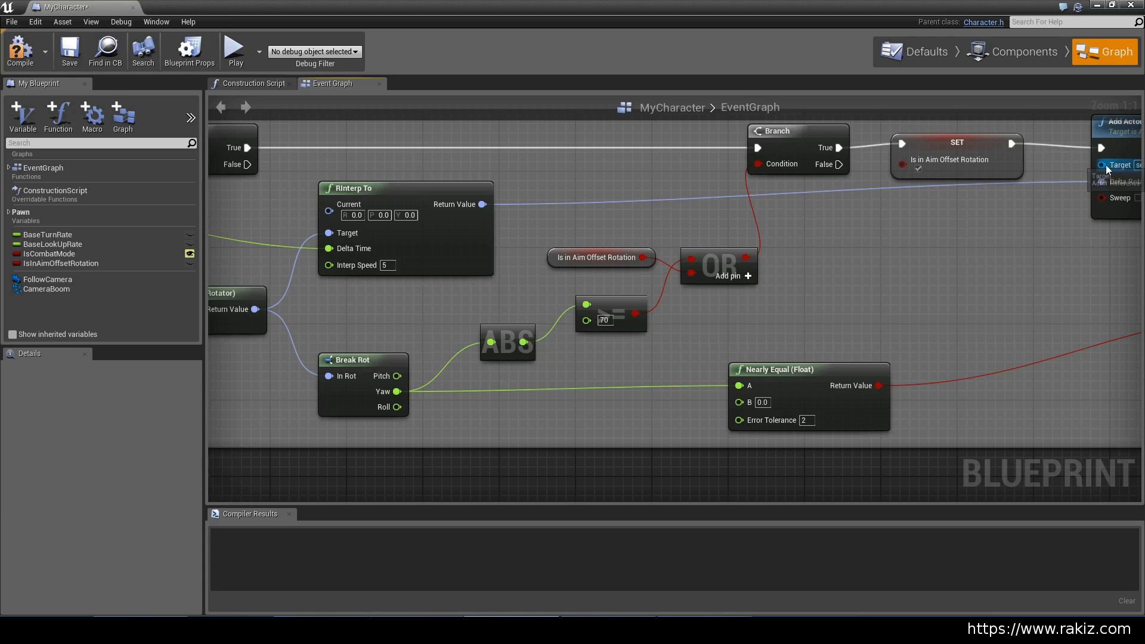
mouse_move(1088, 174)
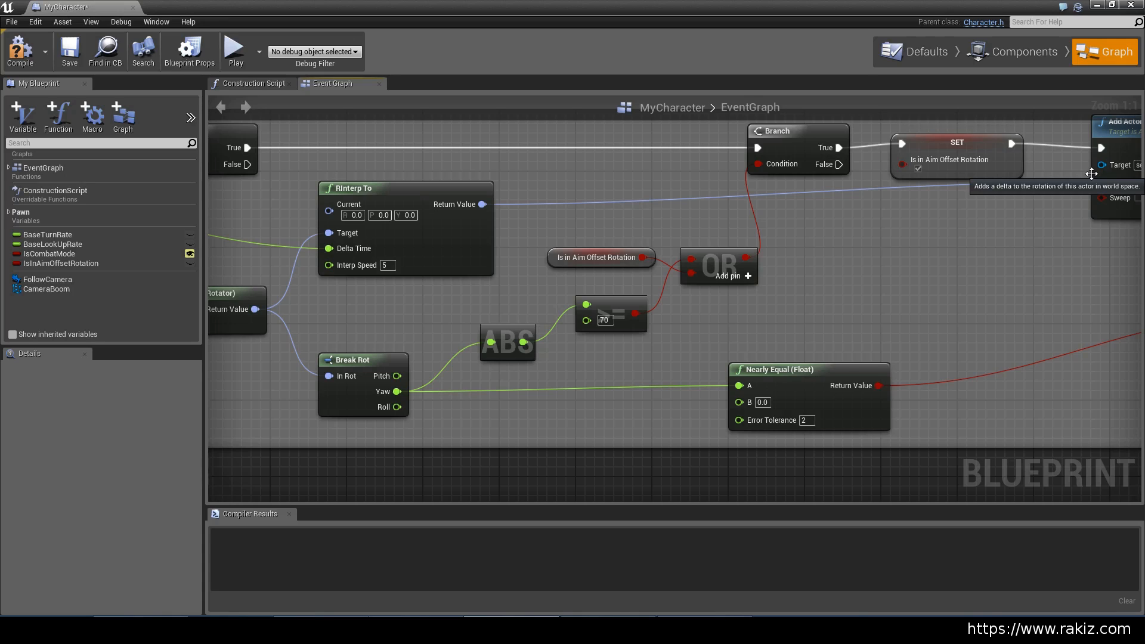
mouse_move(390, 225)
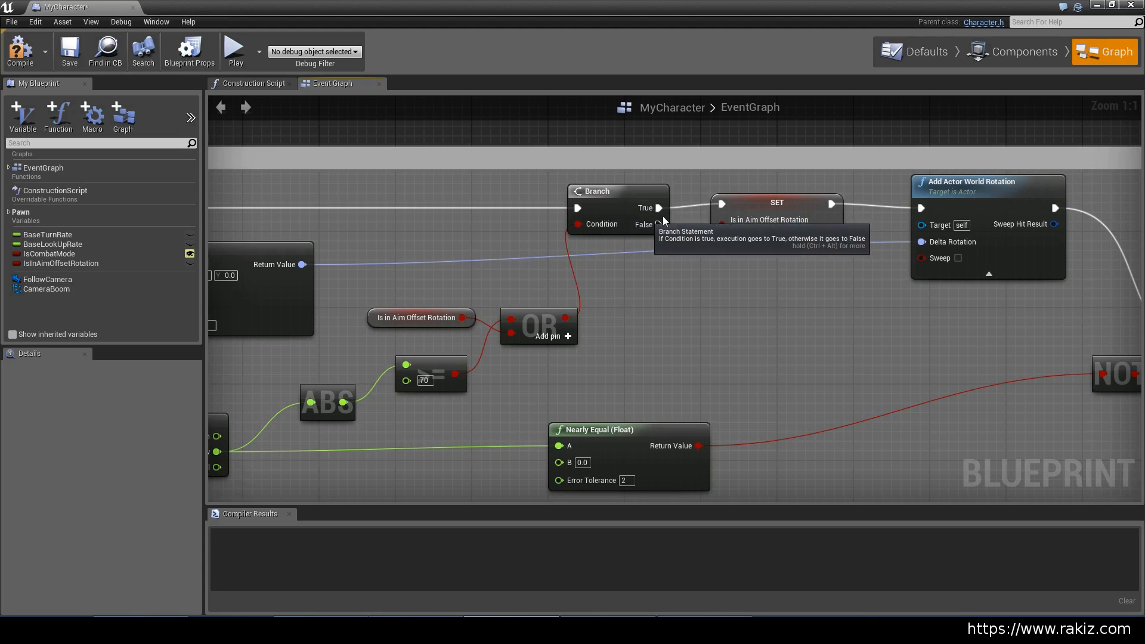
left_click(777, 202)
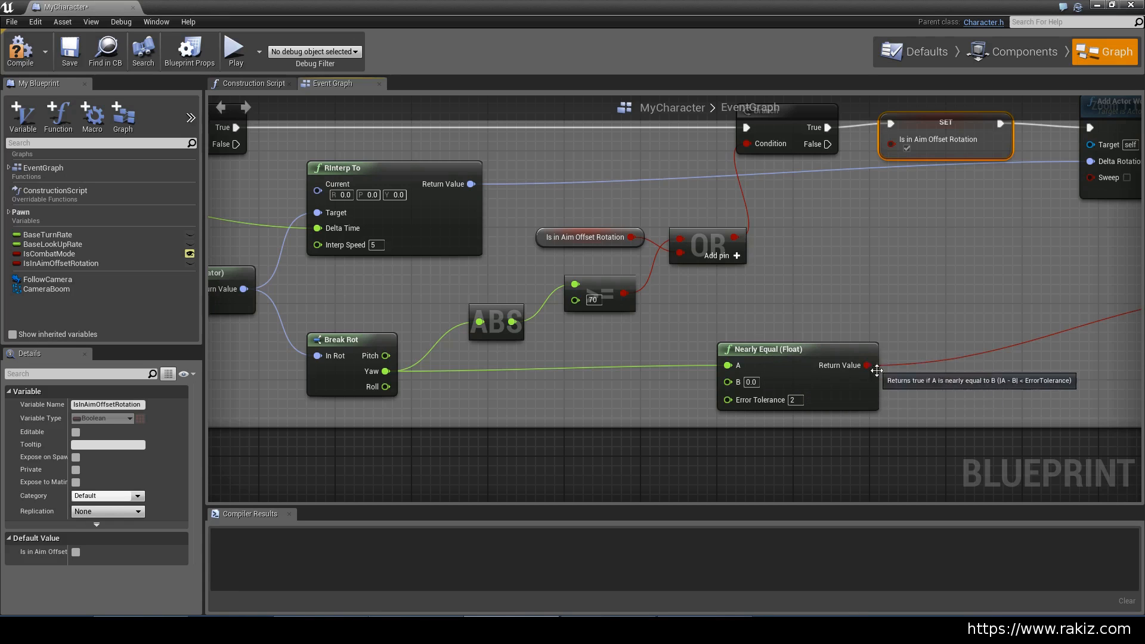
mouse_move(610, 358)
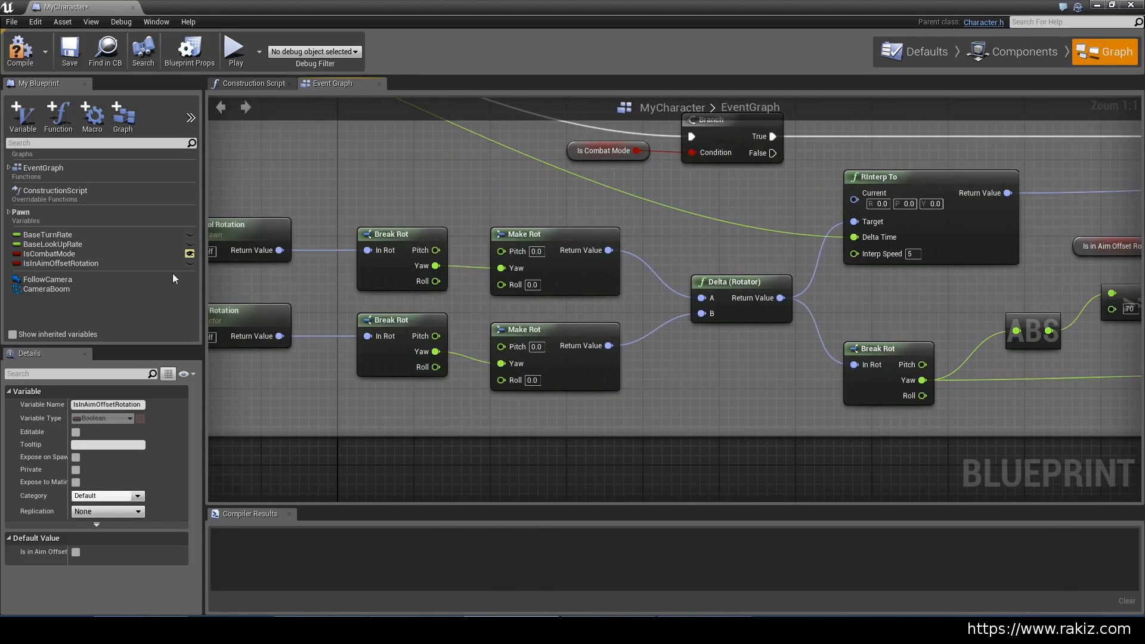
mouse_move(1093, 326)
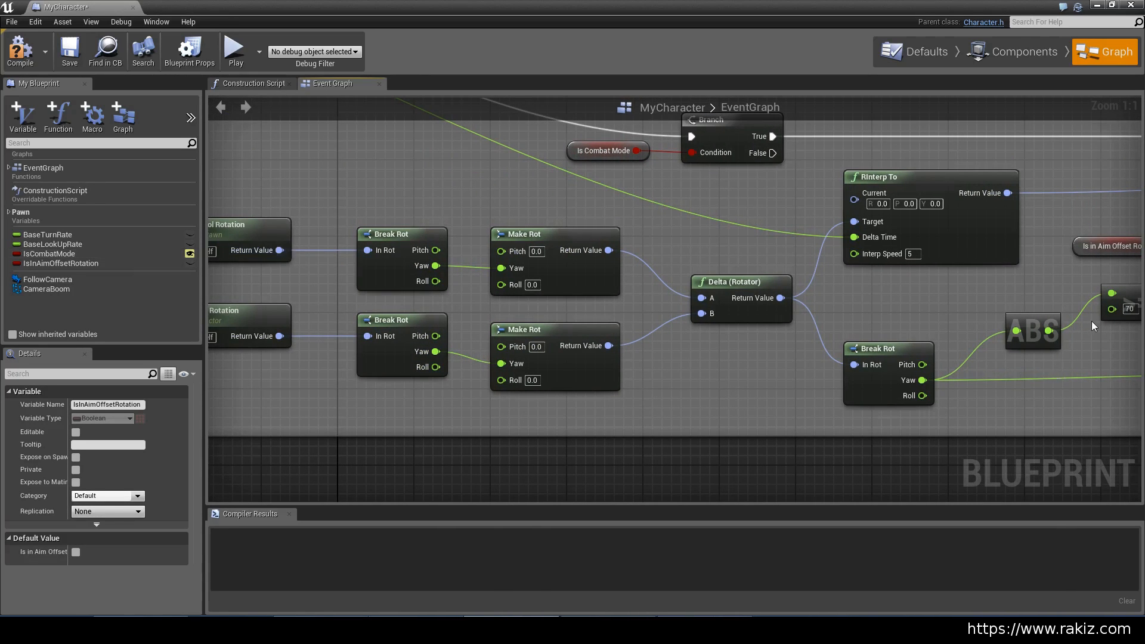
scroll("down", 3)
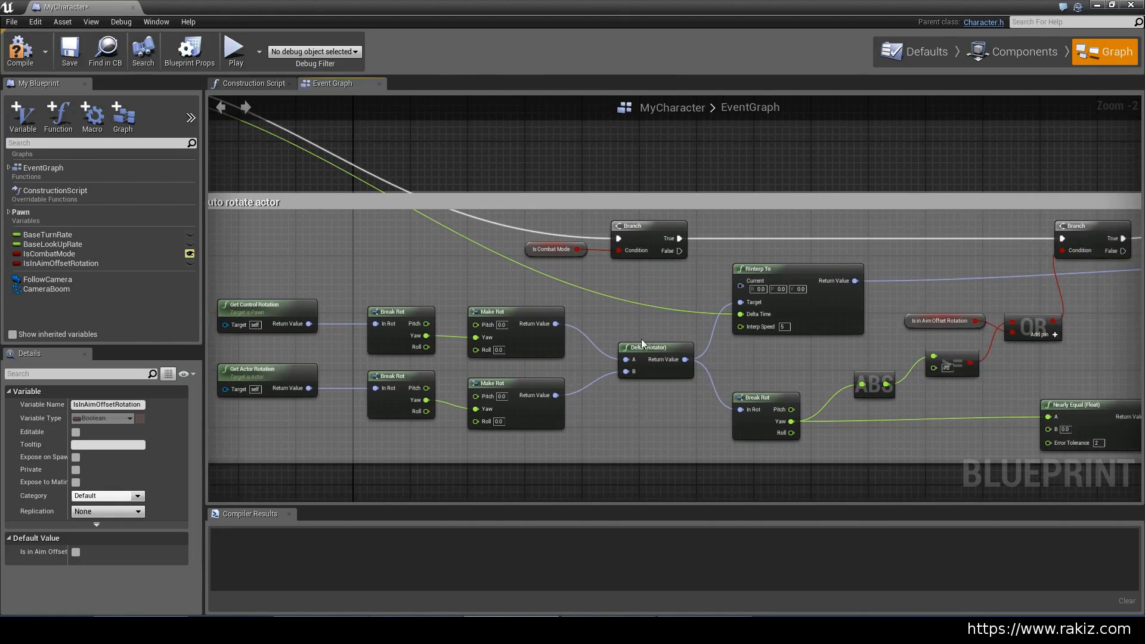
scroll("down", 3)
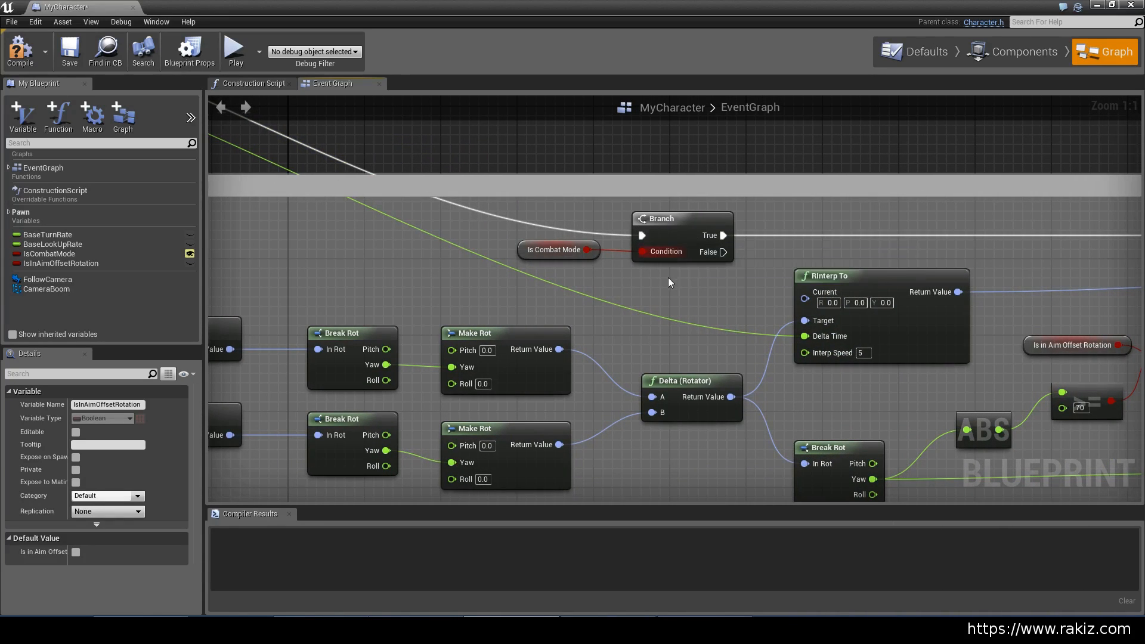
mouse_move(902, 356)
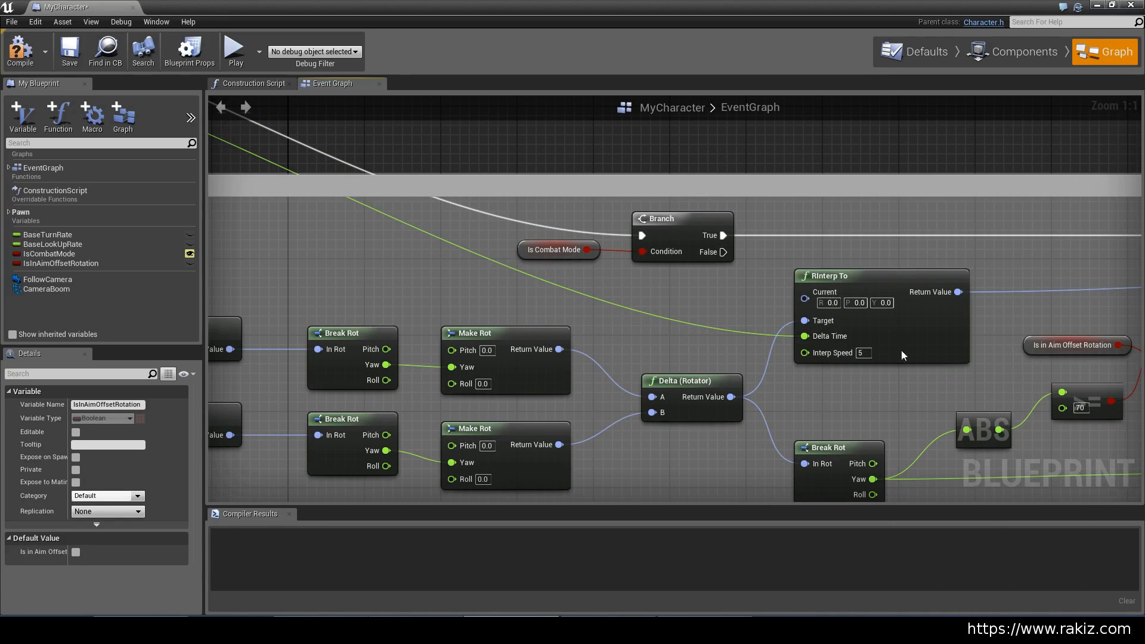
mouse_move(647, 260)
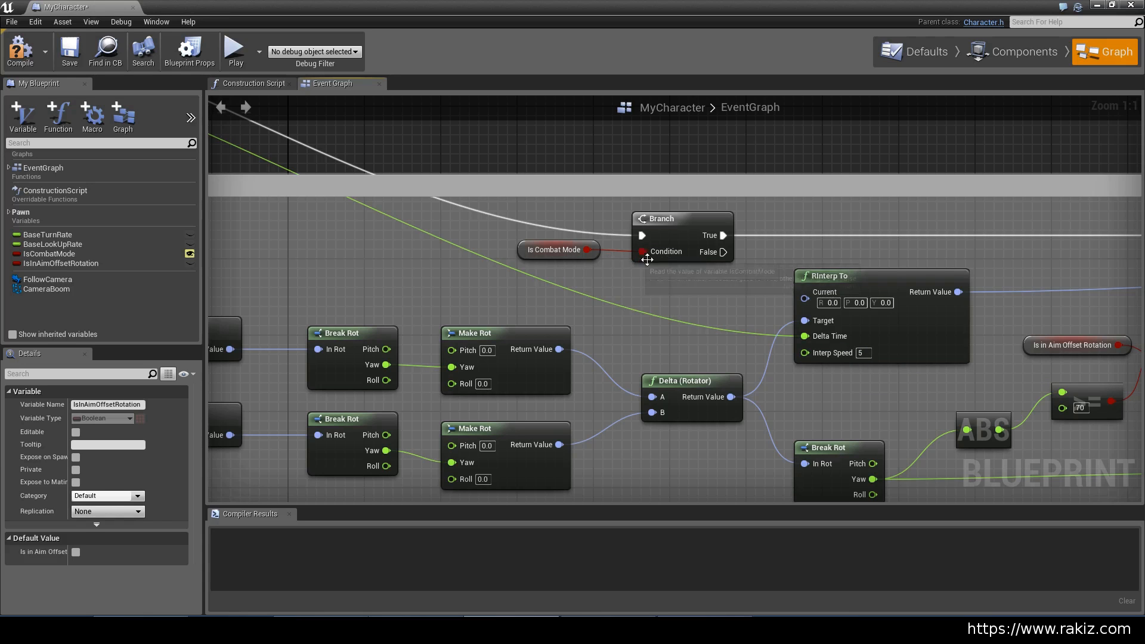
mouse_move(578, 324)
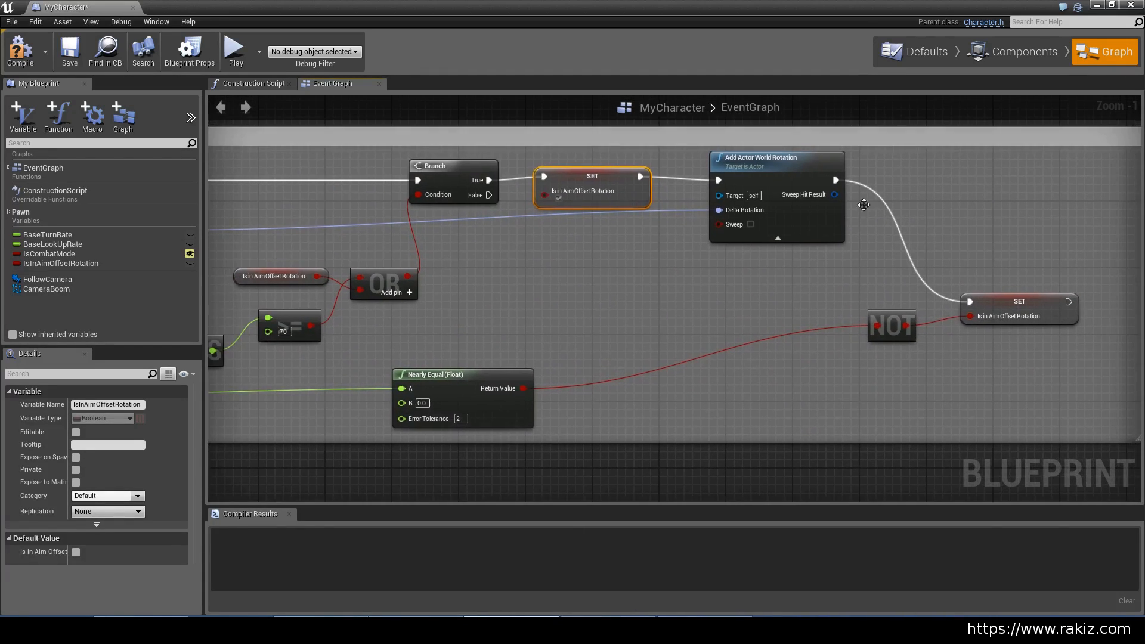
scroll("down", 3)
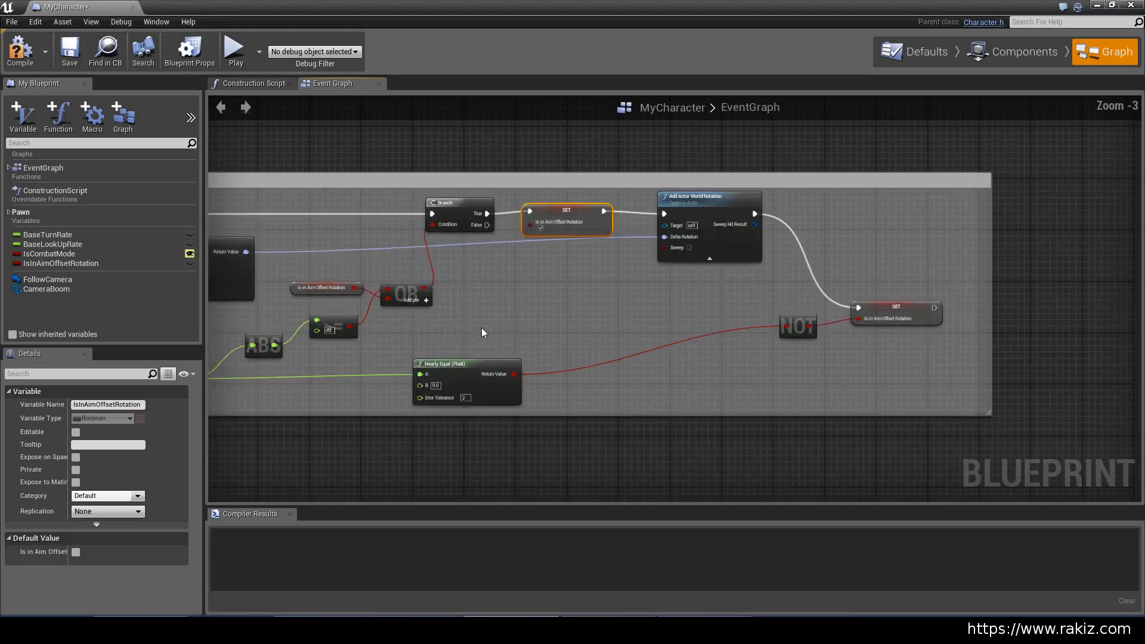
scroll("down", 3)
type("Auto rotate actor")
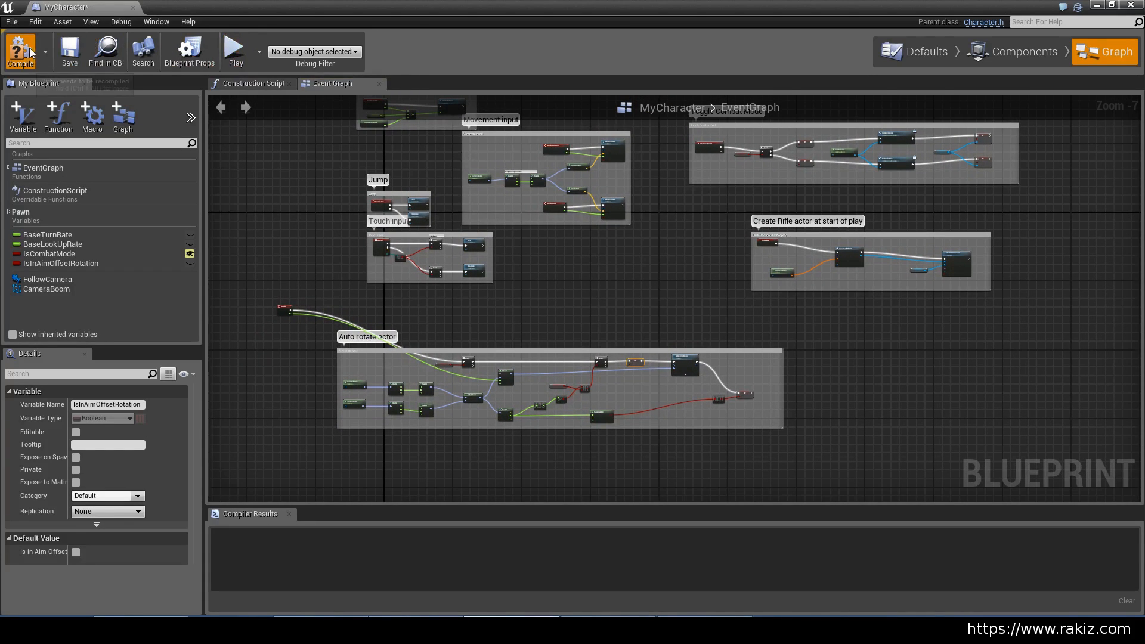
Step: Compile the MyCharacter blueprint
left_click(21, 51)
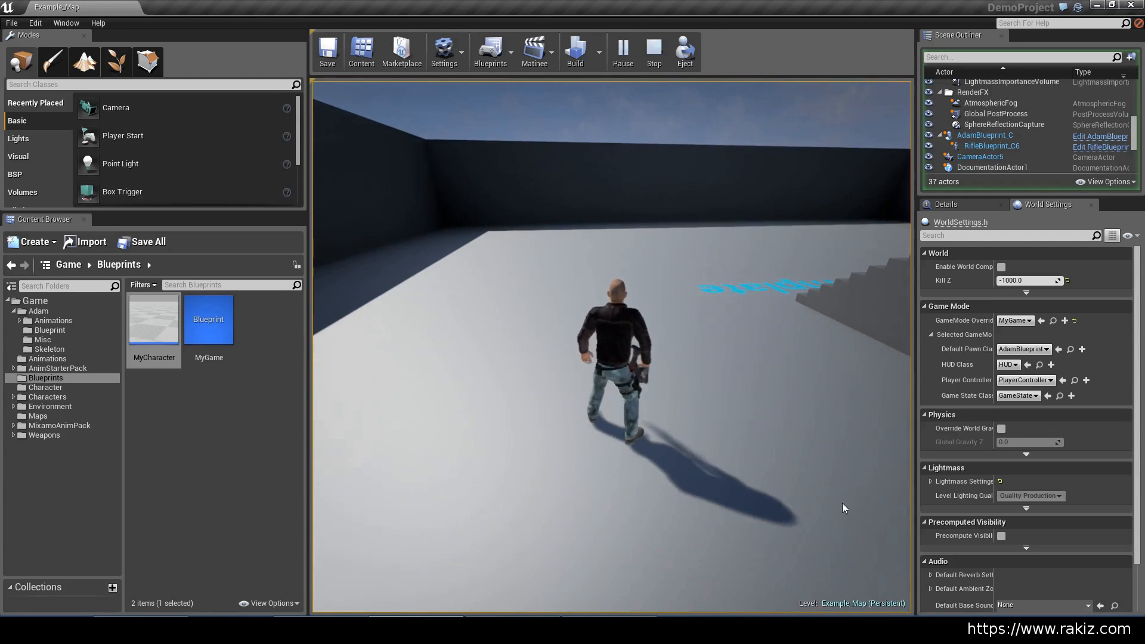
Step: Browse the Content Browser to the Adam Blueprint folder listing AdamAnimBlueprint
left_click(53, 320)
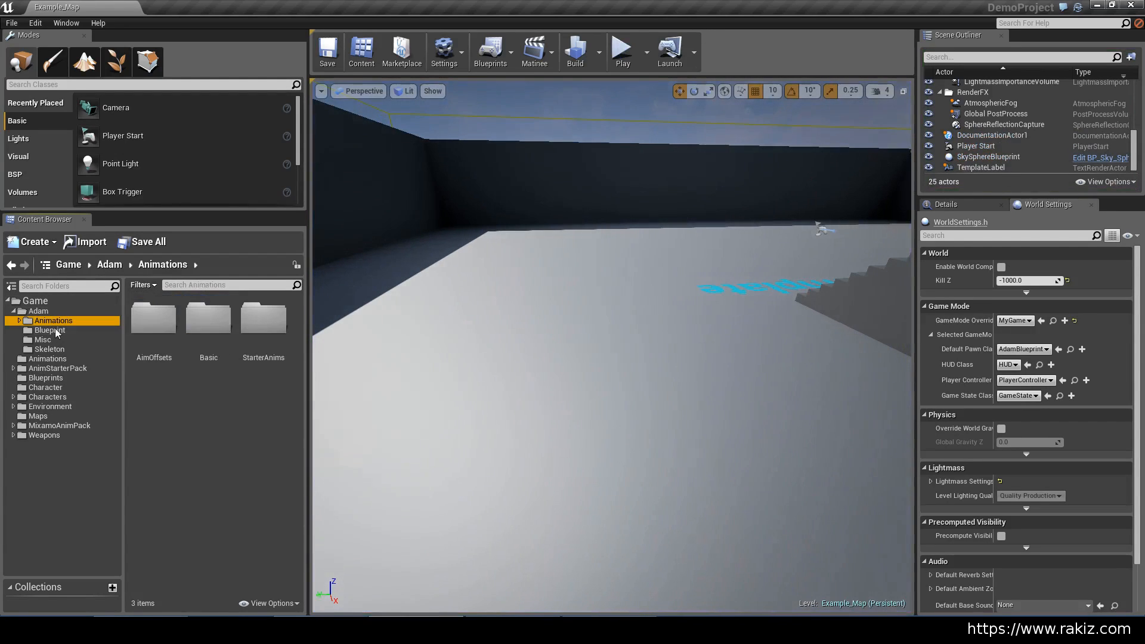
left_click(50, 330)
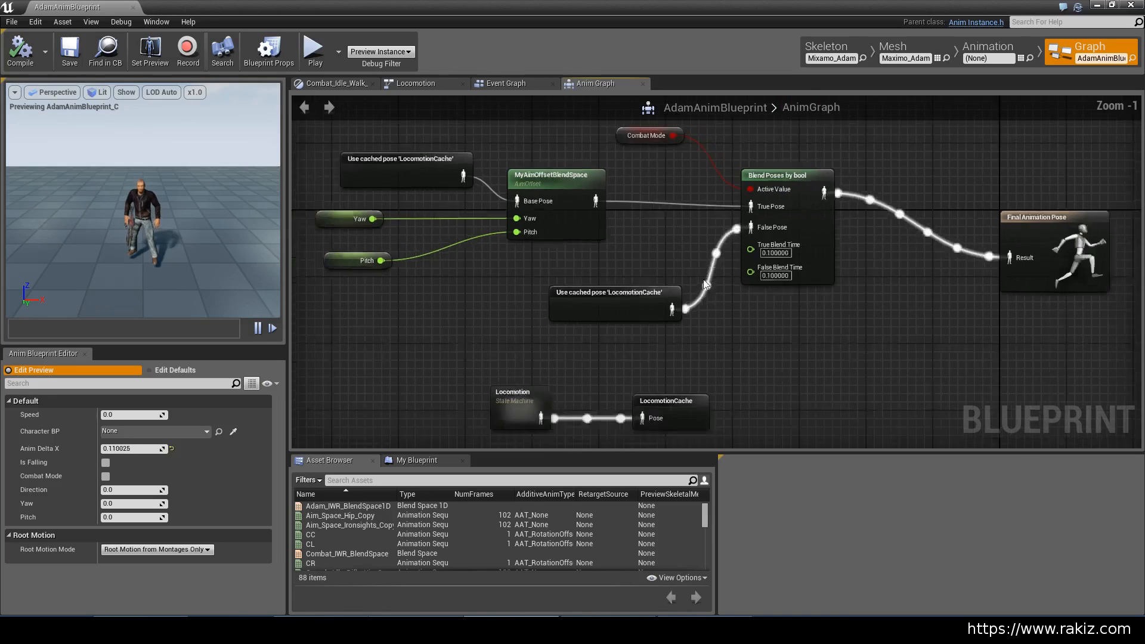
left_click(416, 82)
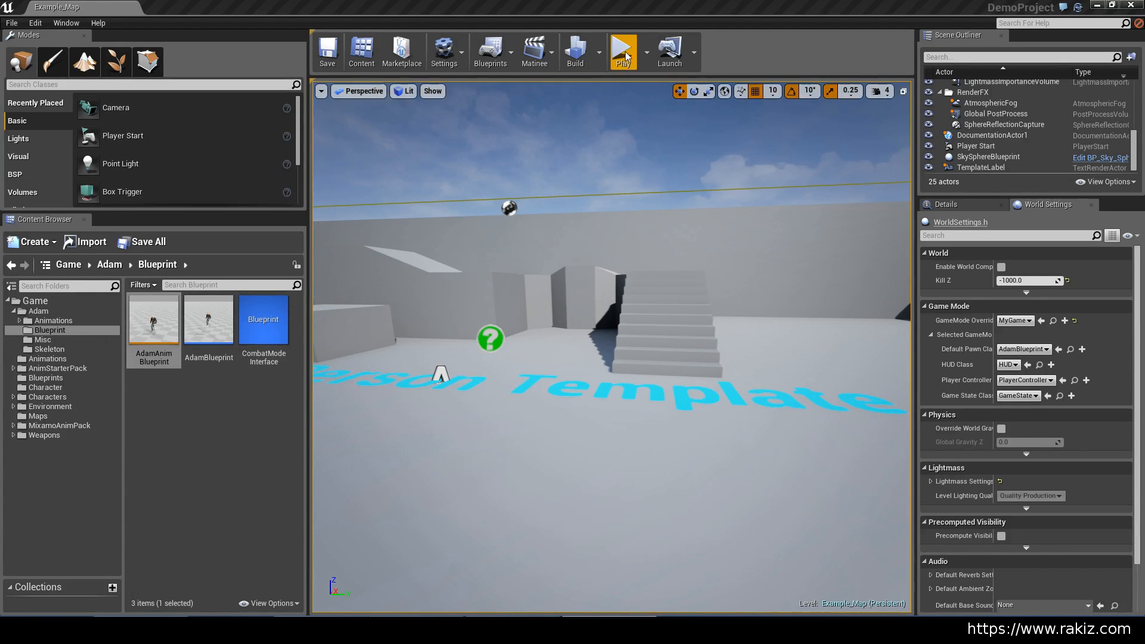
Step: Play the level to test the aim offset, then show the Blueprints folder
left_click(623, 46)
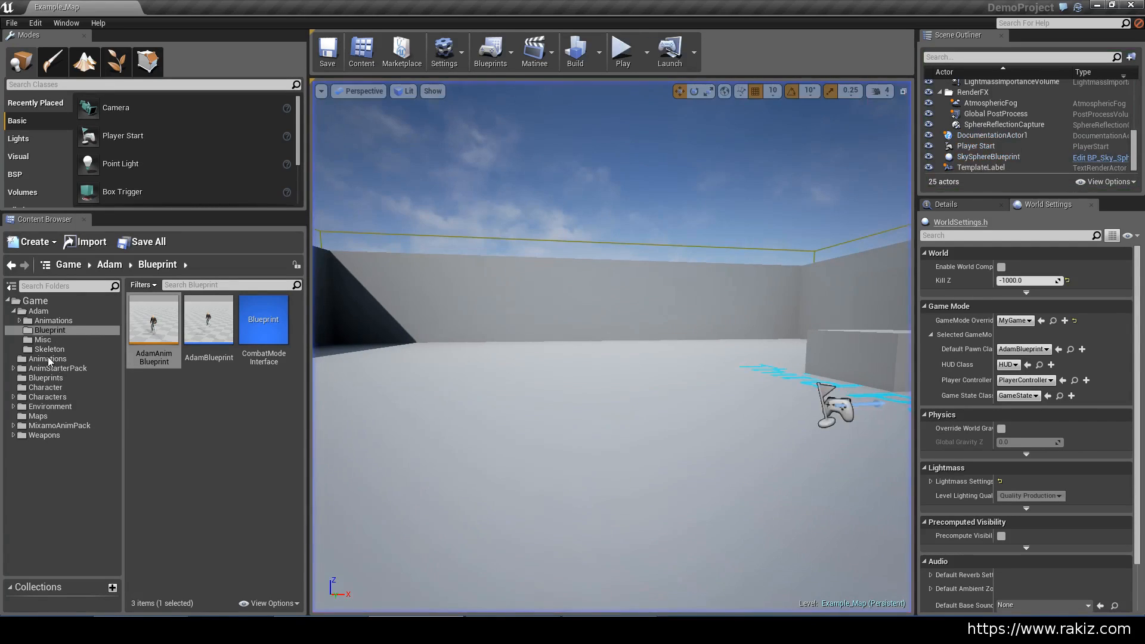
left_click(44, 387)
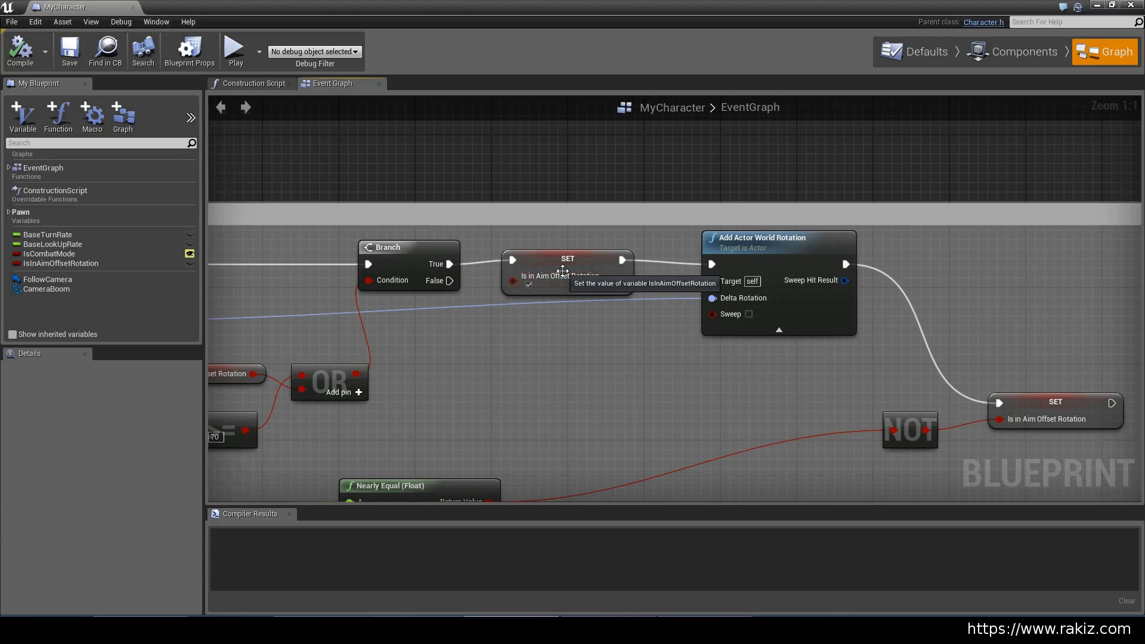
mouse_move(646, 161)
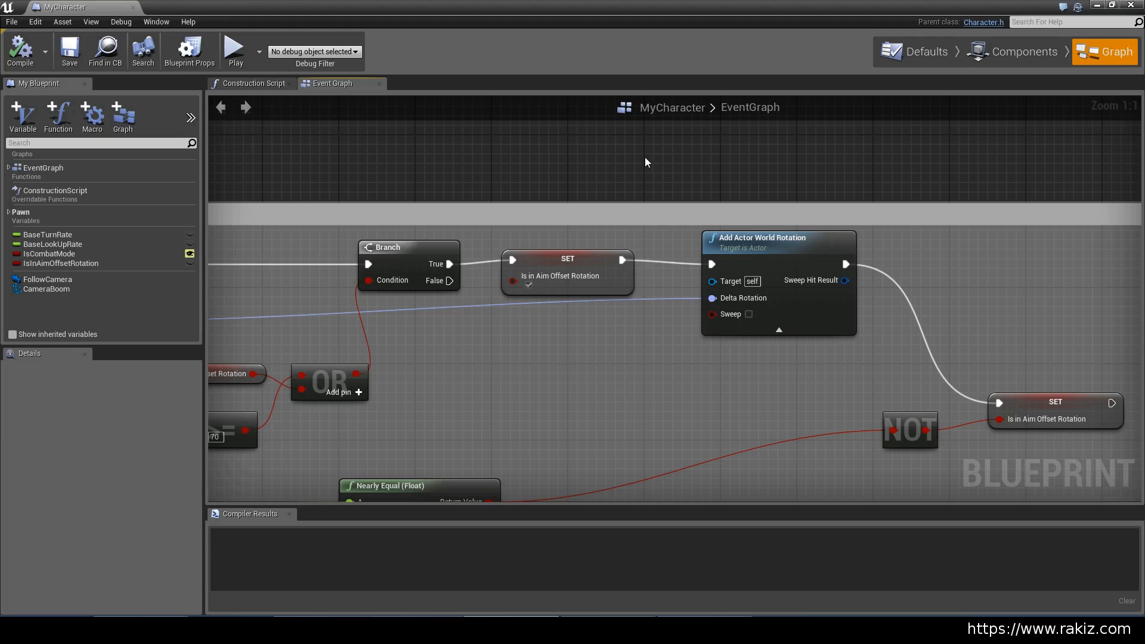
mouse_move(156, 140)
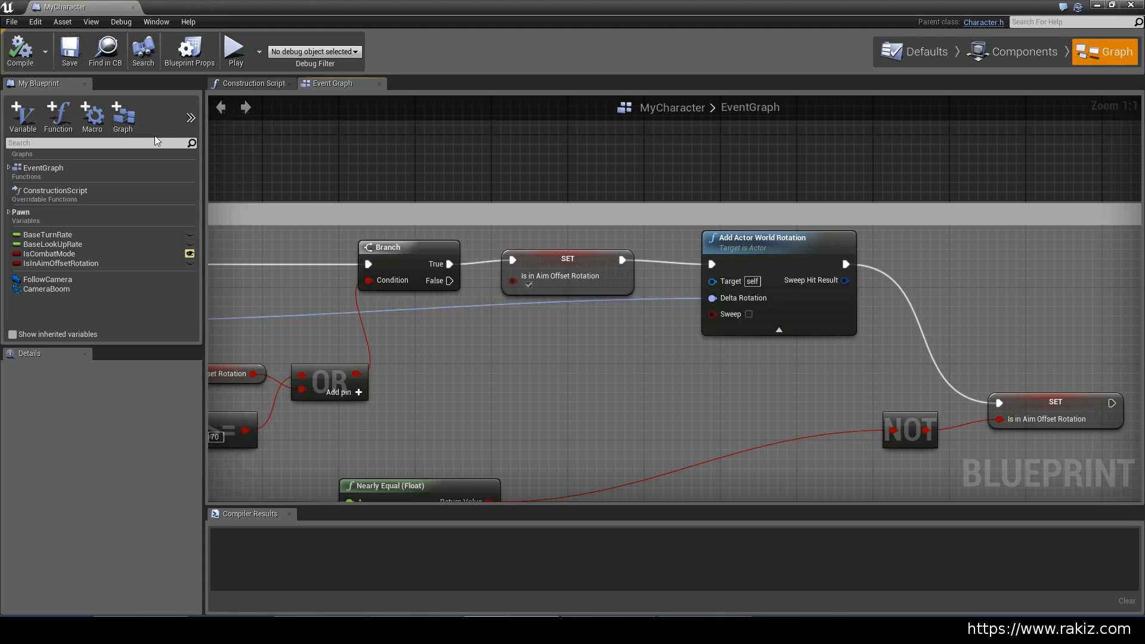
mouse_move(672, 137)
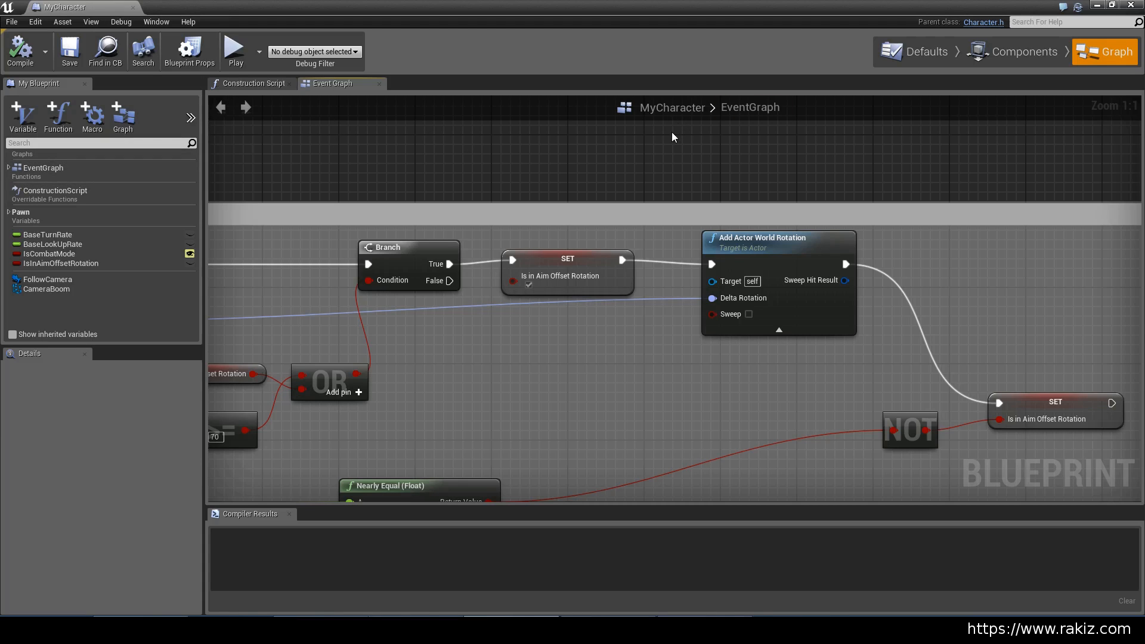
mouse_move(681, 145)
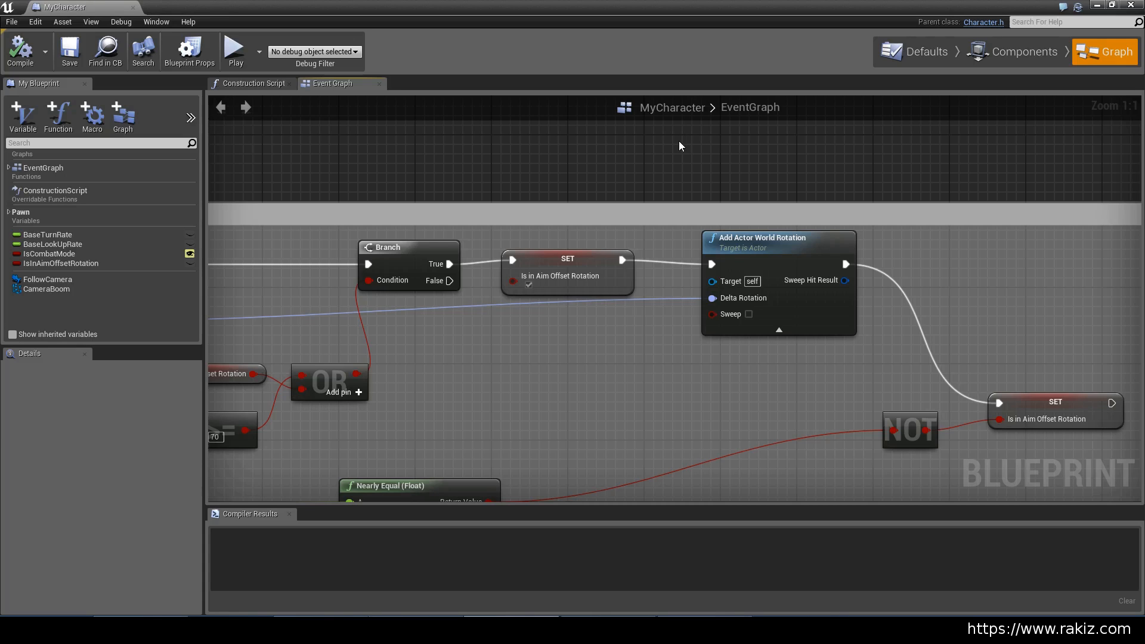
mouse_move(664, 249)
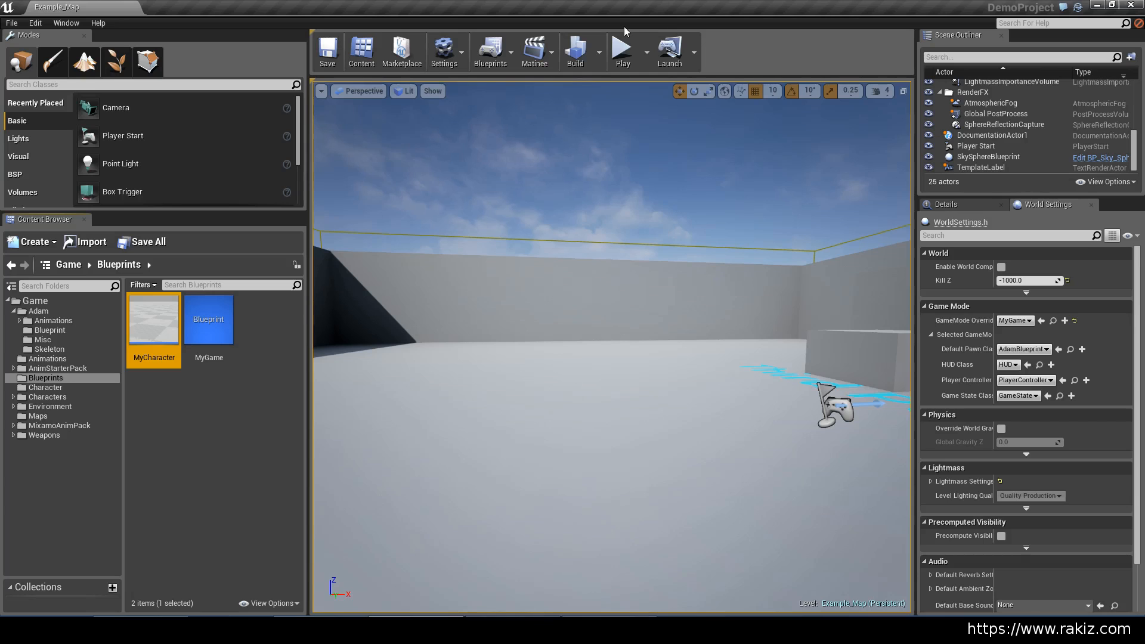
Step: Start Example_Map in play mode to test the character rotation
left_click(623, 47)
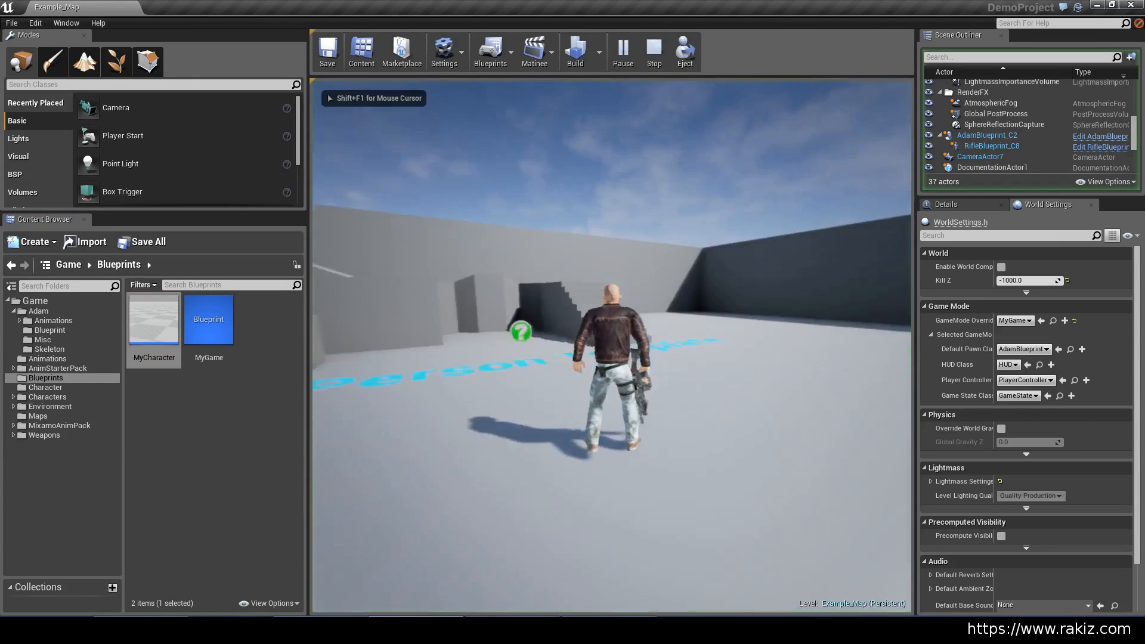